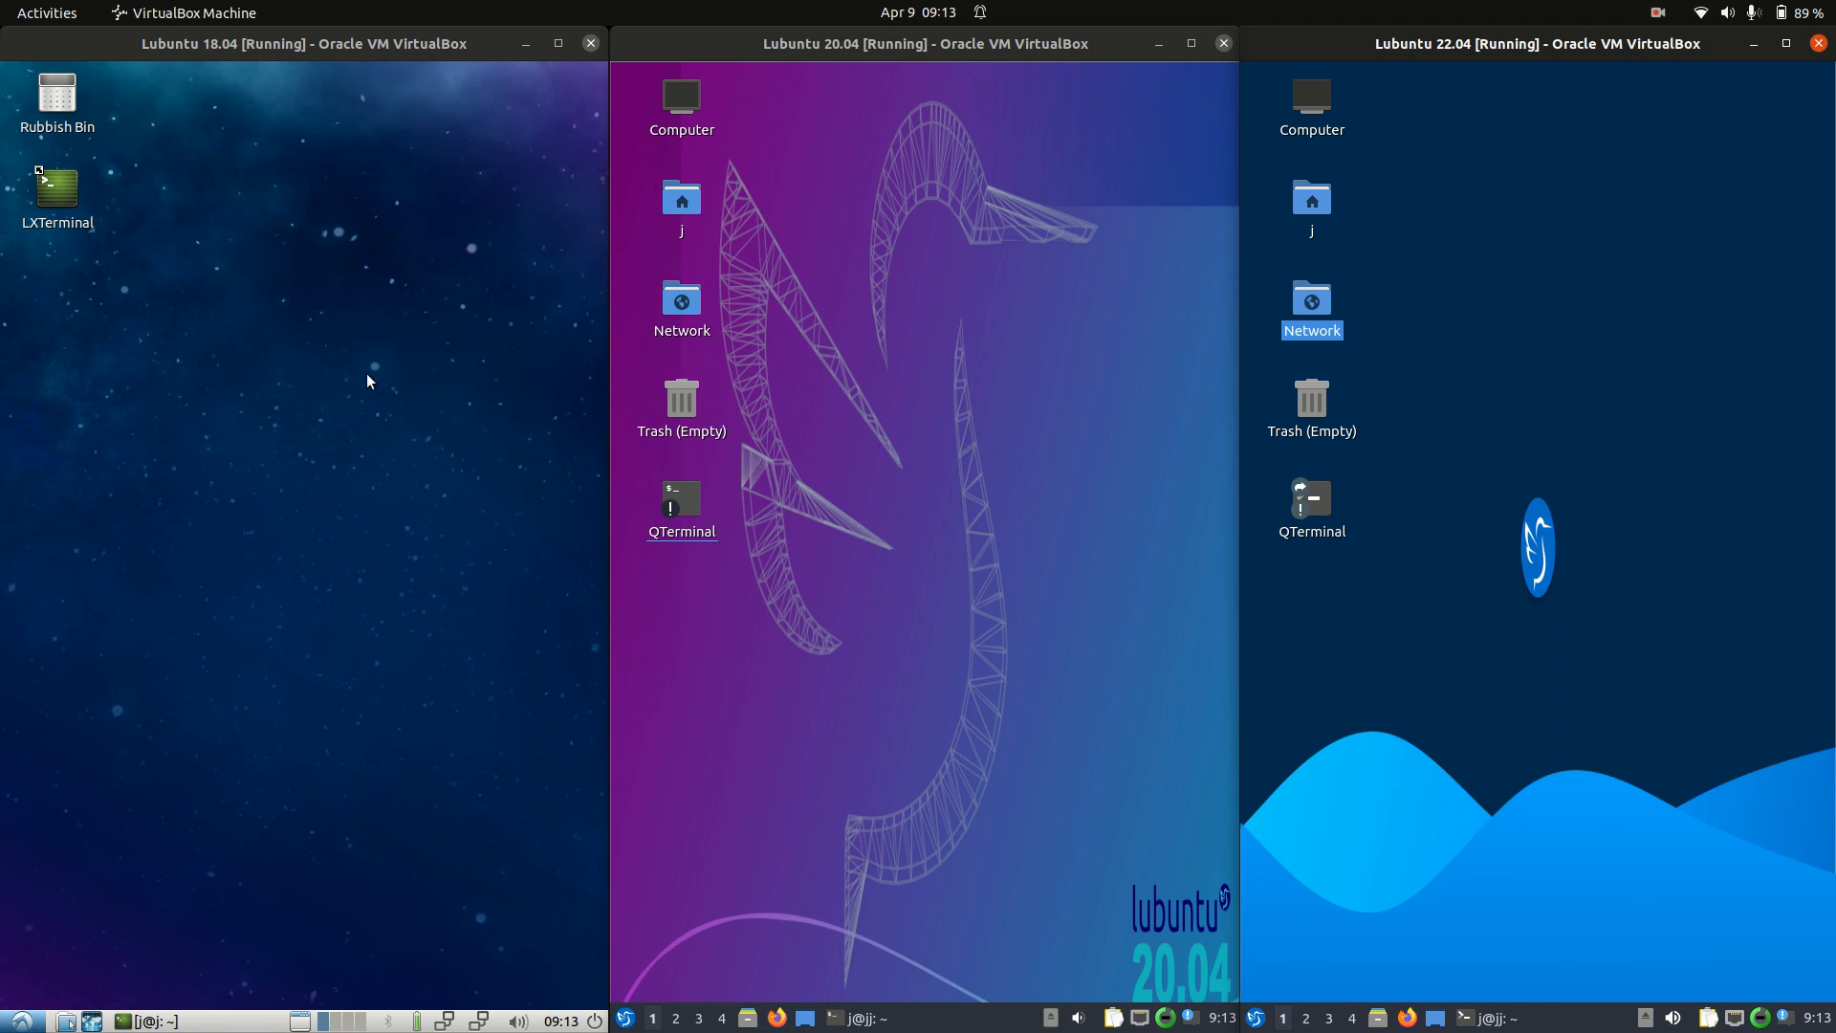
{"action": "mouse_move", "coordinate": [379, 391]}
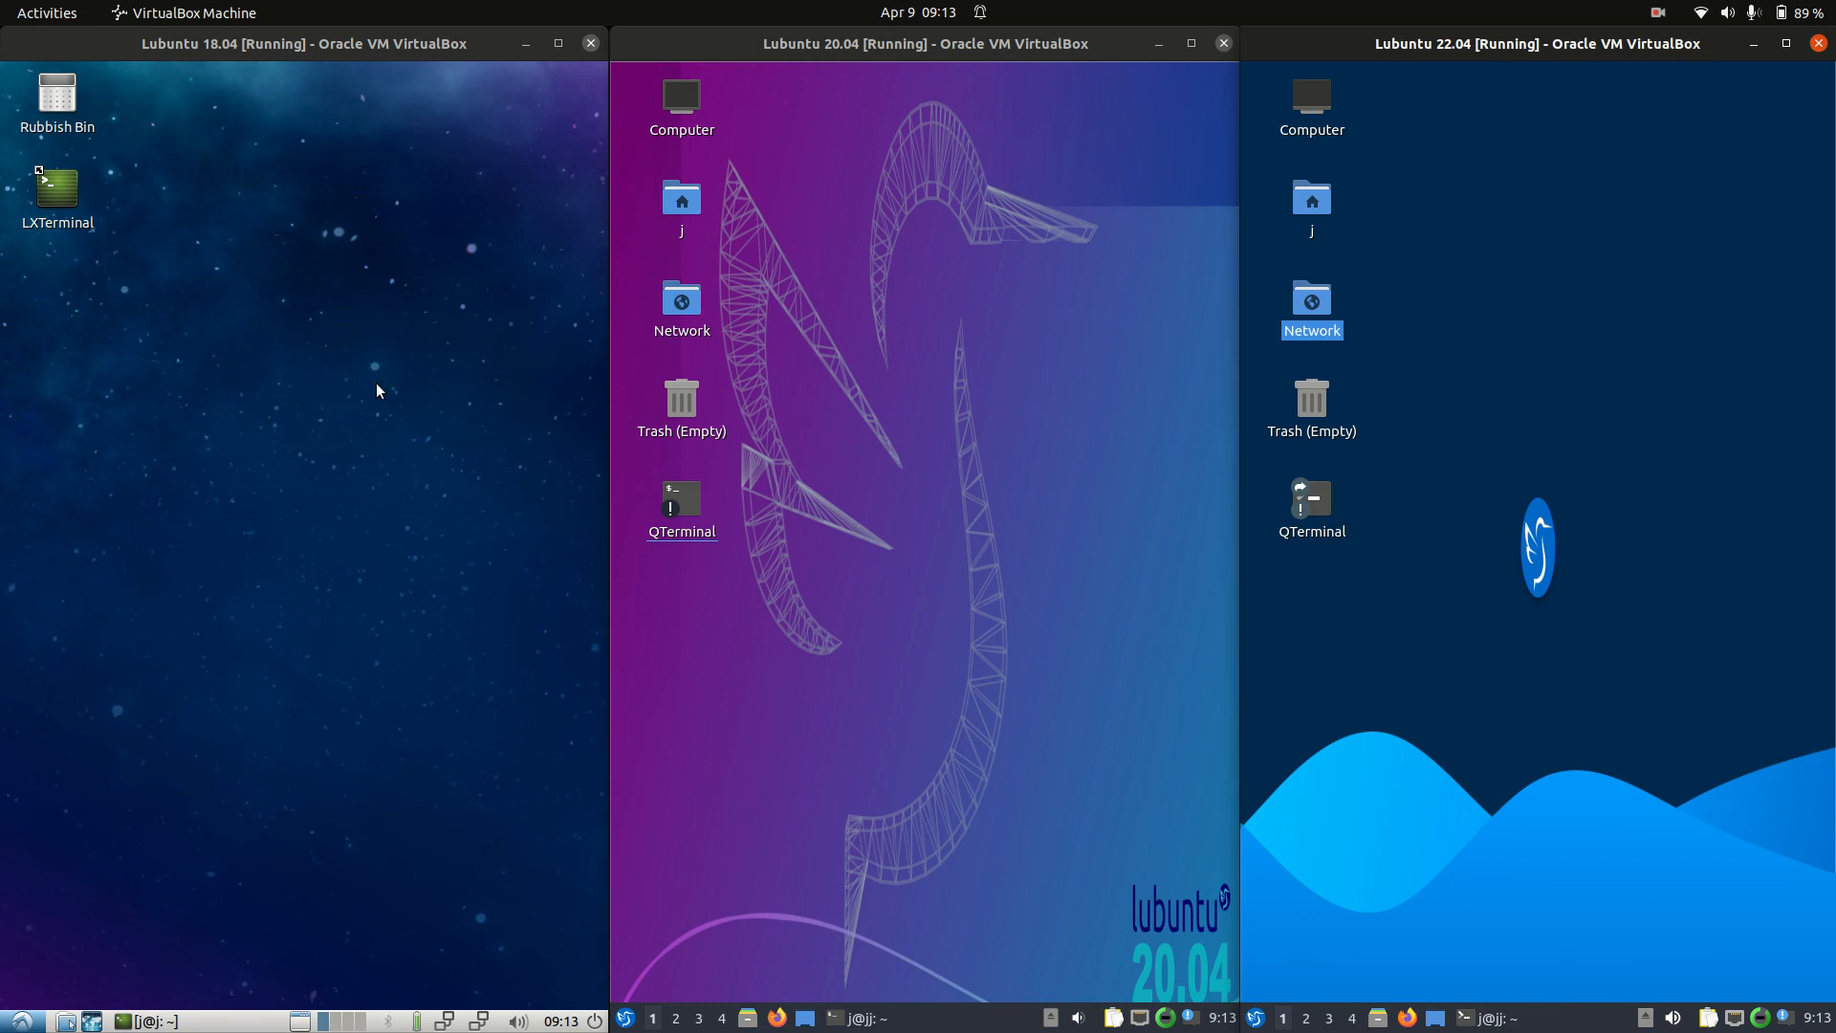
{"action": "mouse_move", "coordinate": [363, 433]}
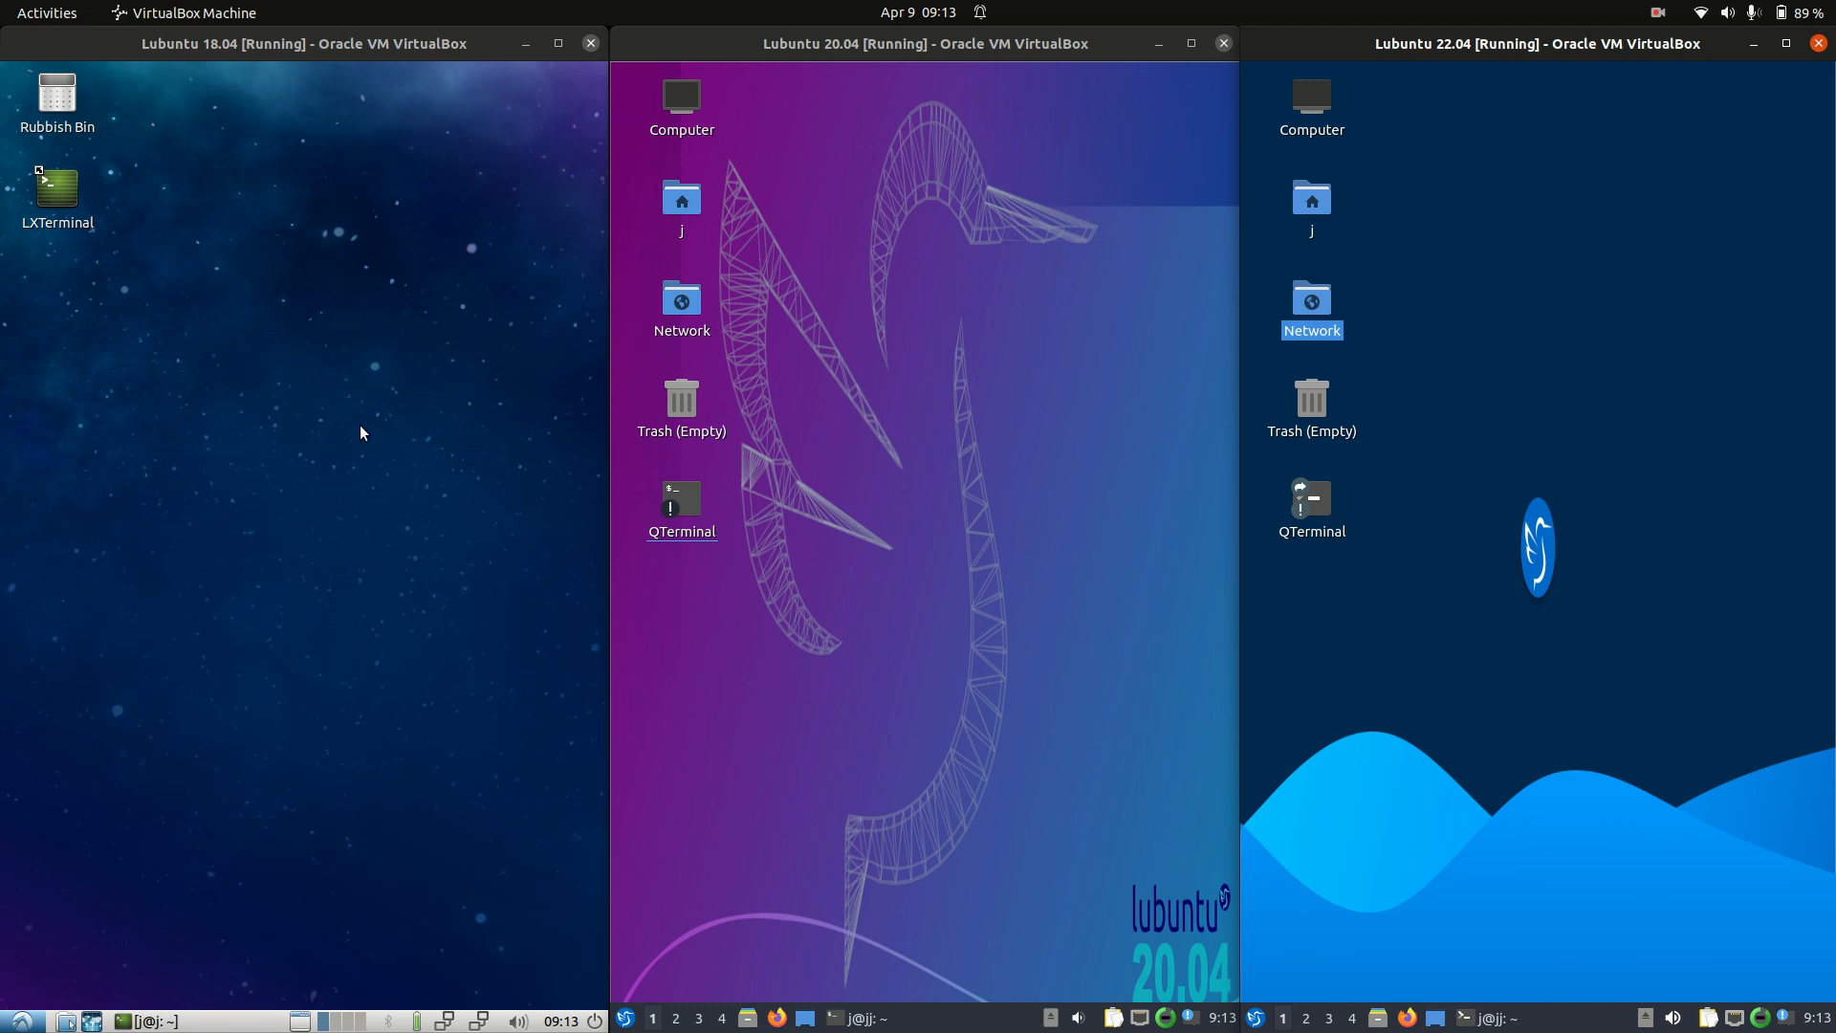
{"action": "mouse_move", "coordinate": [347, 572]}
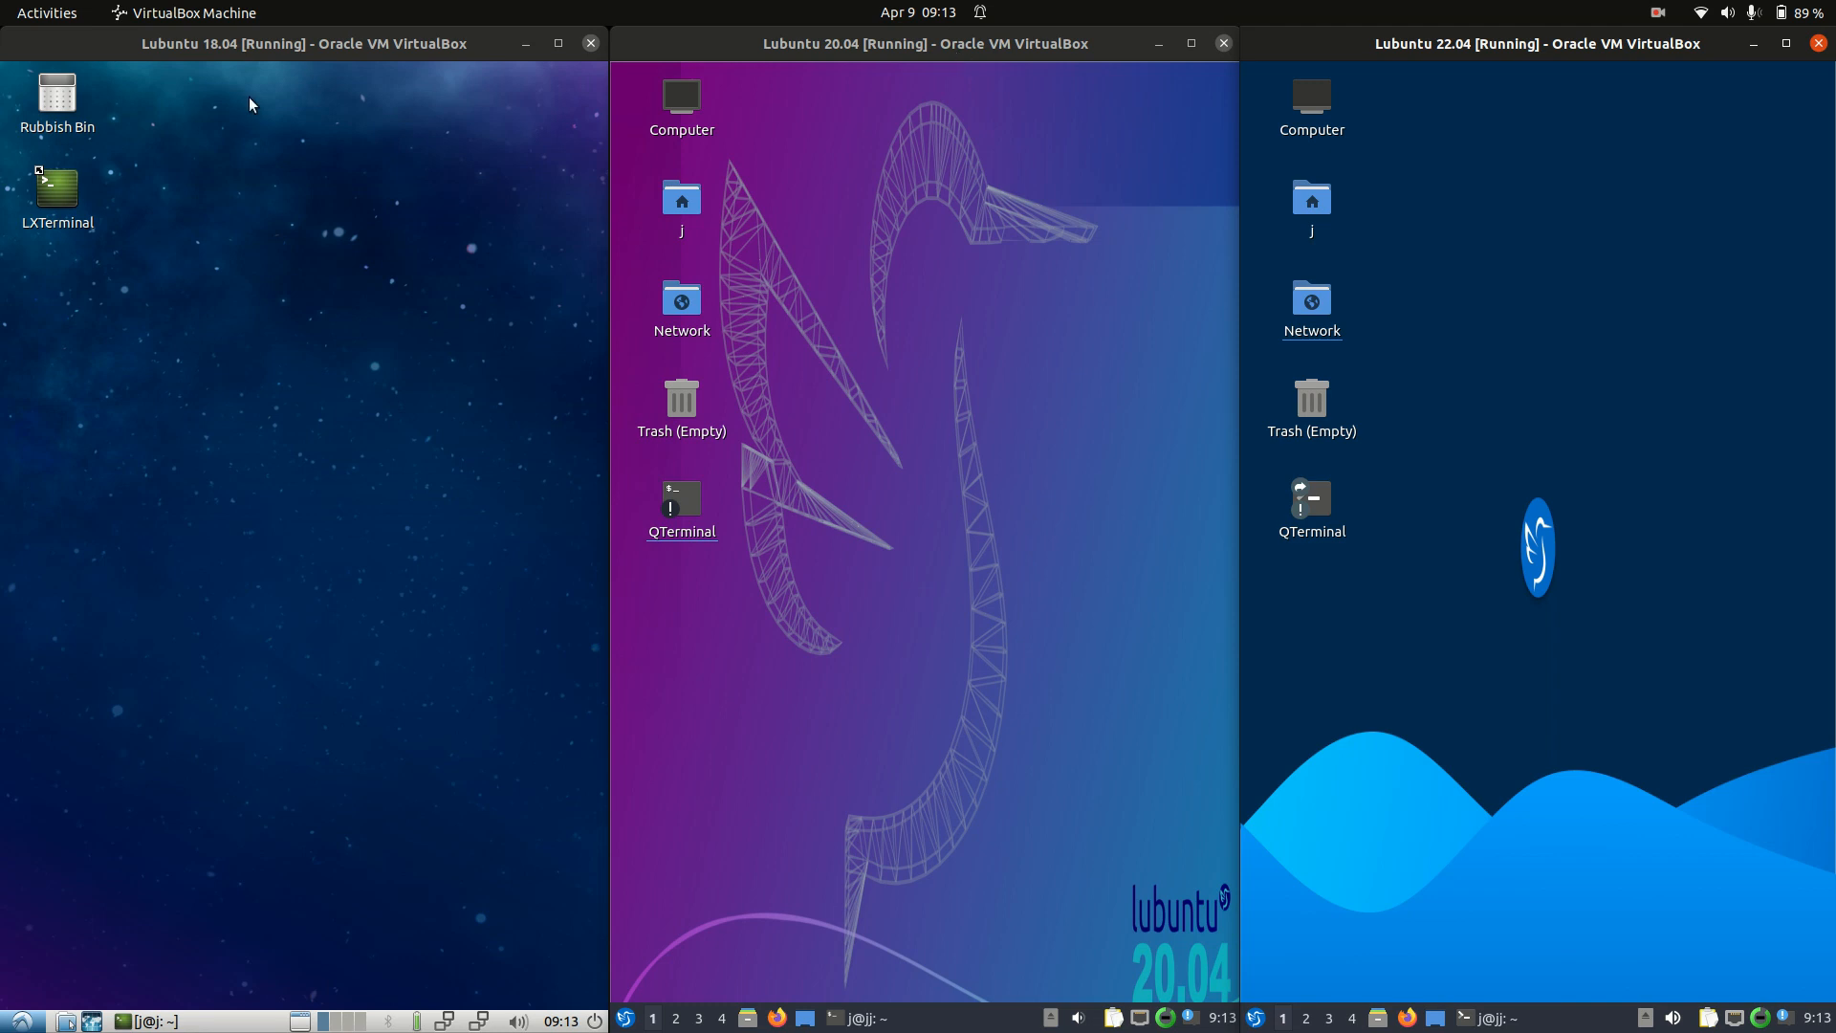
{"action": "mouse_move", "coordinate": [220, 51]}
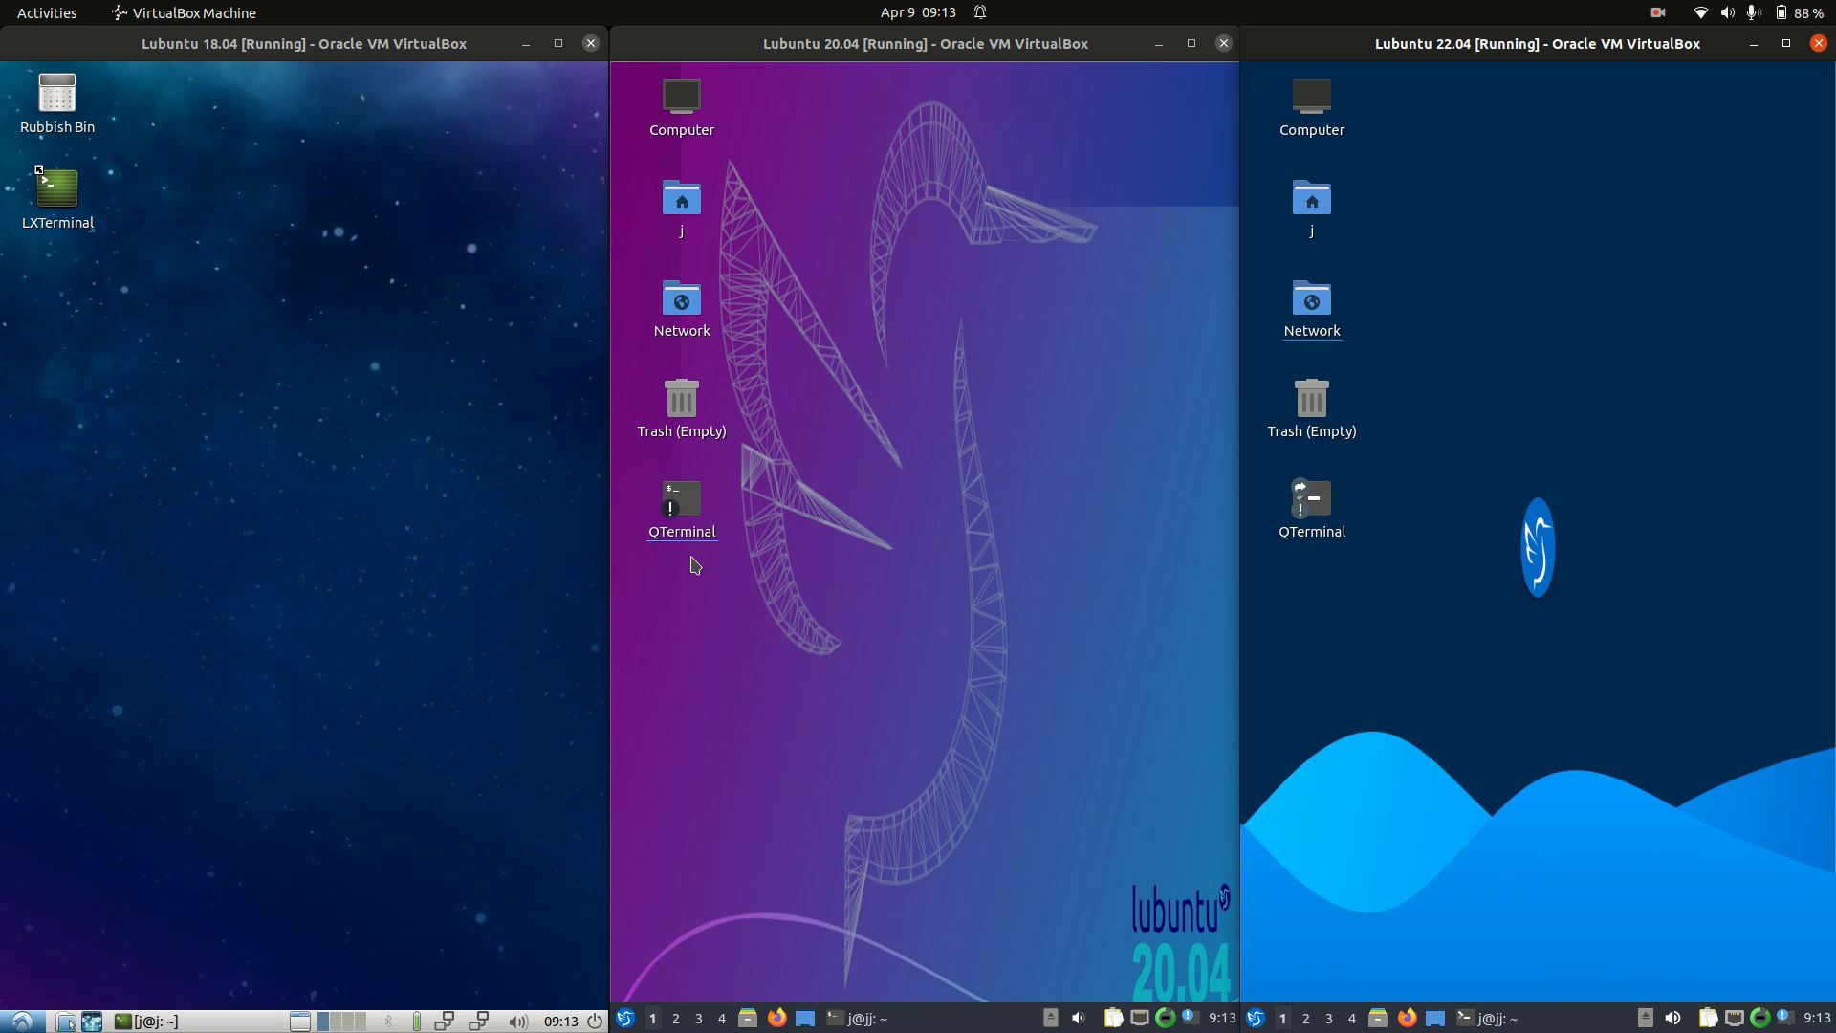
{"action": "mouse_move", "coordinate": [998, 563]}
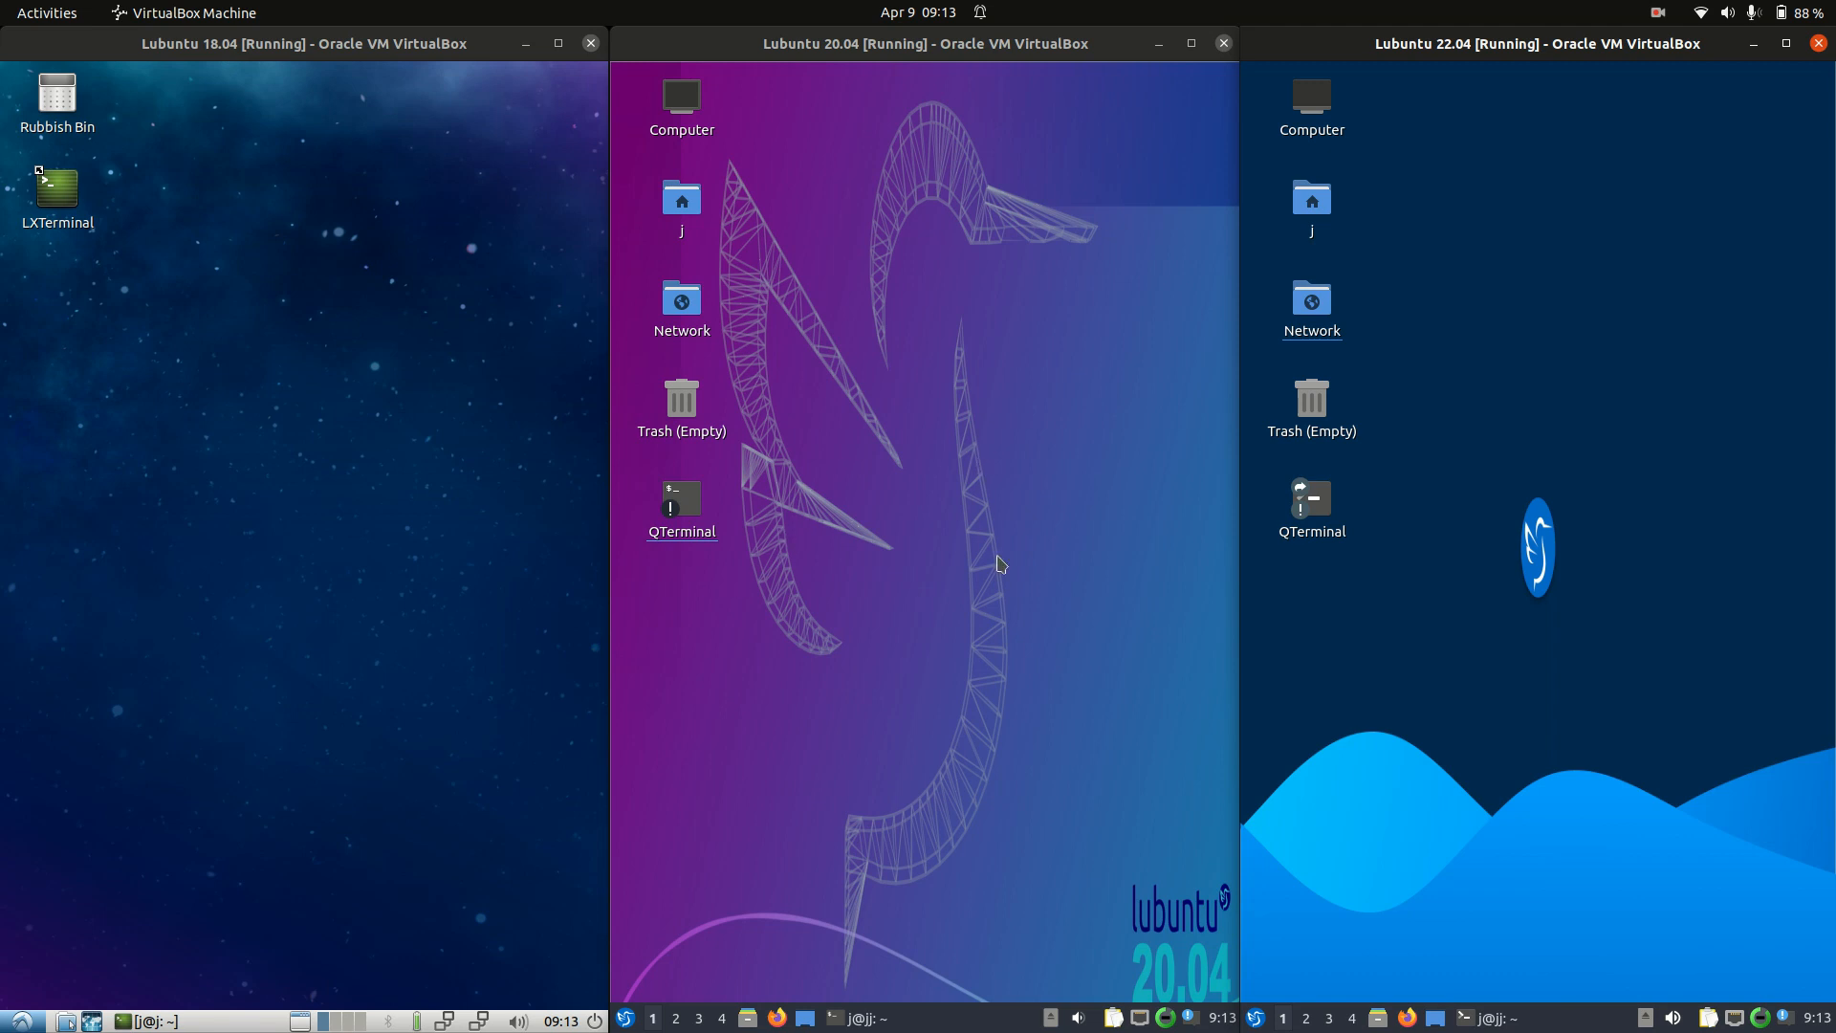
{"action": "mouse_move", "coordinate": [958, 662]}
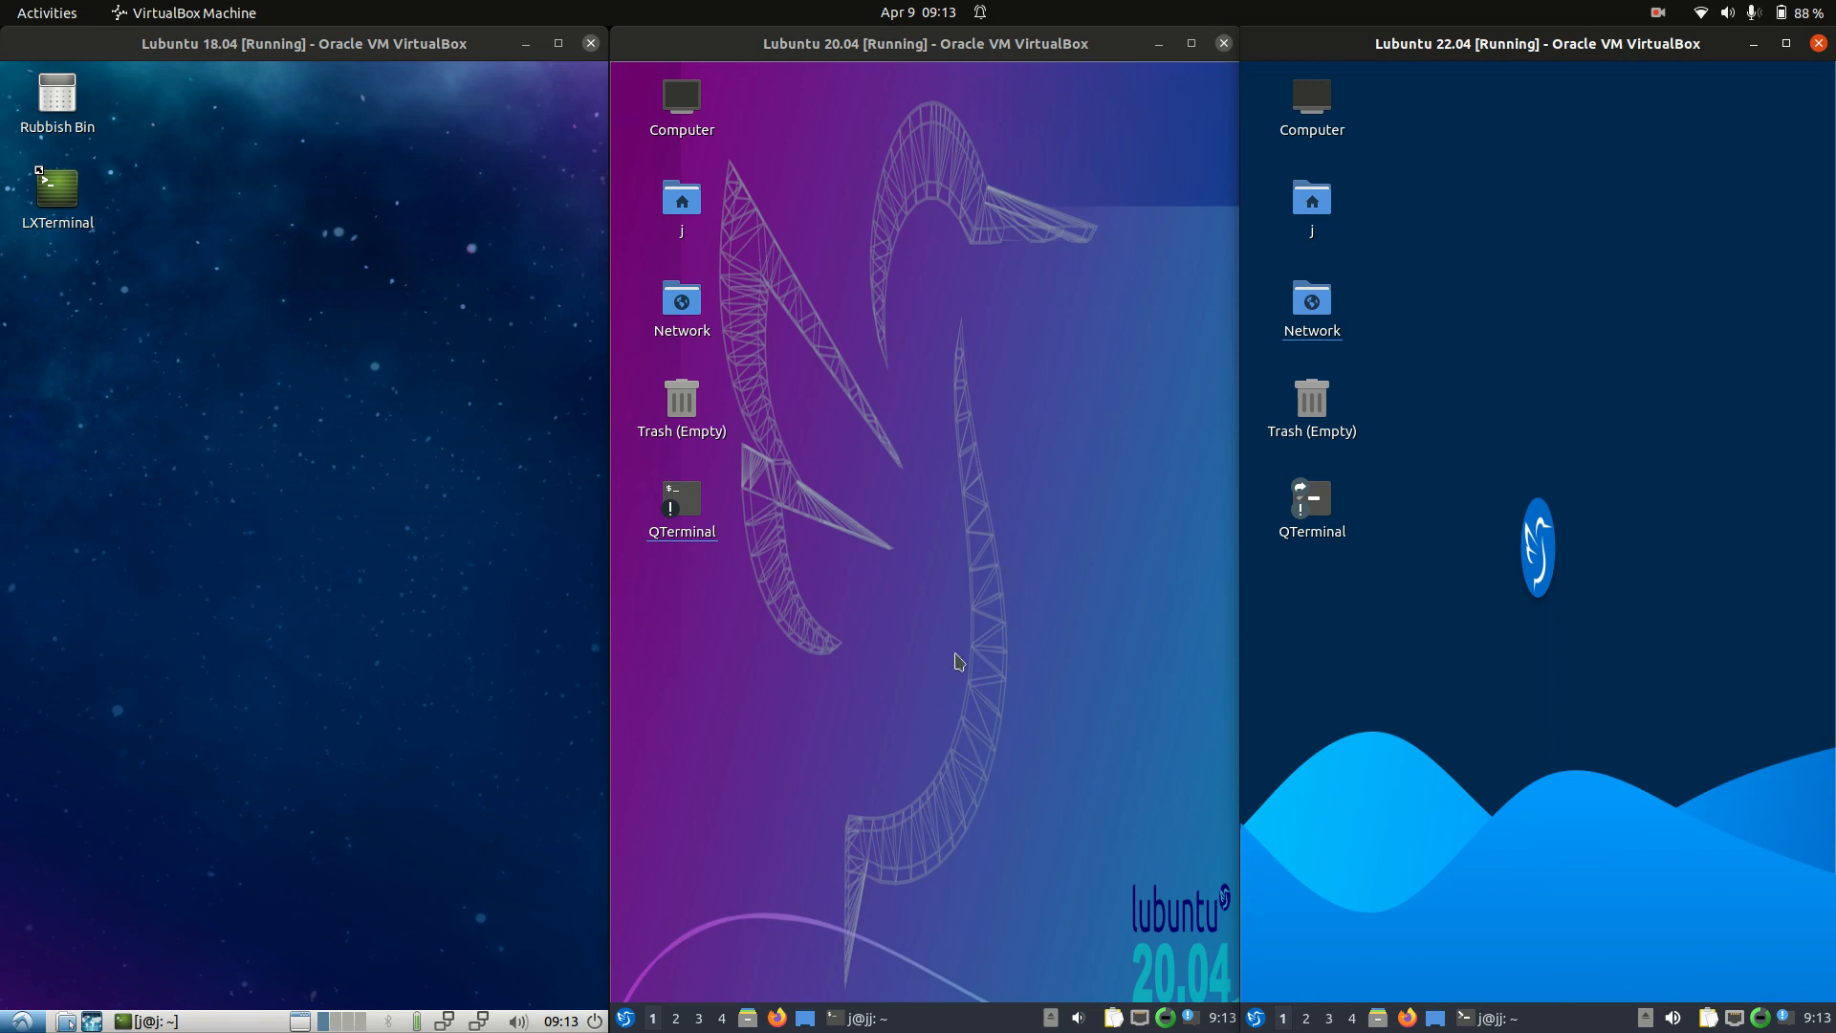
{"action": "mouse_move", "coordinate": [990, 522]}
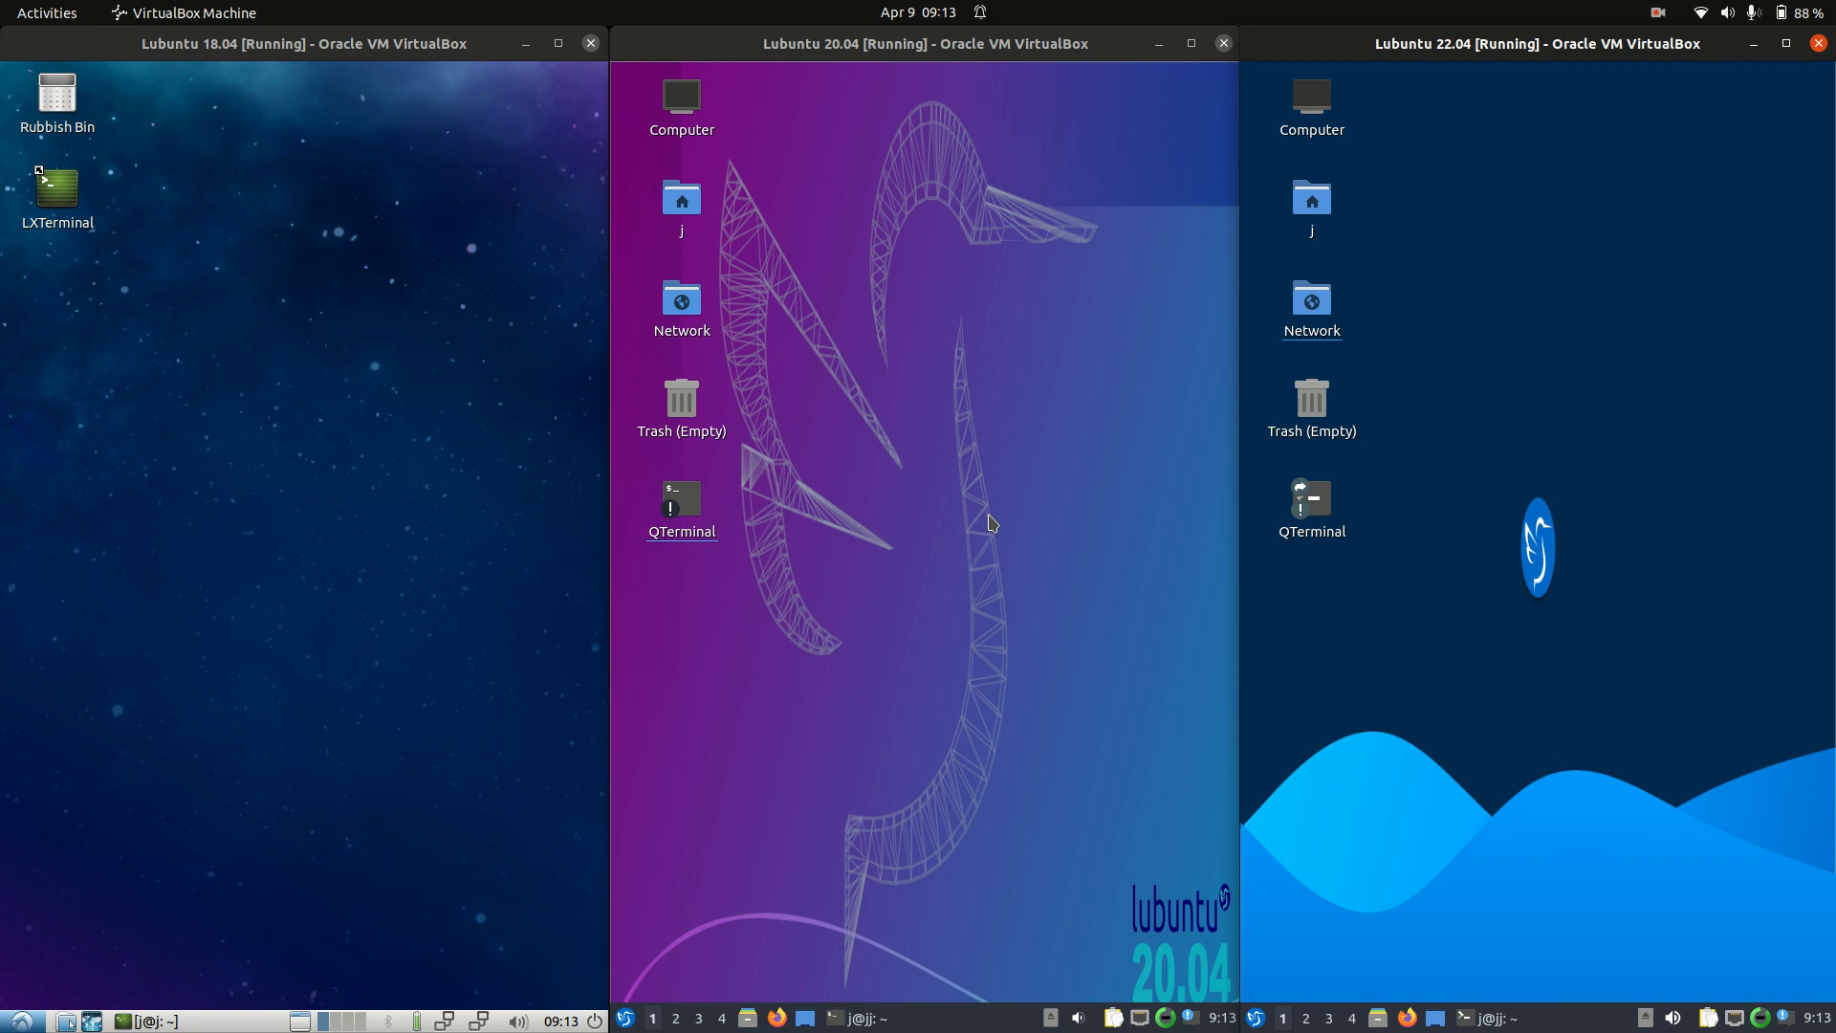
{"action": "mouse_move", "coordinate": [905, 414]}
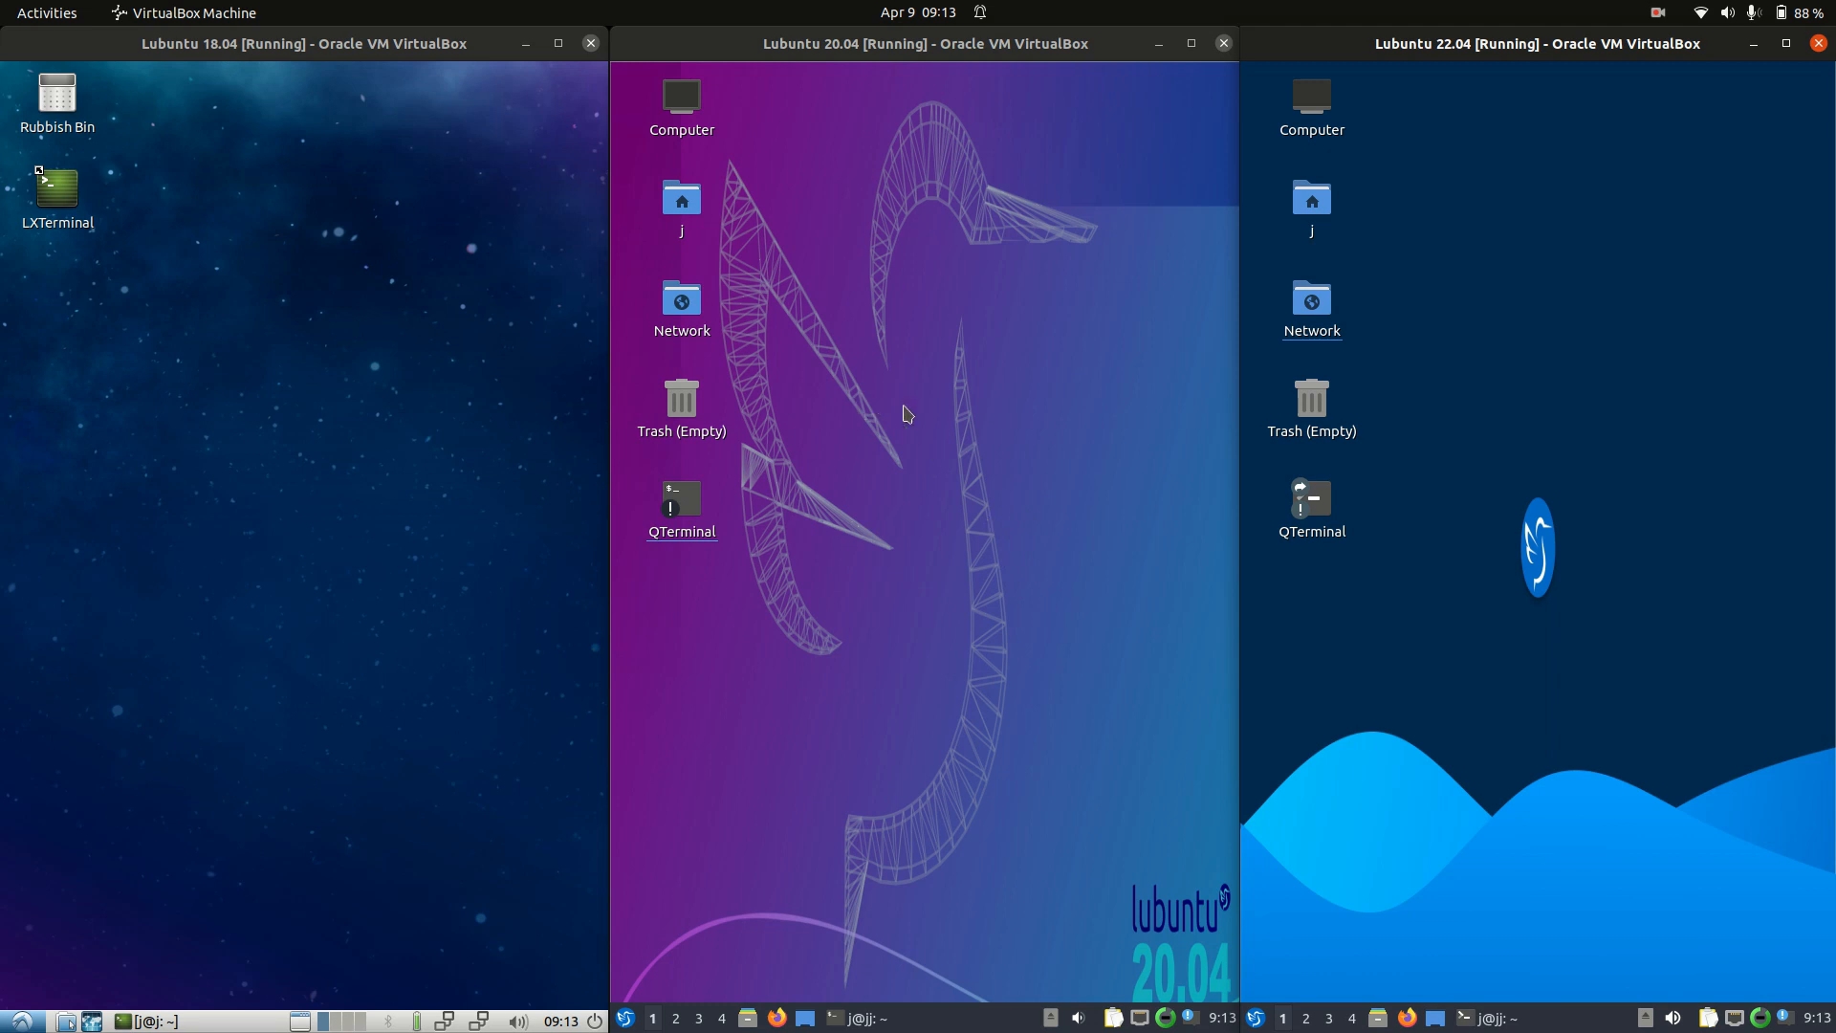
{"action": "mouse_move", "coordinate": [920, 480]}
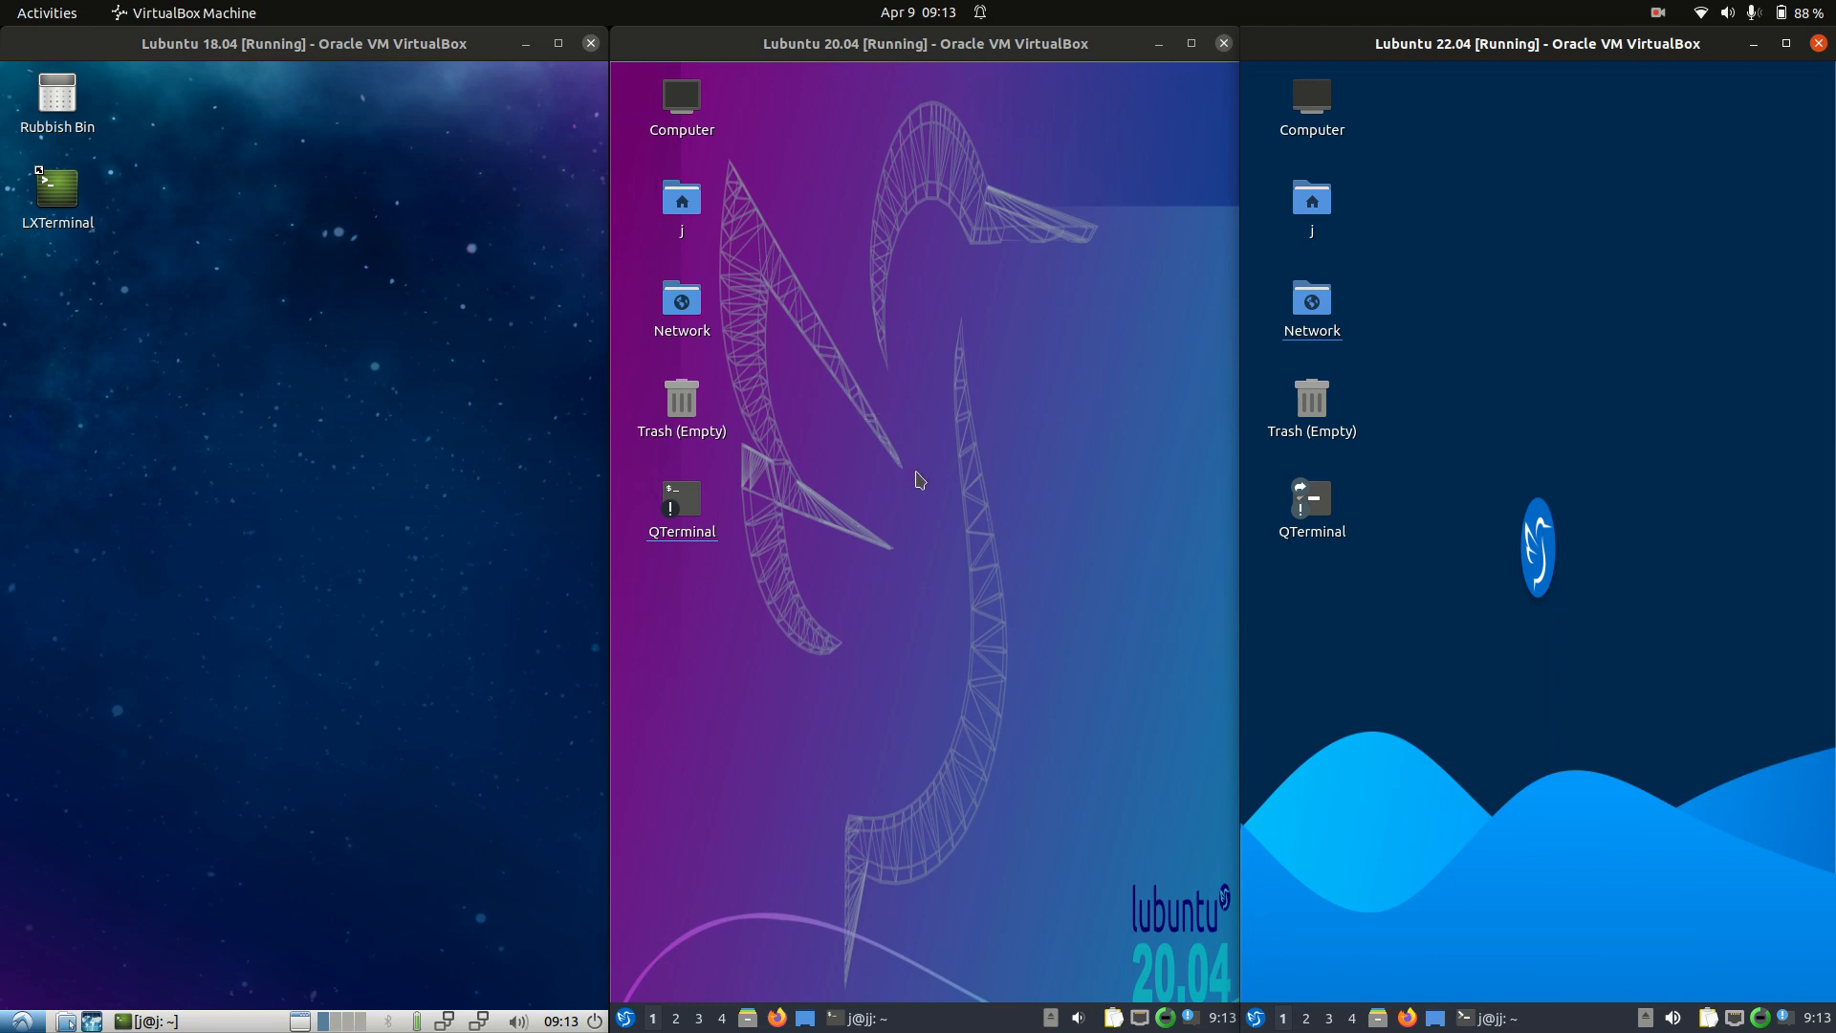
{"action": "mouse_move", "coordinate": [933, 530]}
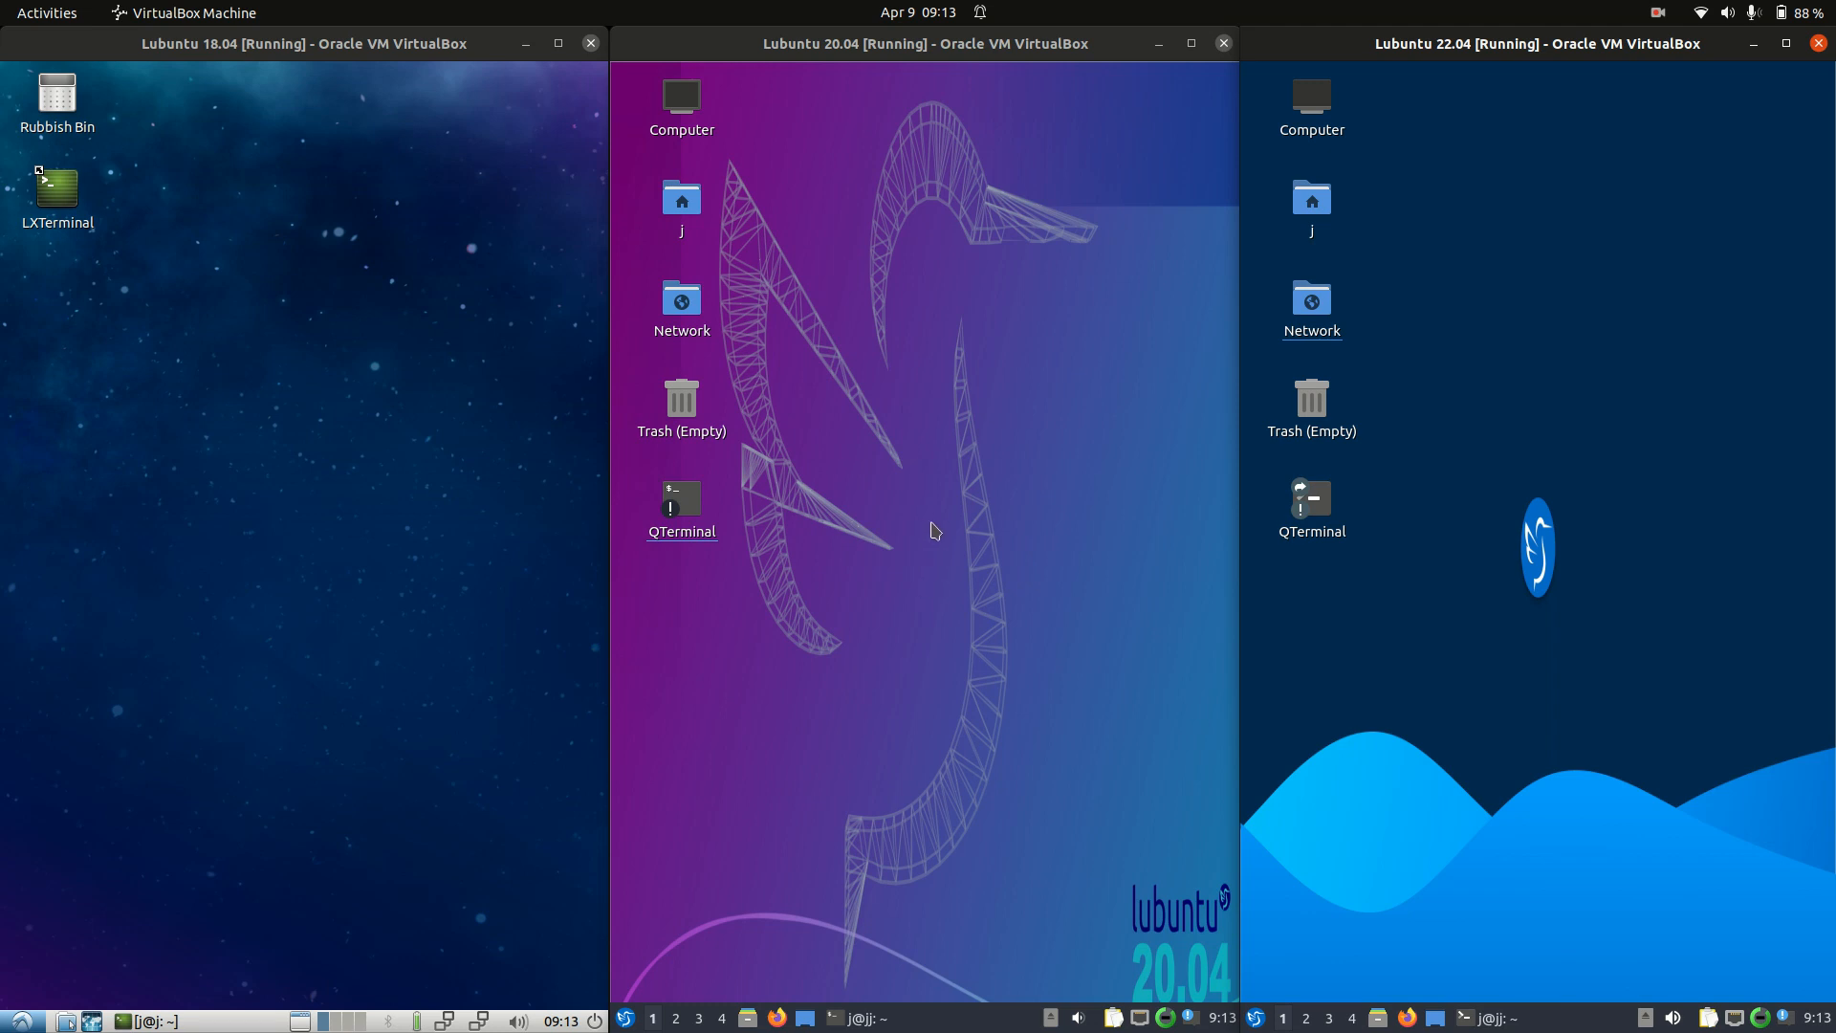
{"action": "mouse_move", "coordinate": [1013, 570]}
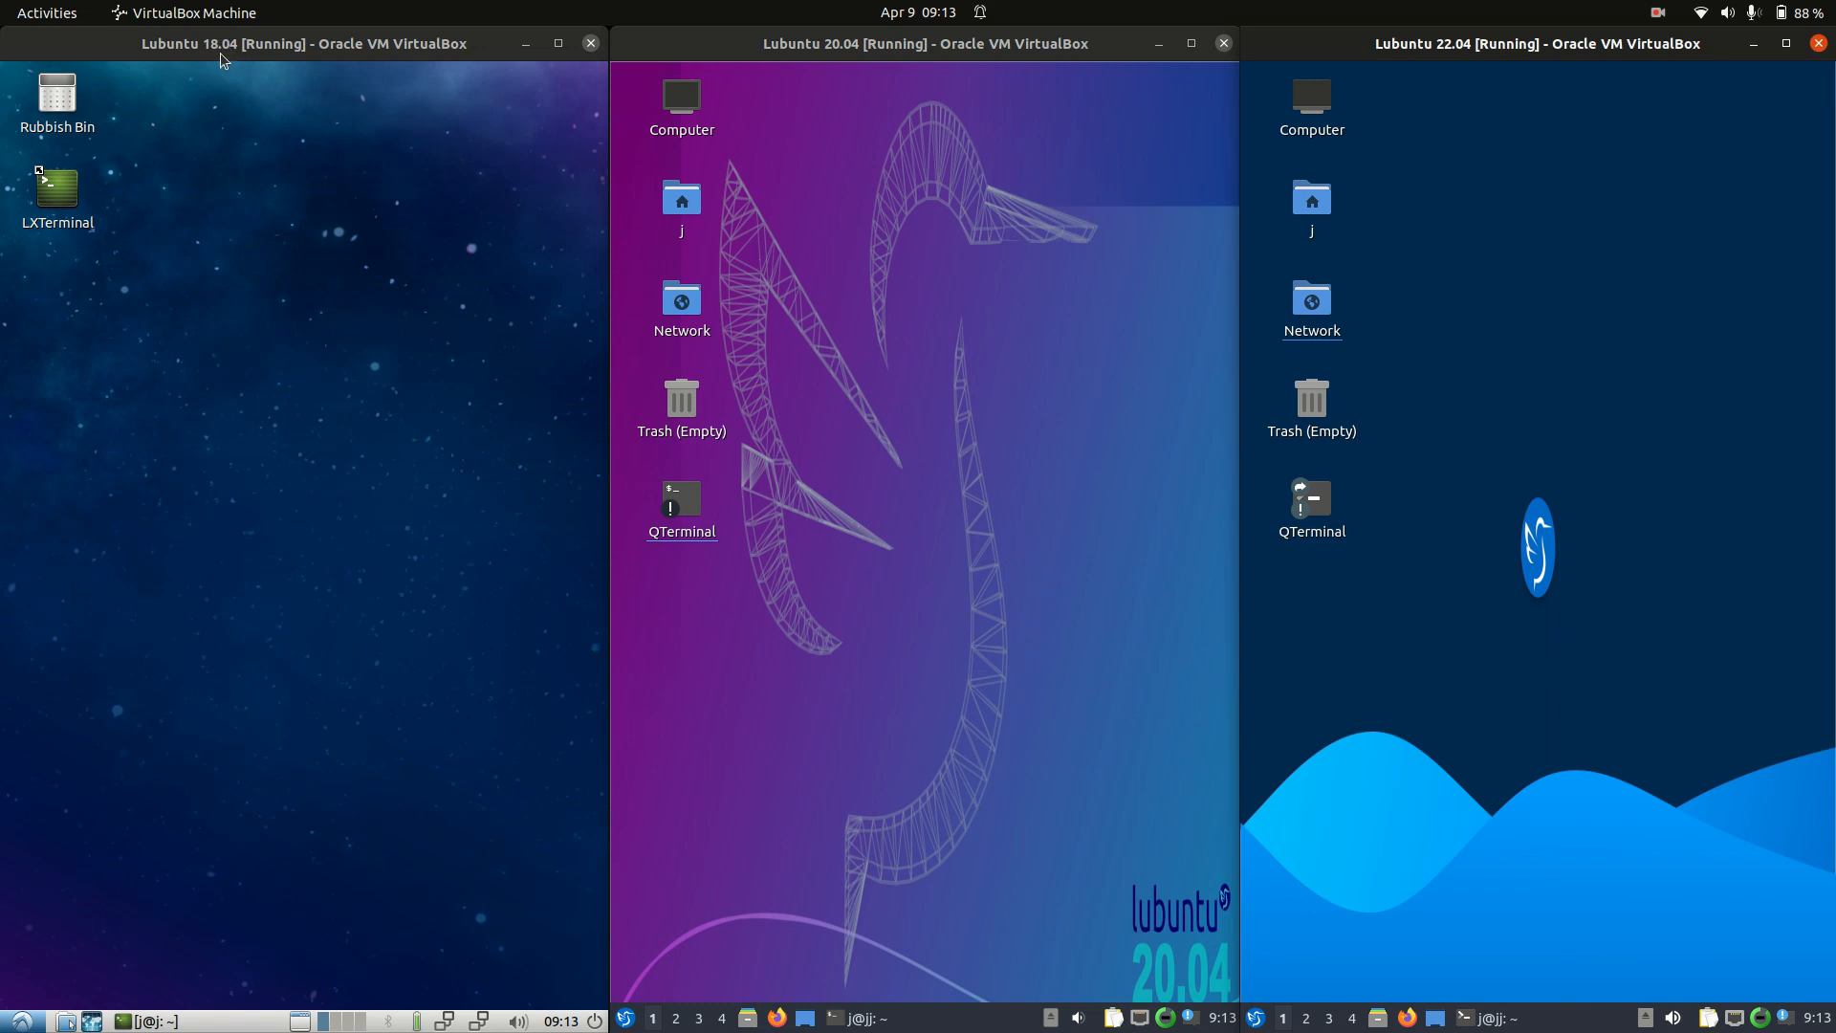
{"action": "mouse_move", "coordinate": [242, 163]}
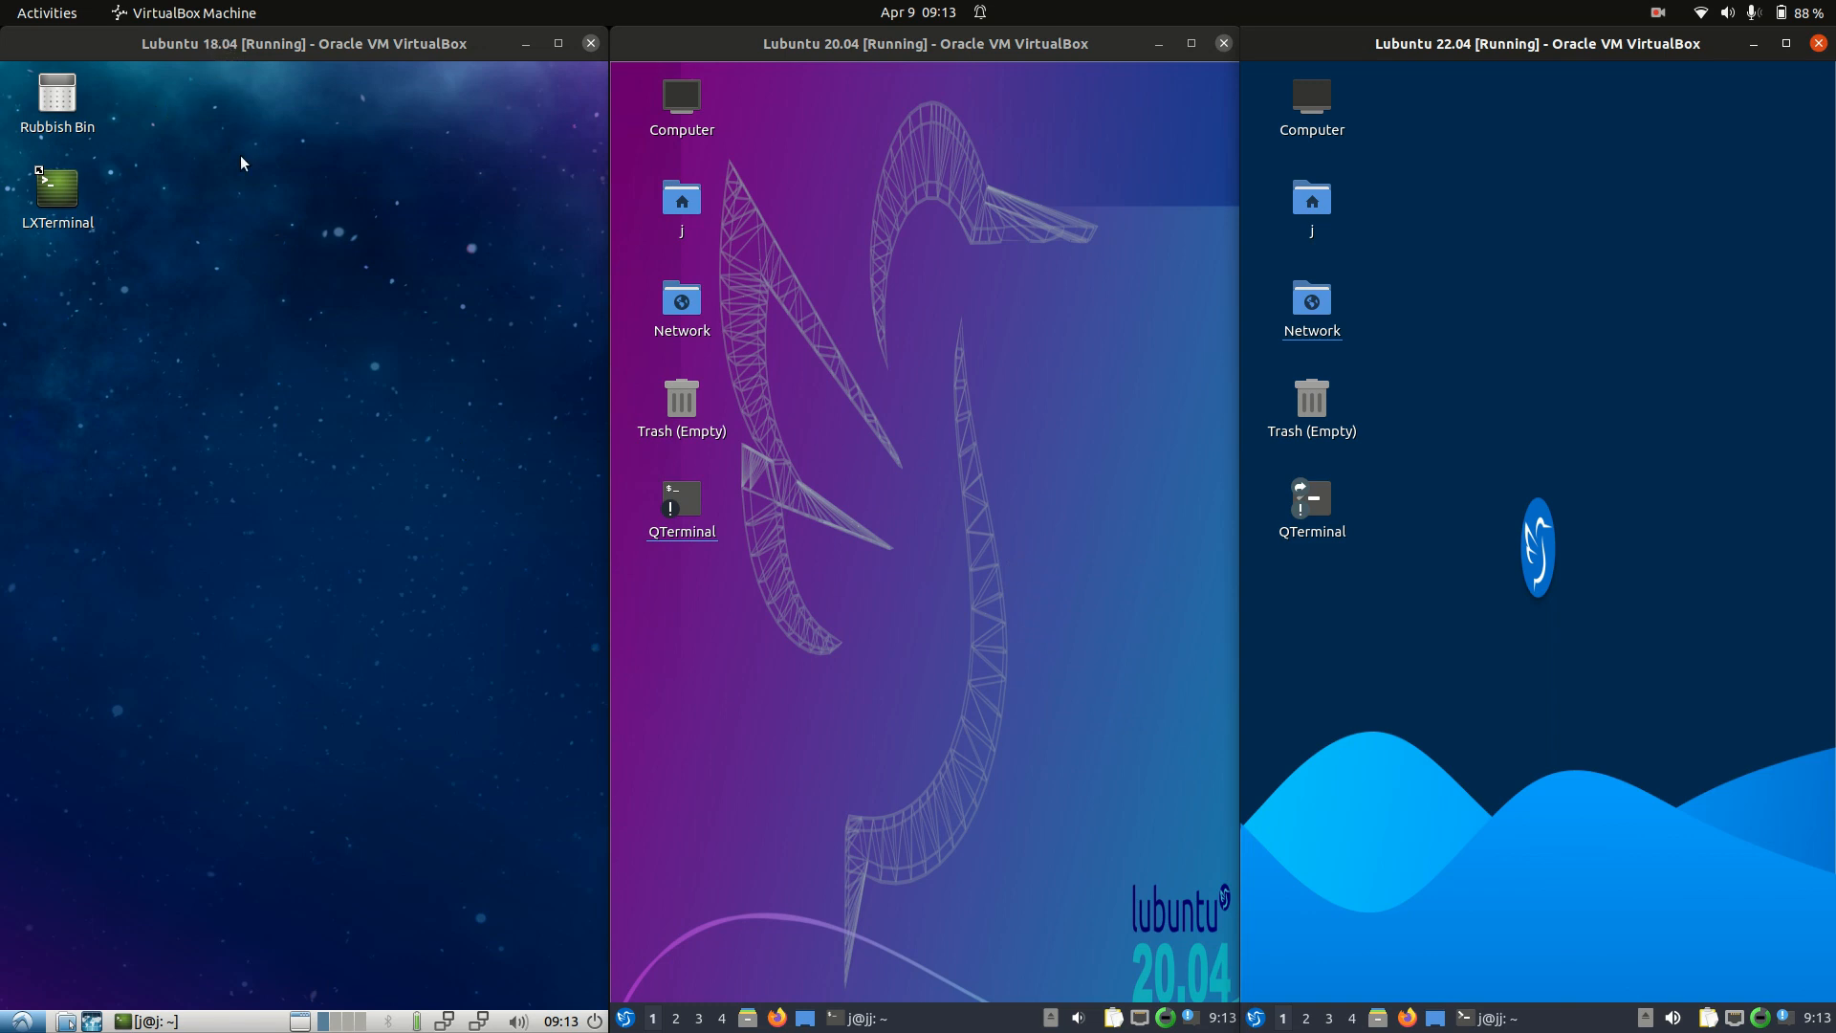
{"action": "mouse_move", "coordinate": [621, 189]}
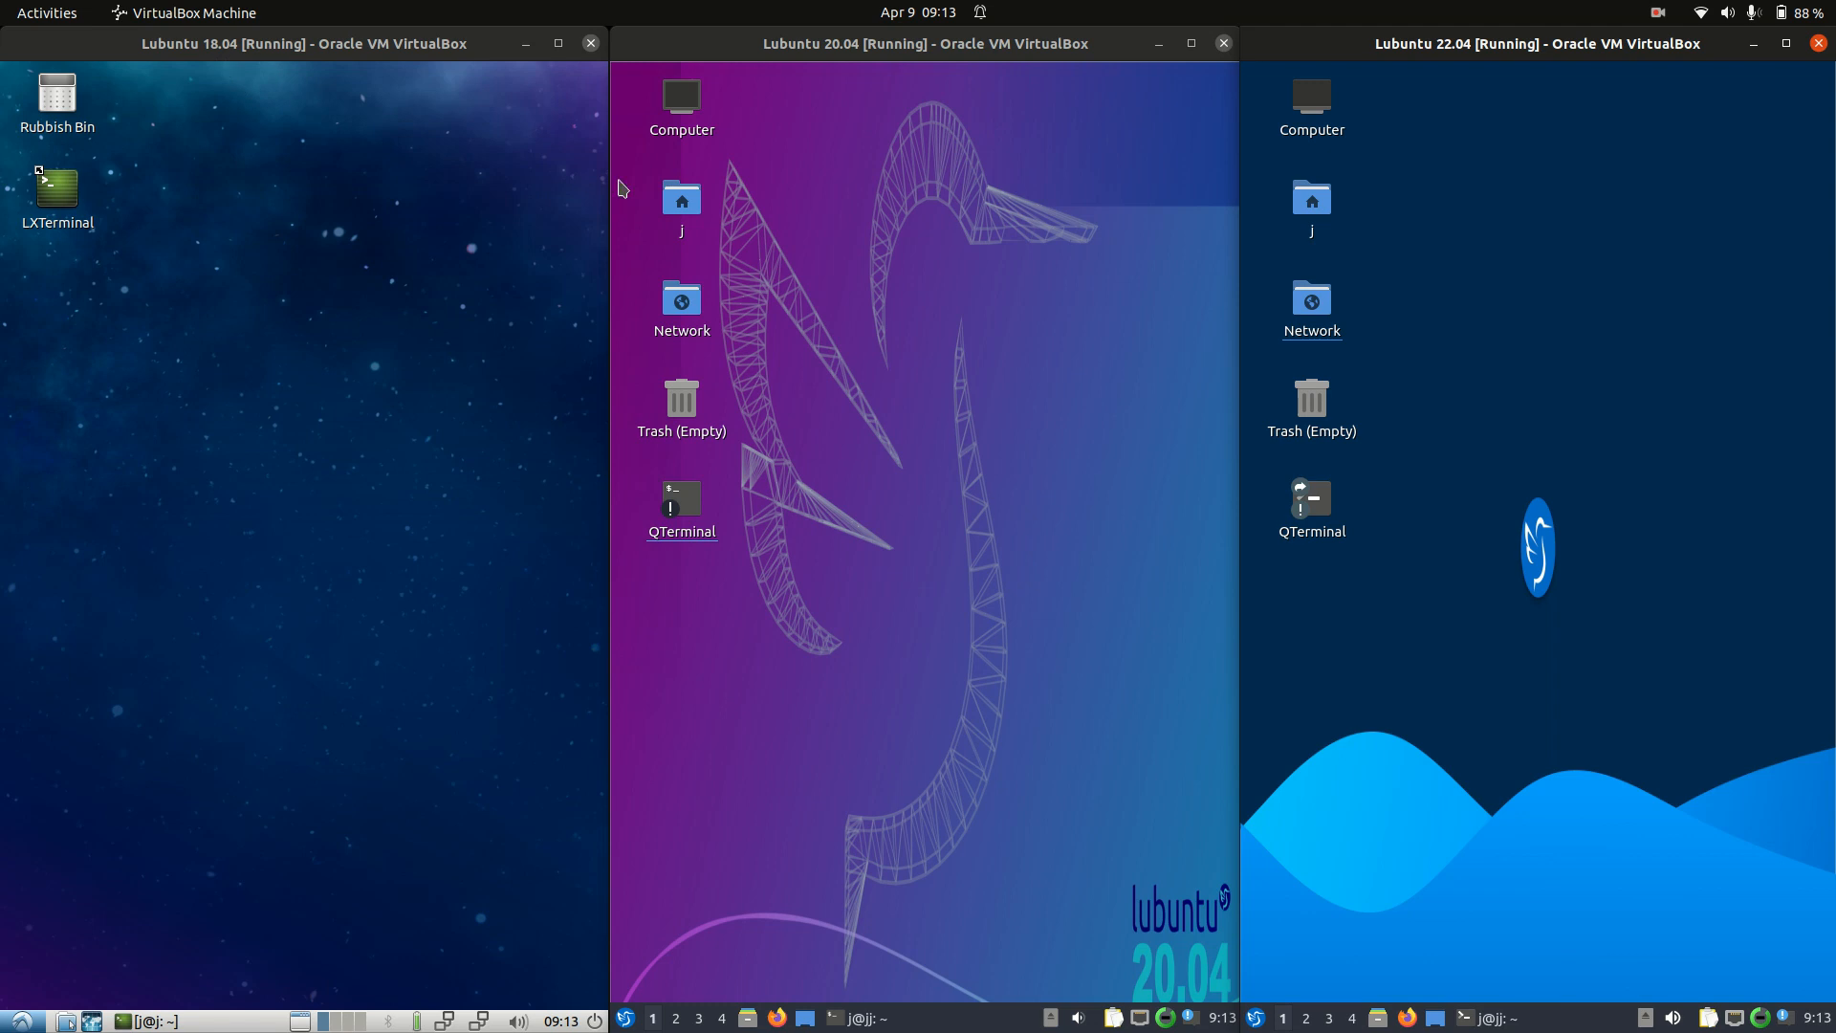
{"action": "mouse_move", "coordinate": [1607, 552]}
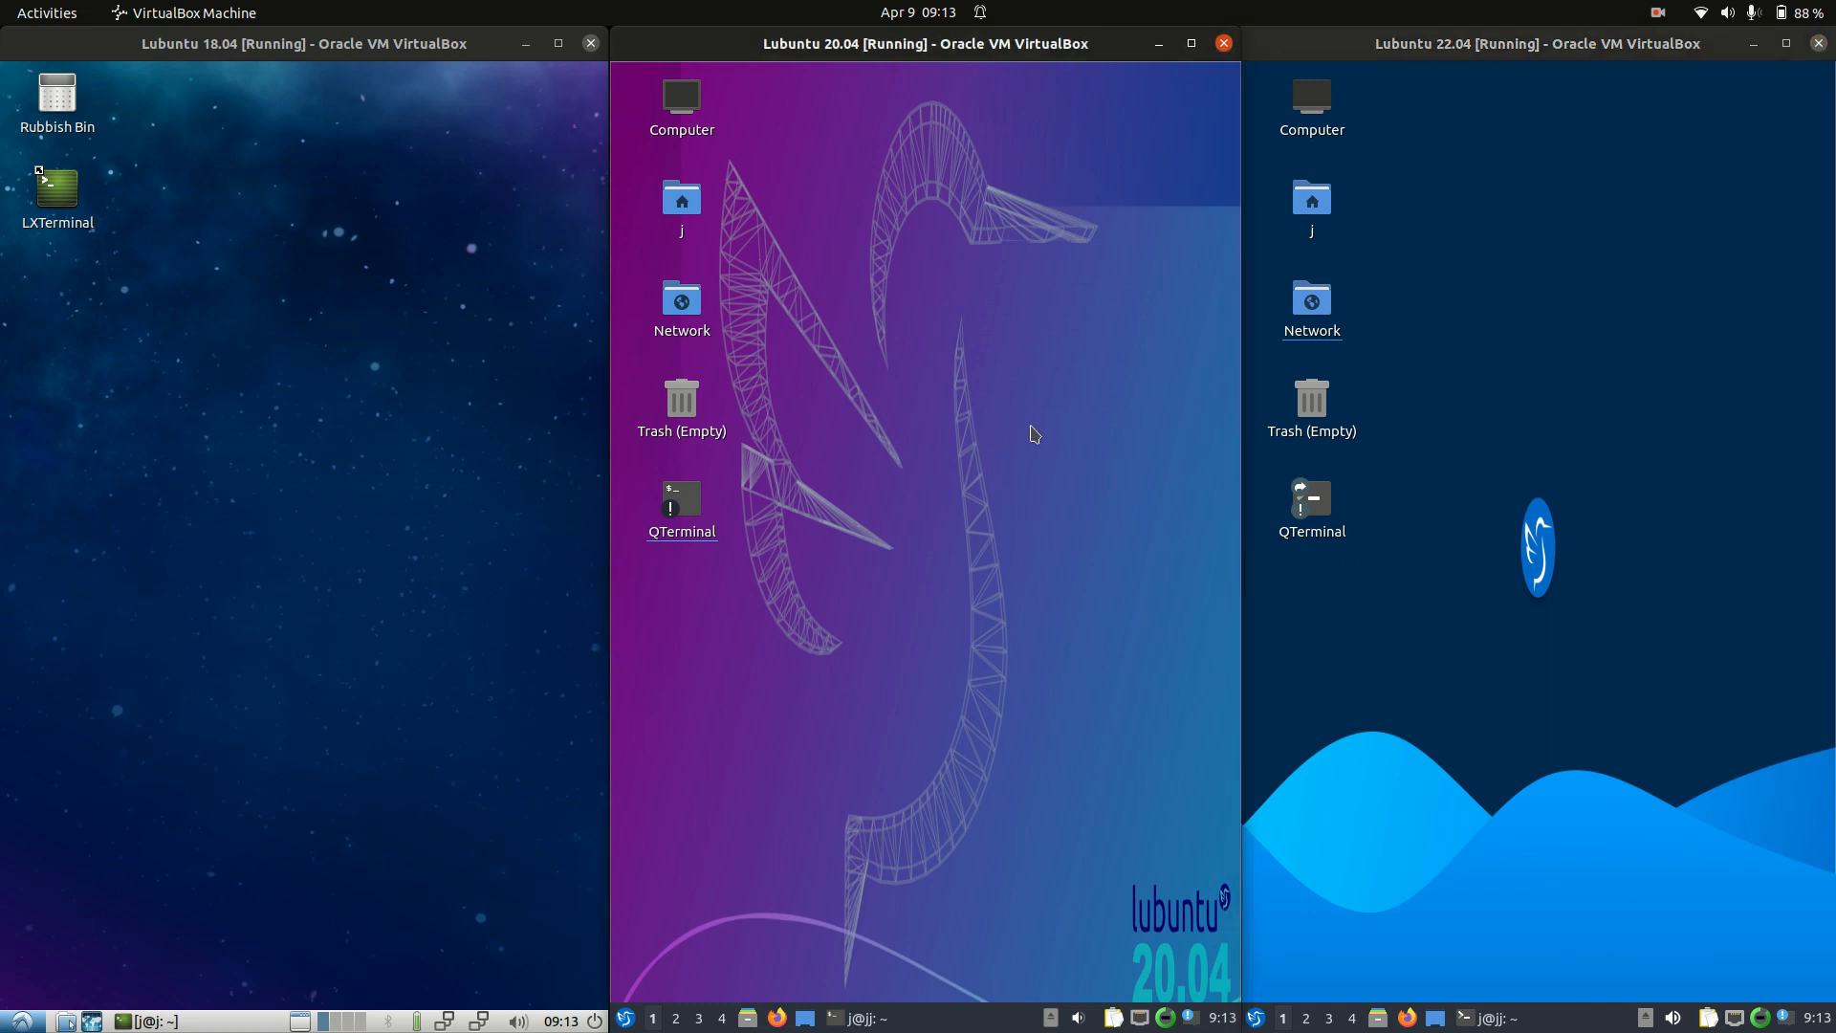
{"action": "mouse_move", "coordinate": [984, 415]}
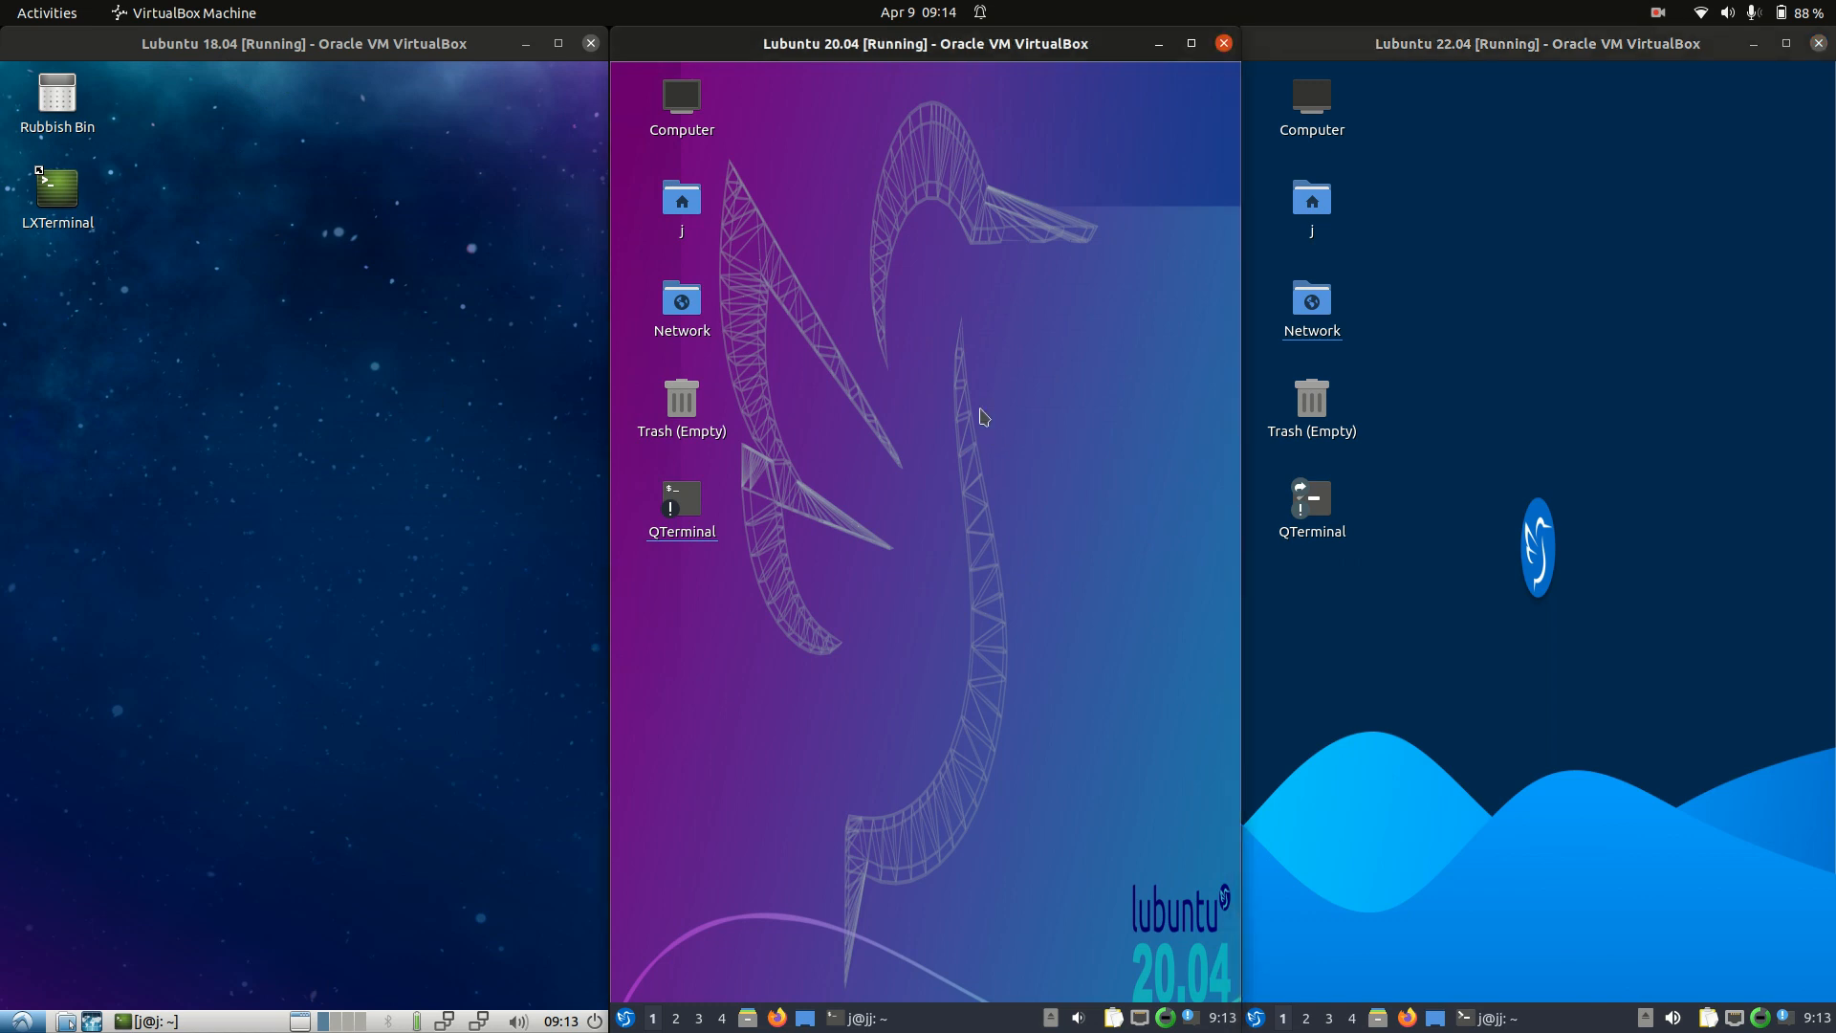
{"action": "mouse_move", "coordinate": [1005, 422]}
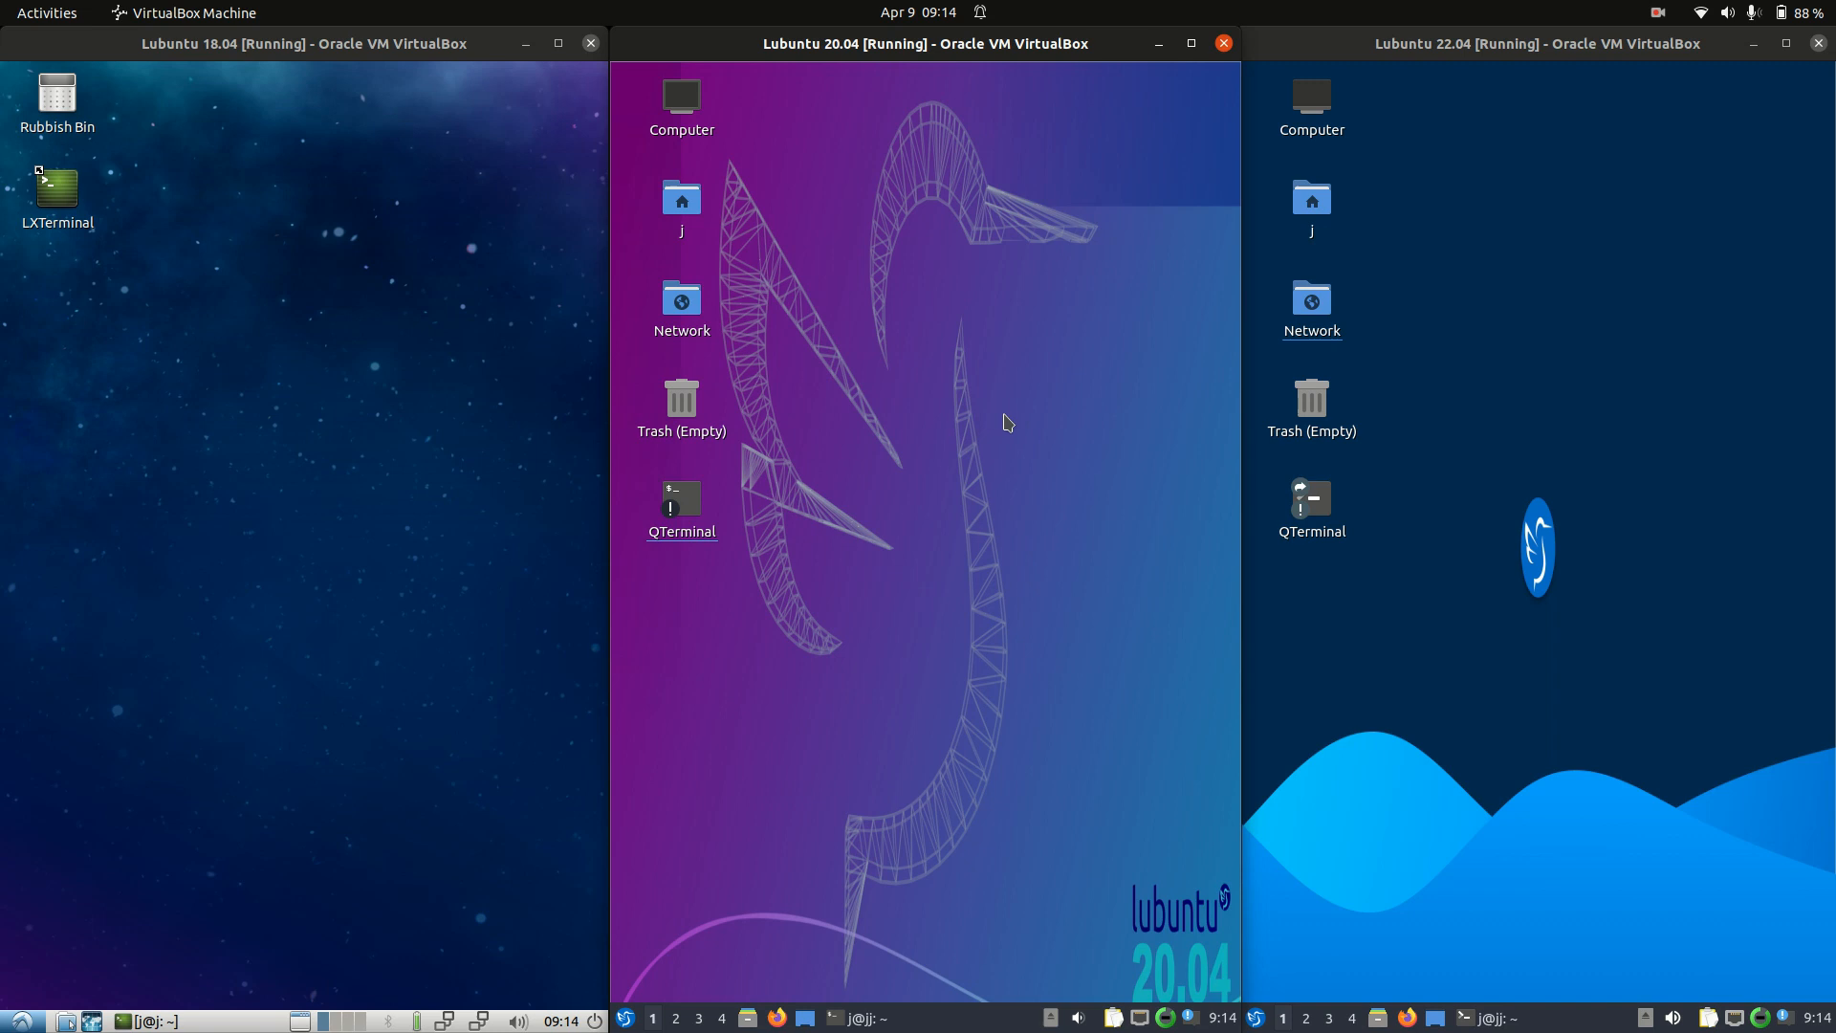
{"action": "mouse_move", "coordinate": [969, 440]}
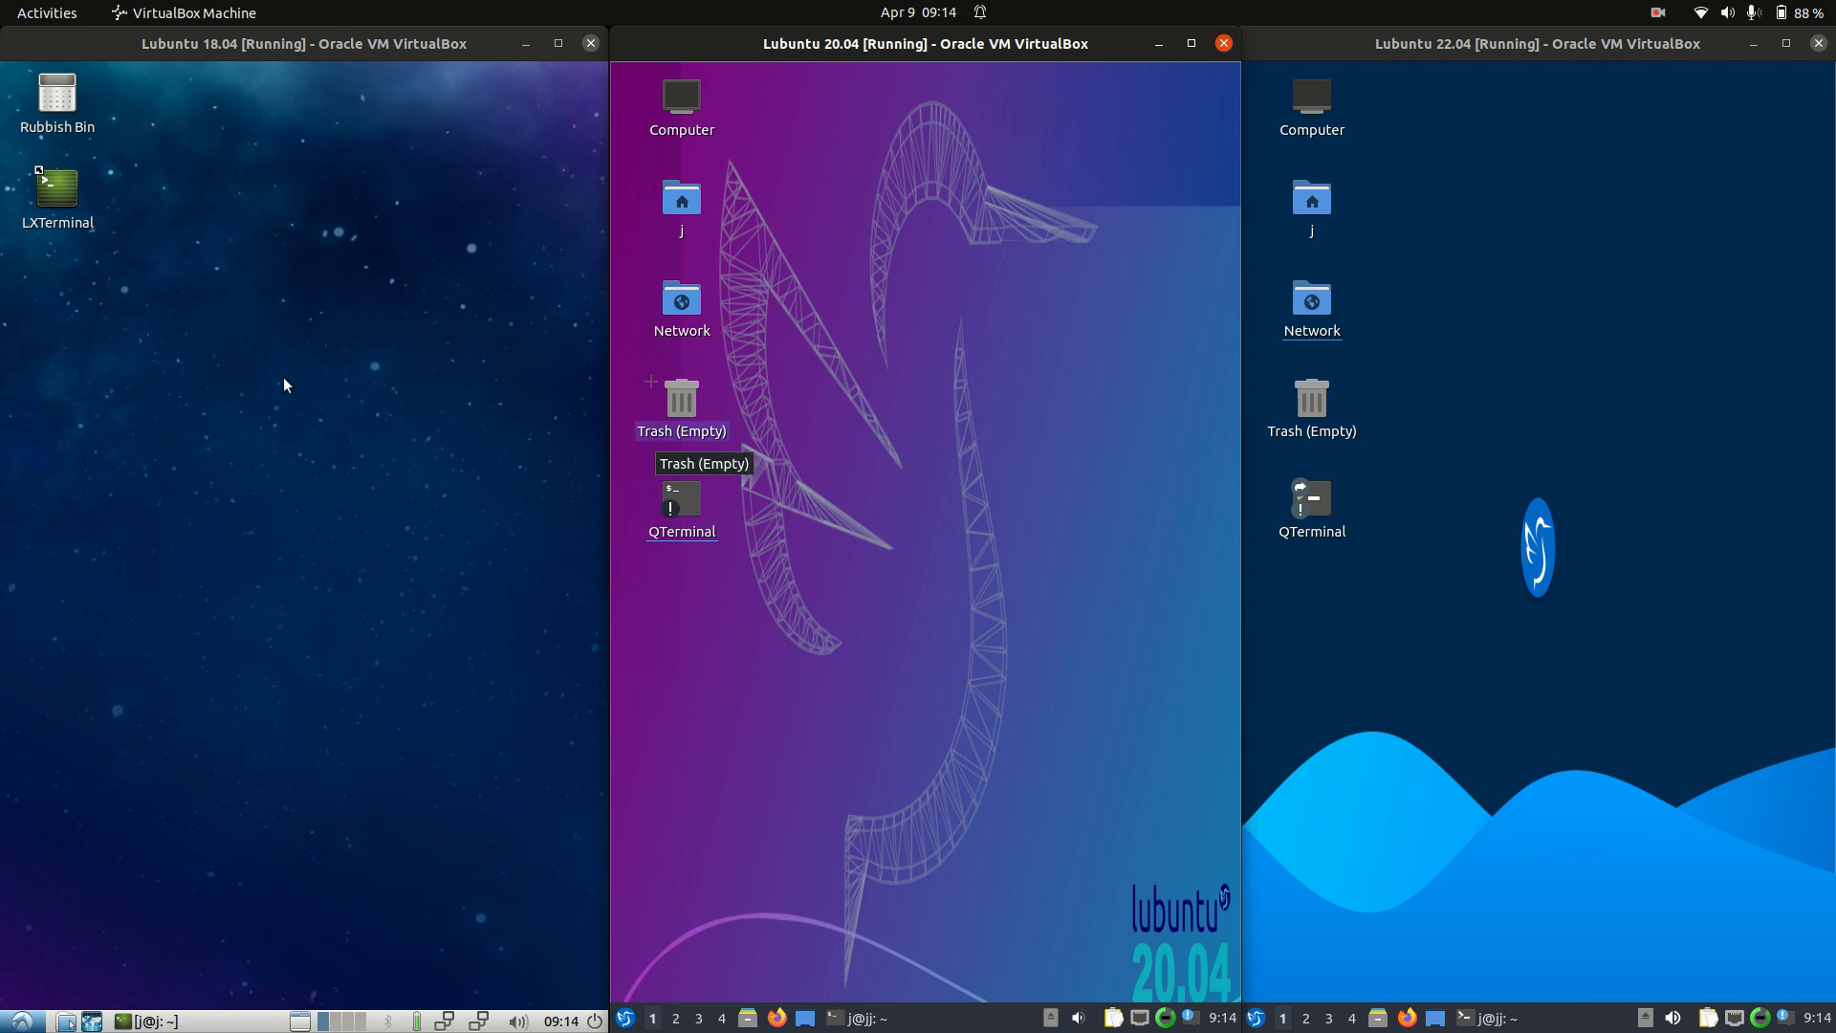
{"action": "mouse_move", "coordinate": [873, 425]}
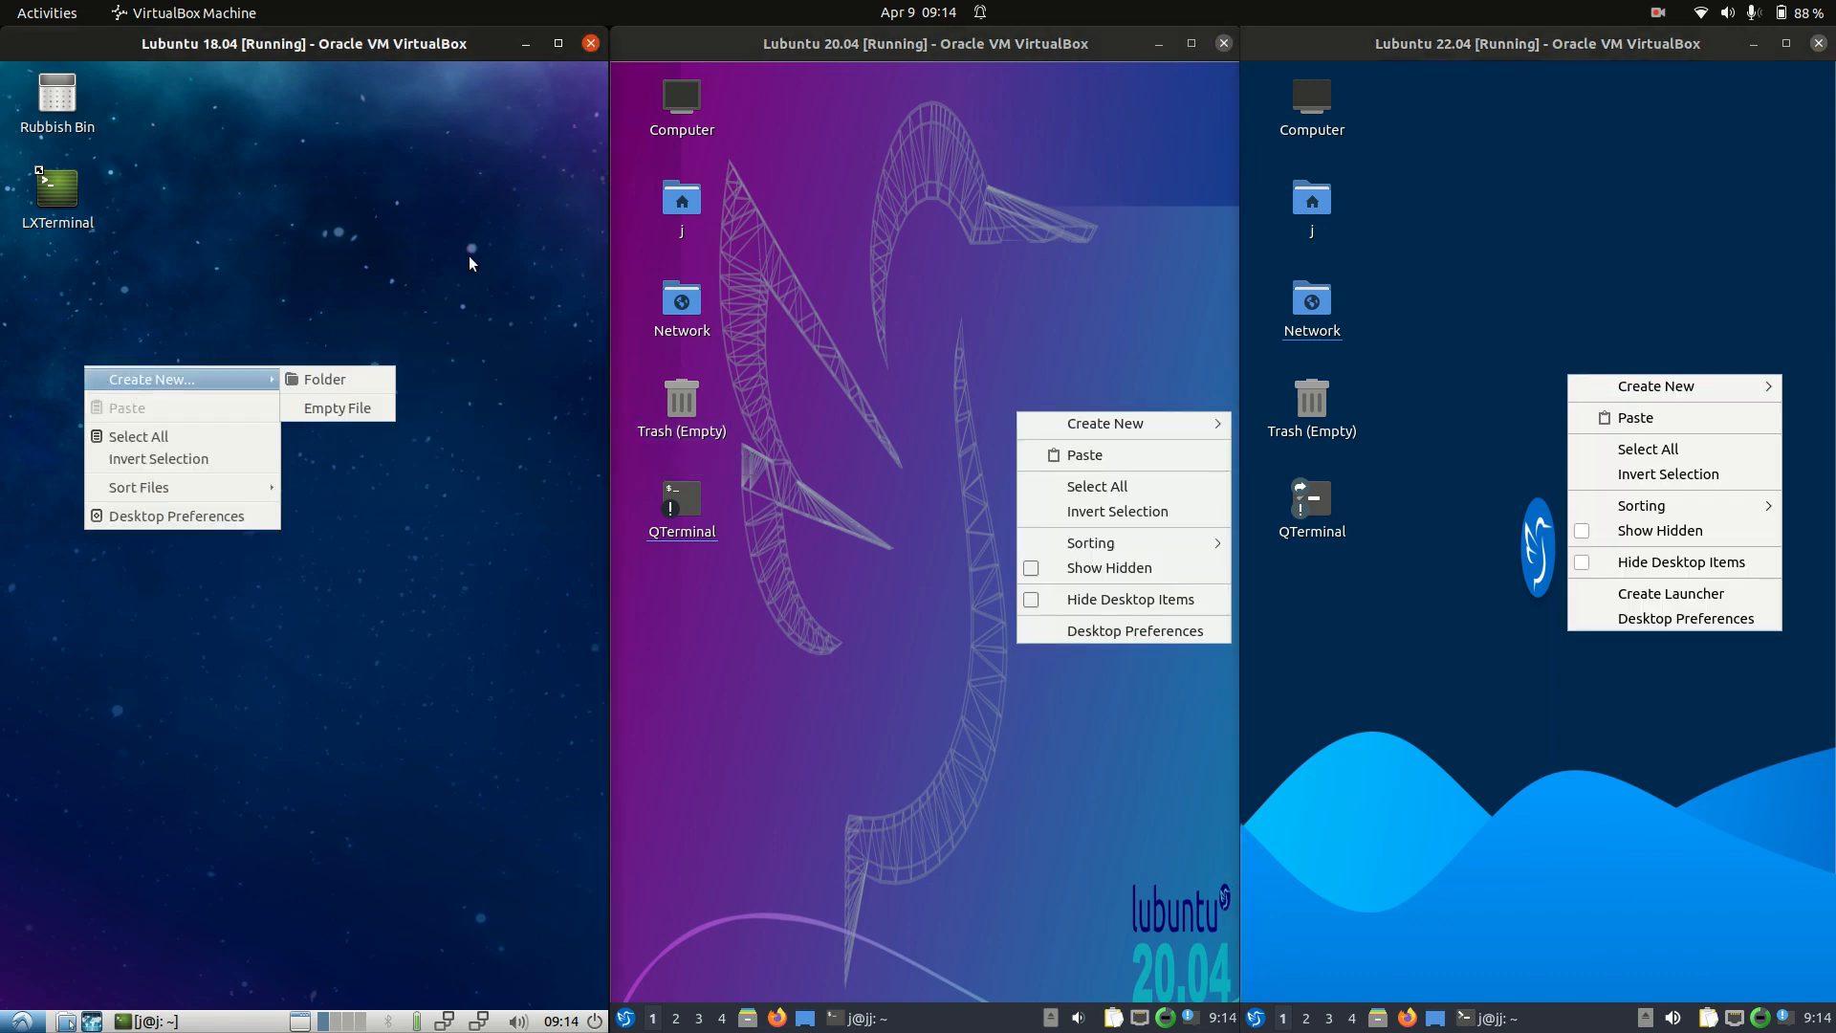
{"action": "mouse_move", "coordinate": [258, 688]}
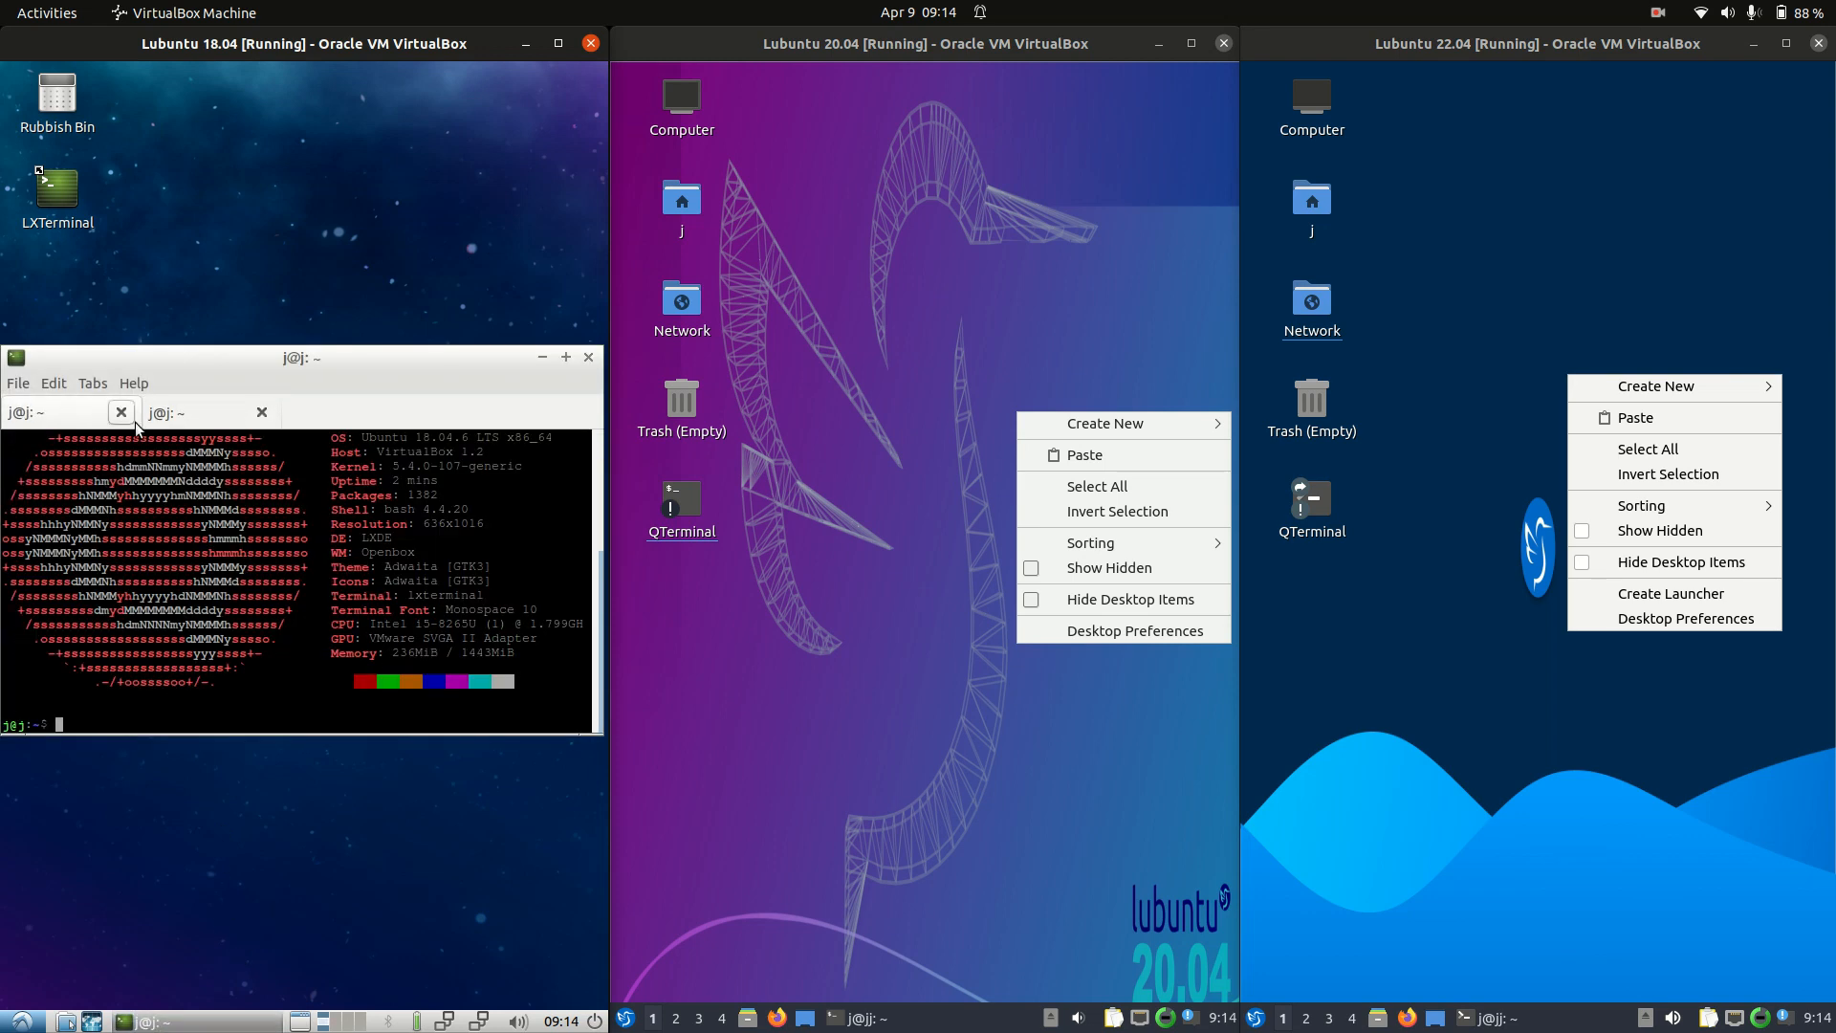
Double-click inside the Lubuntu 18.04 guest window alongside the neofetch terminals
{"action": "double_click", "coordinate": [377, 537]}
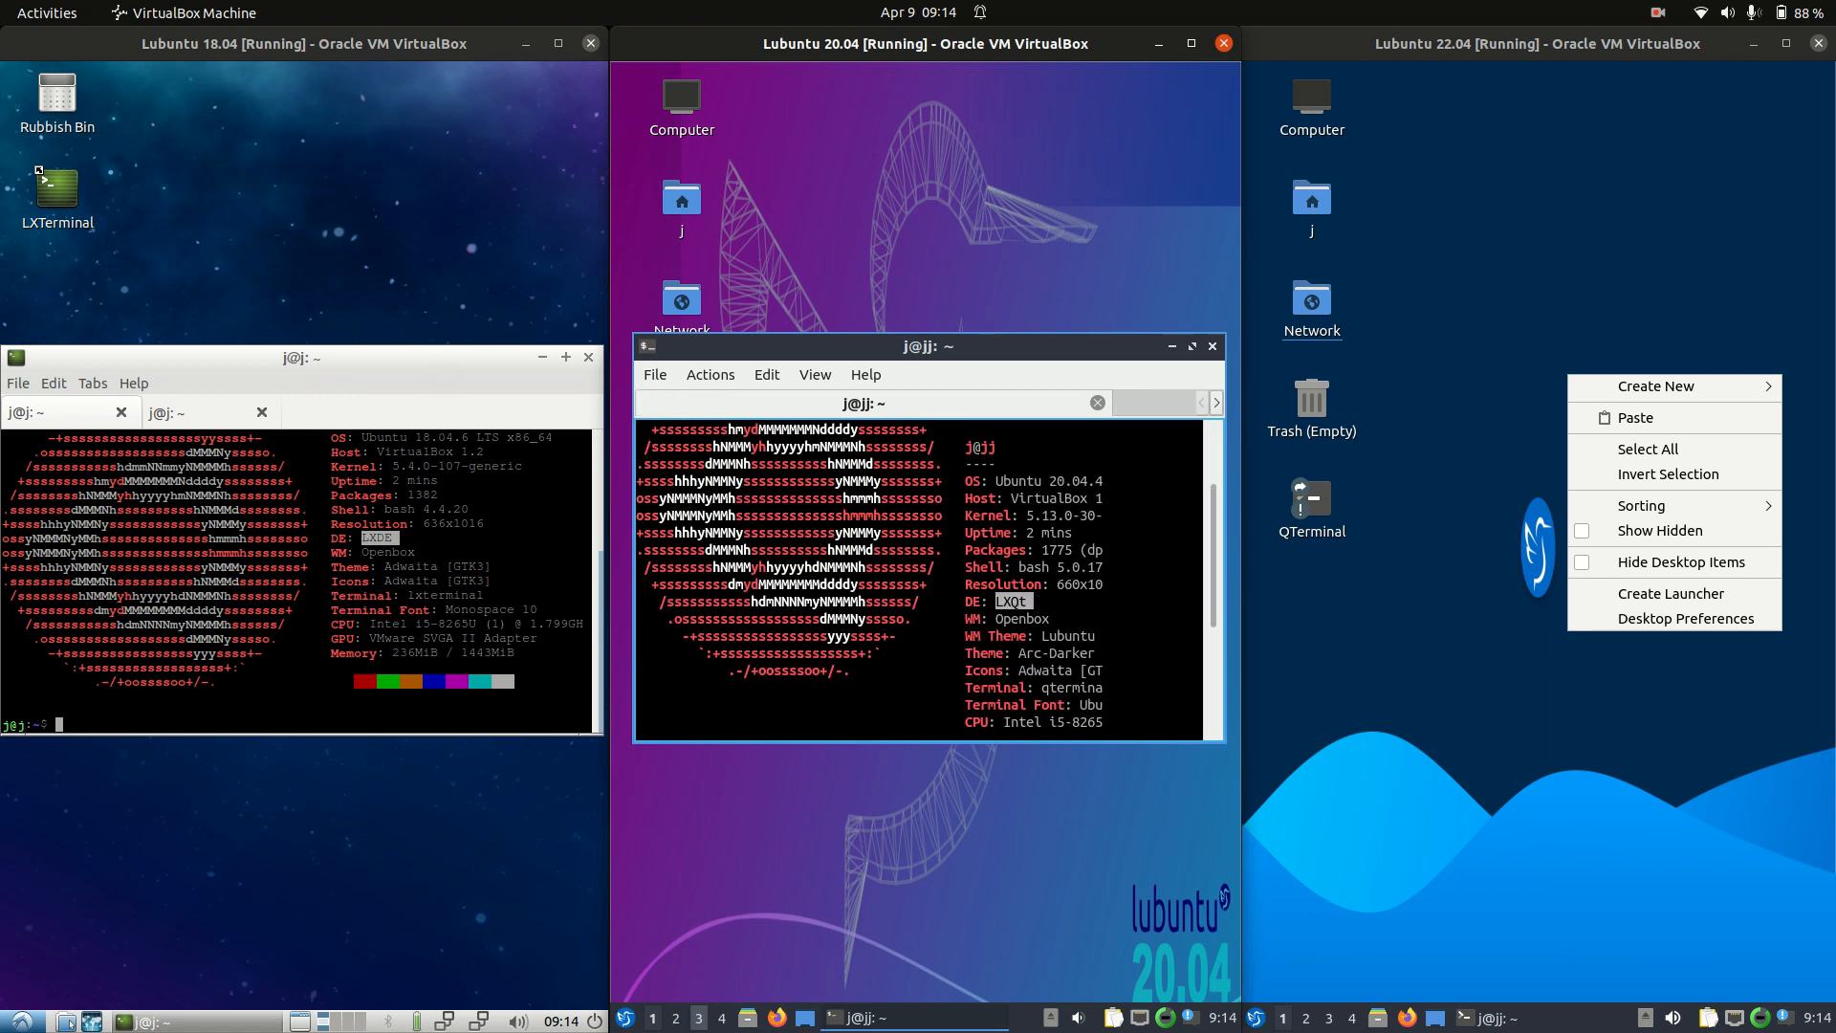
Browse the Lubuntu 20.04 and 22.04 application menus, then open the home folder file manager
{"action": "left_click", "coordinate": [632, 1017]}
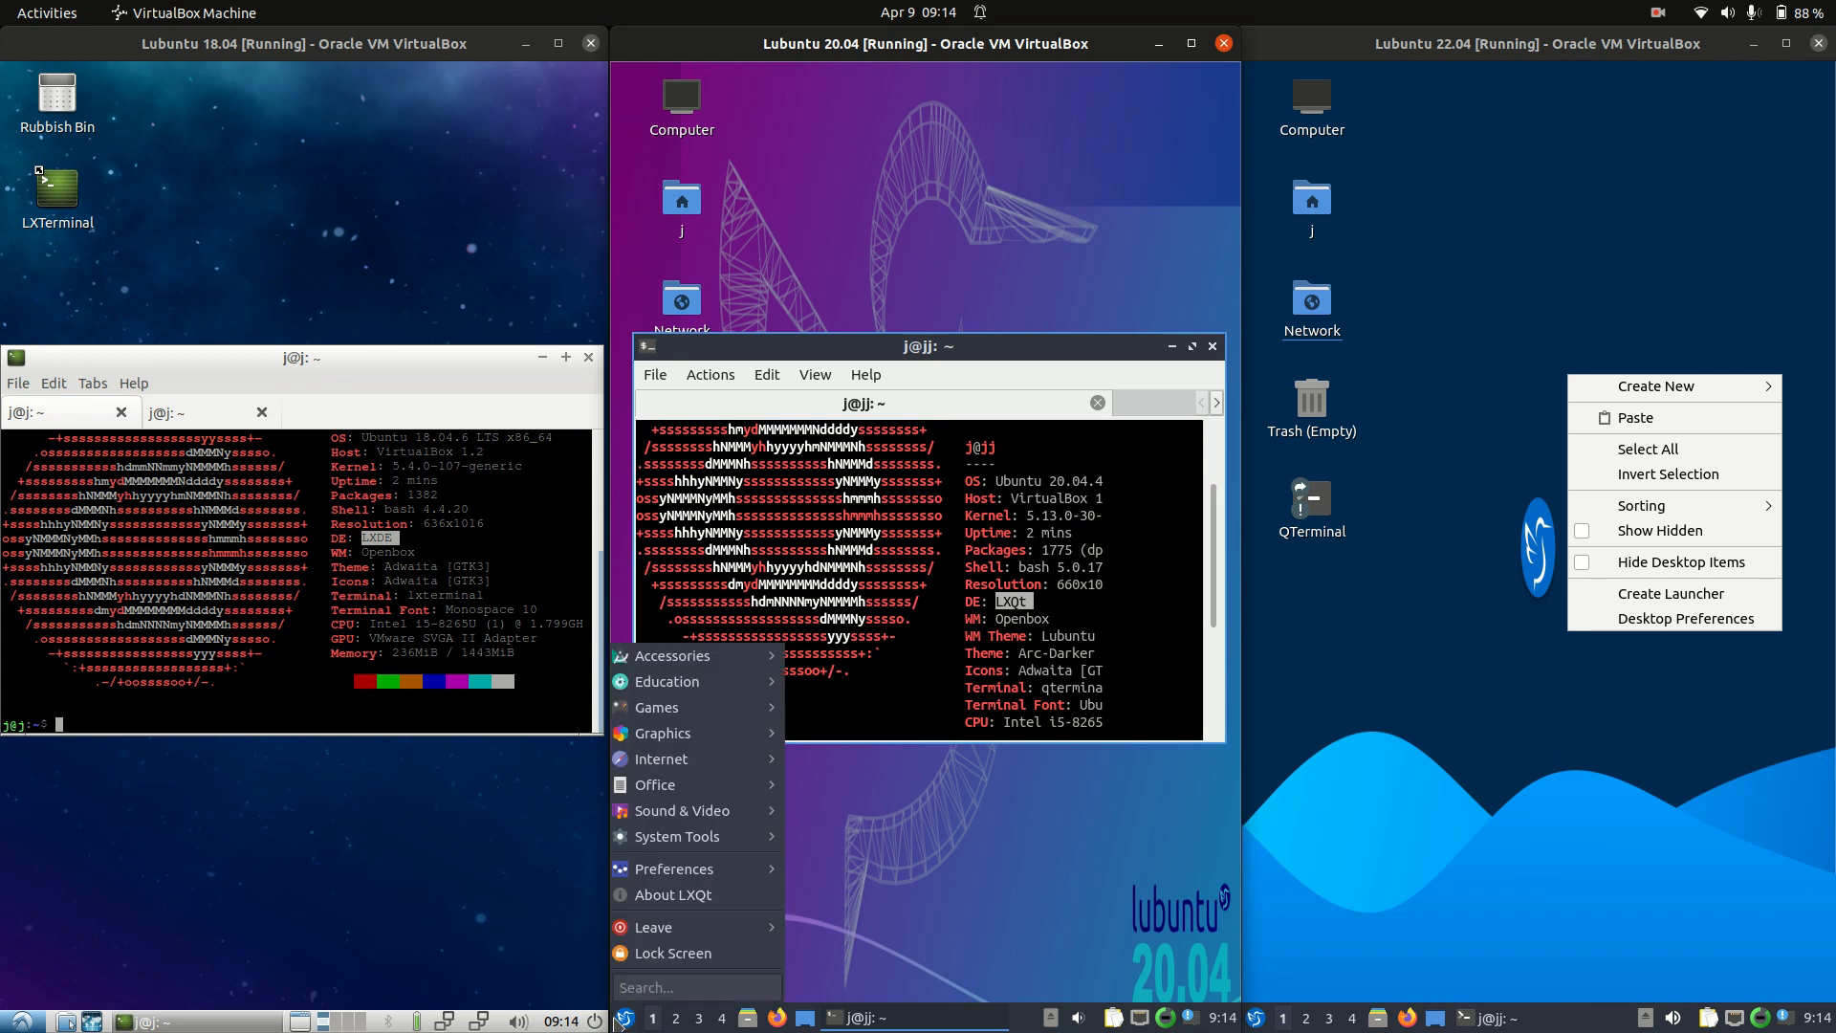
{"action": "mouse_move", "coordinate": [297, 980]}
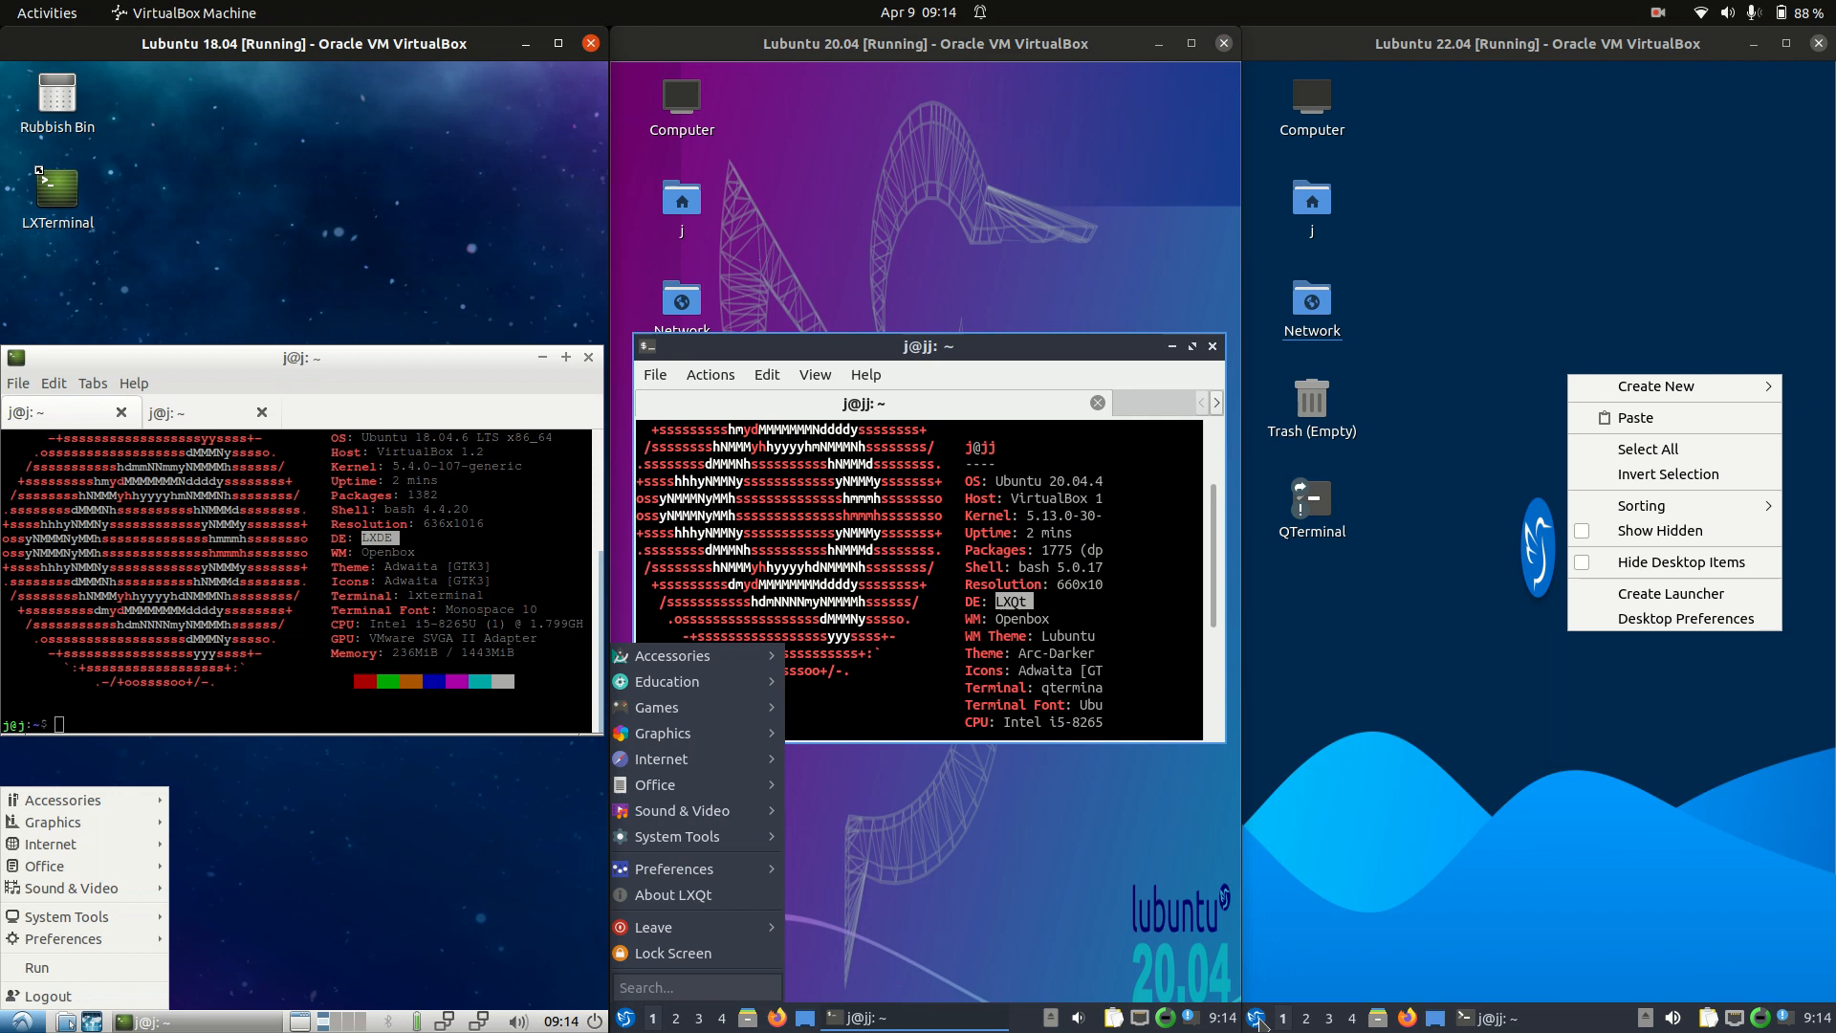
{"action": "left_click", "coordinate": [1259, 1018]}
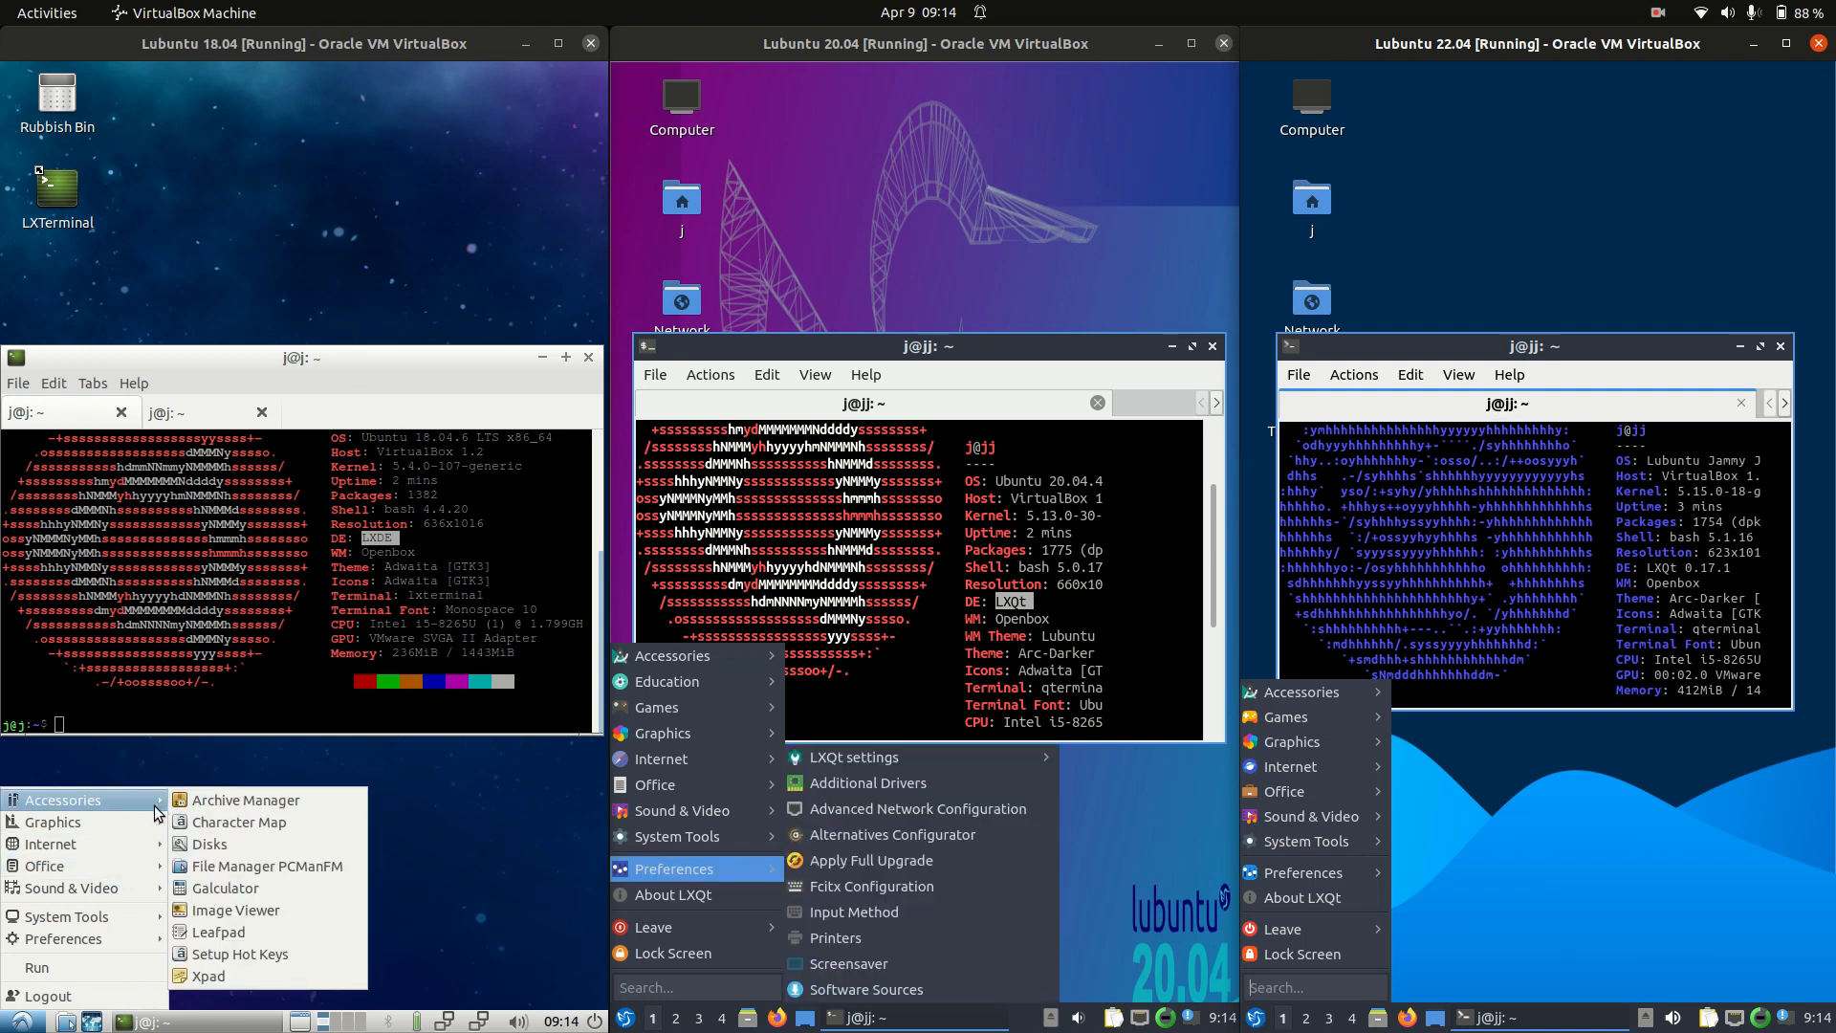
{"action": "mouse_move", "coordinate": [45, 866]}
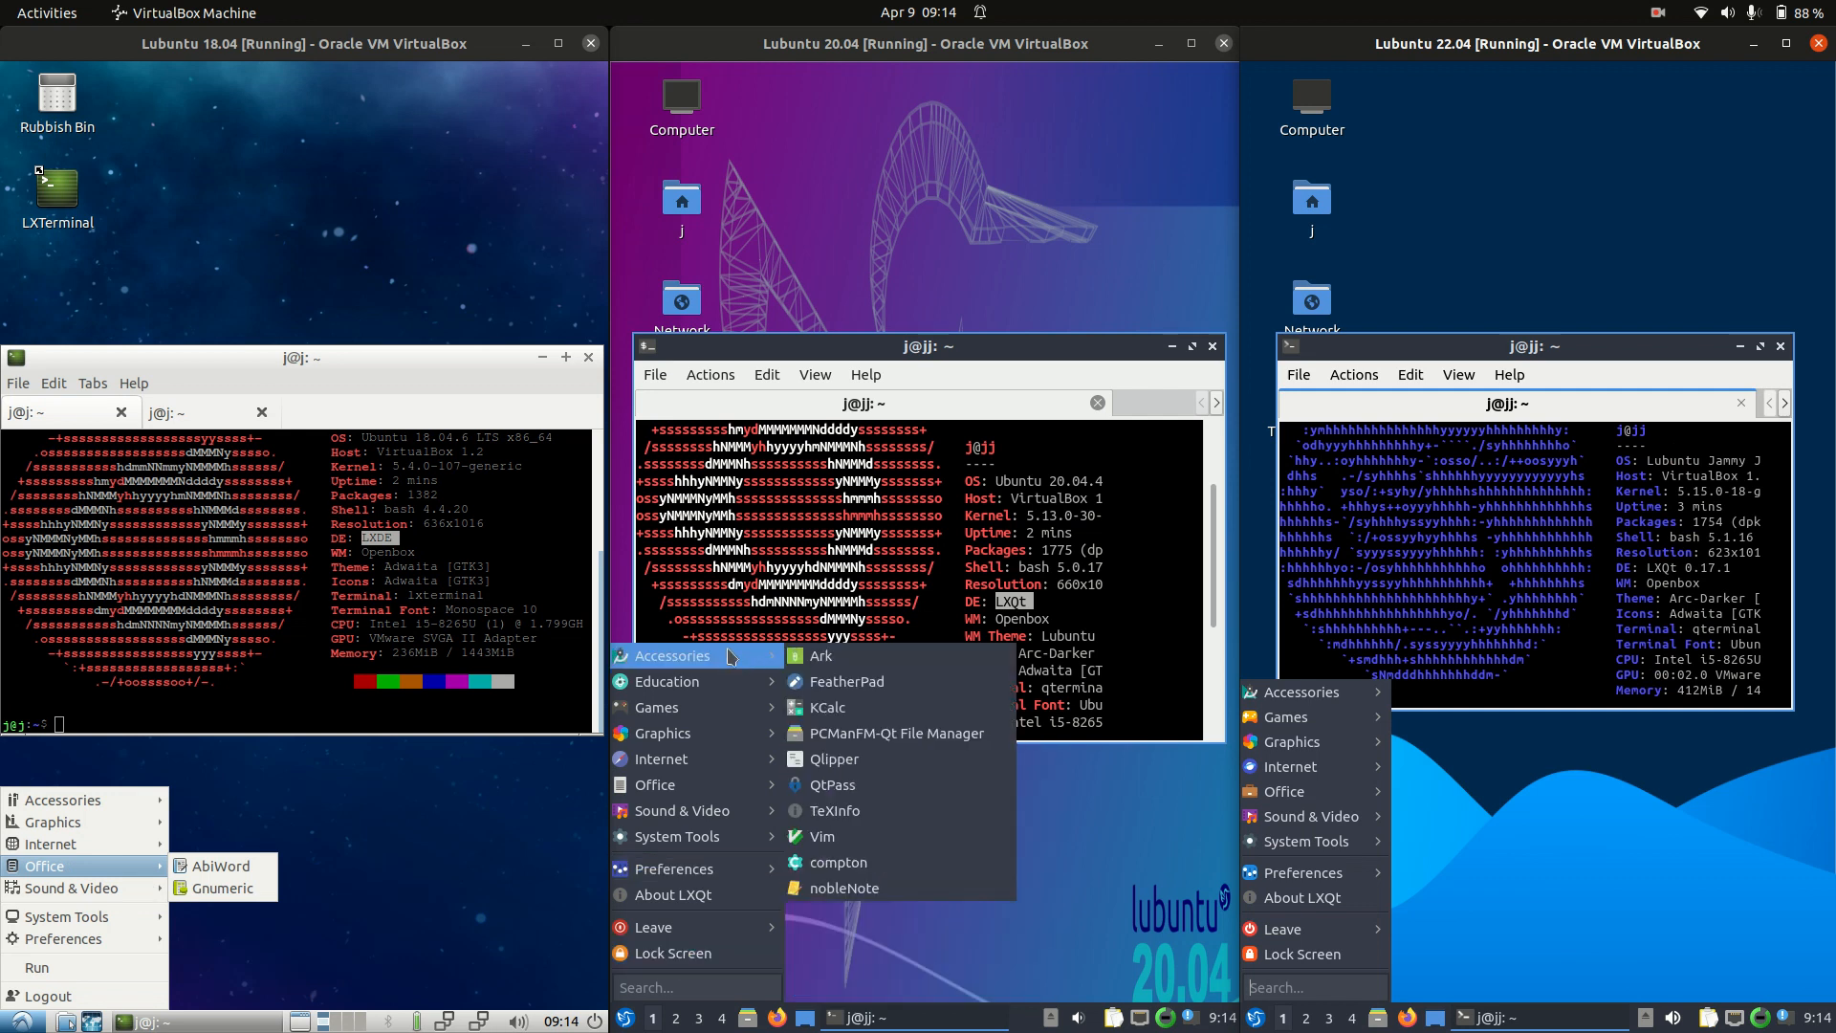
{"action": "mouse_move", "coordinate": [704, 681]}
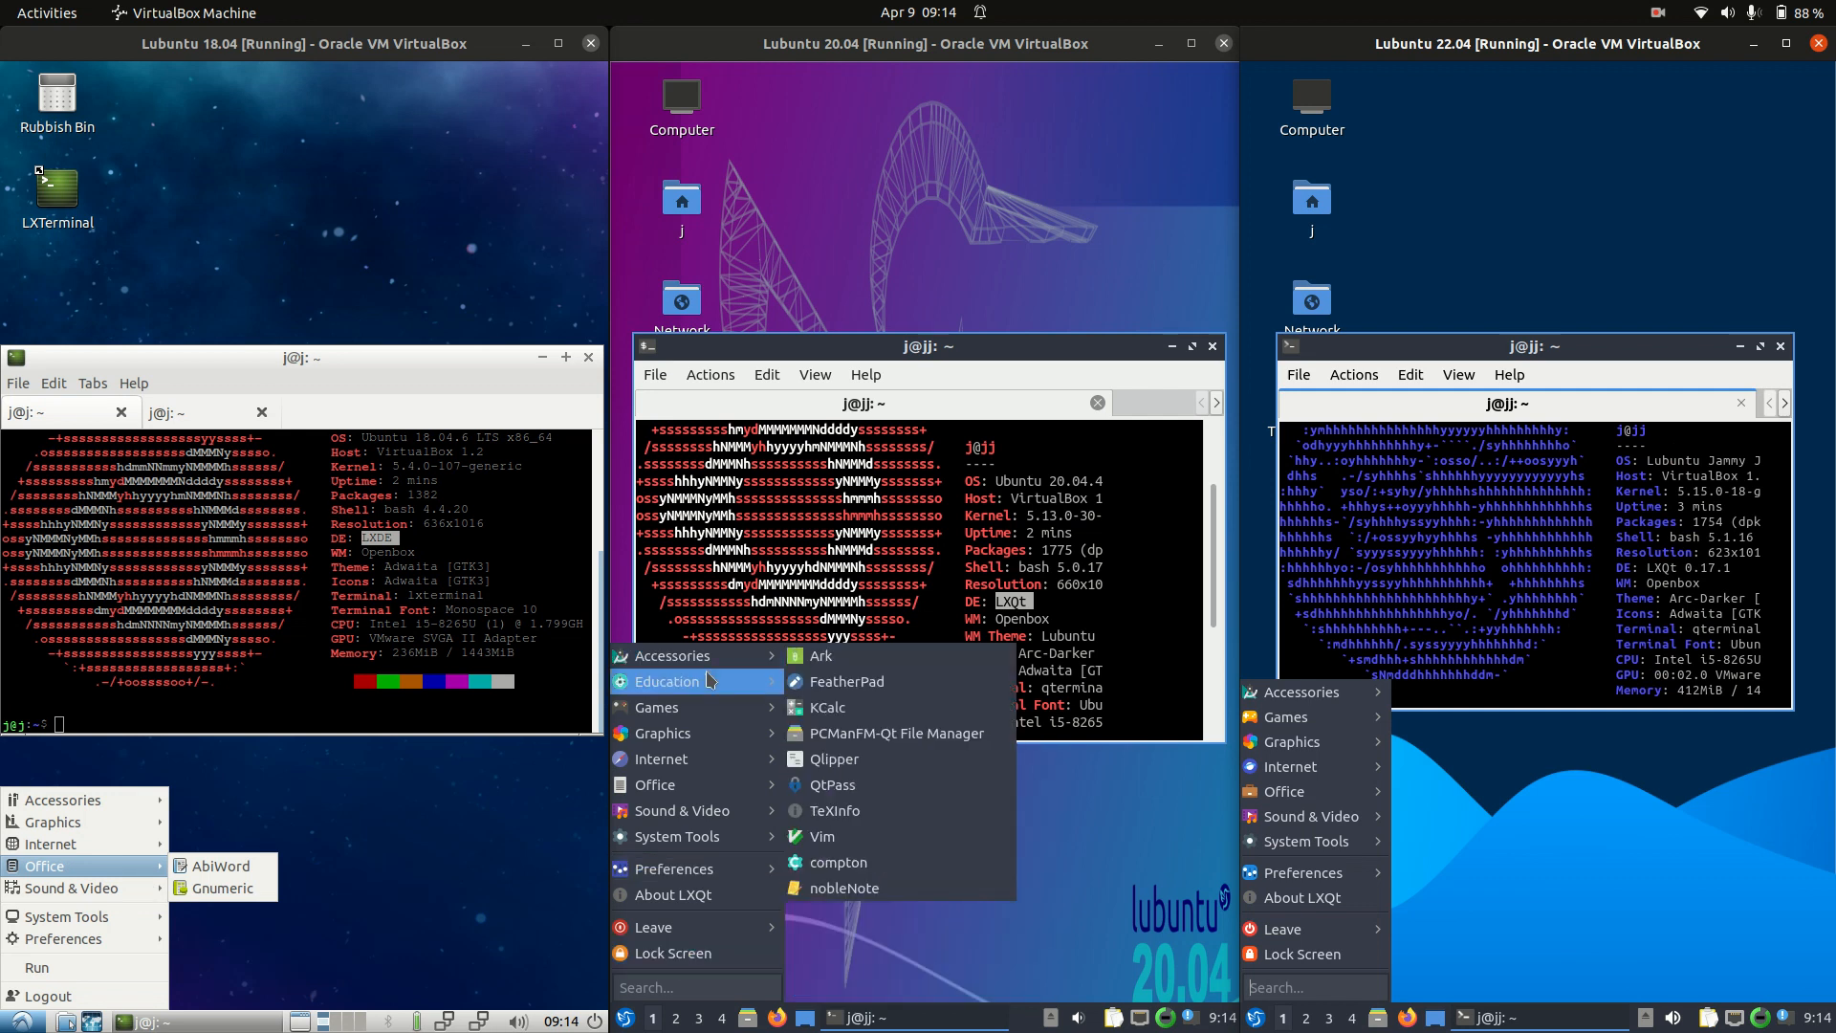
{"action": "mouse_move", "coordinate": [662, 733]}
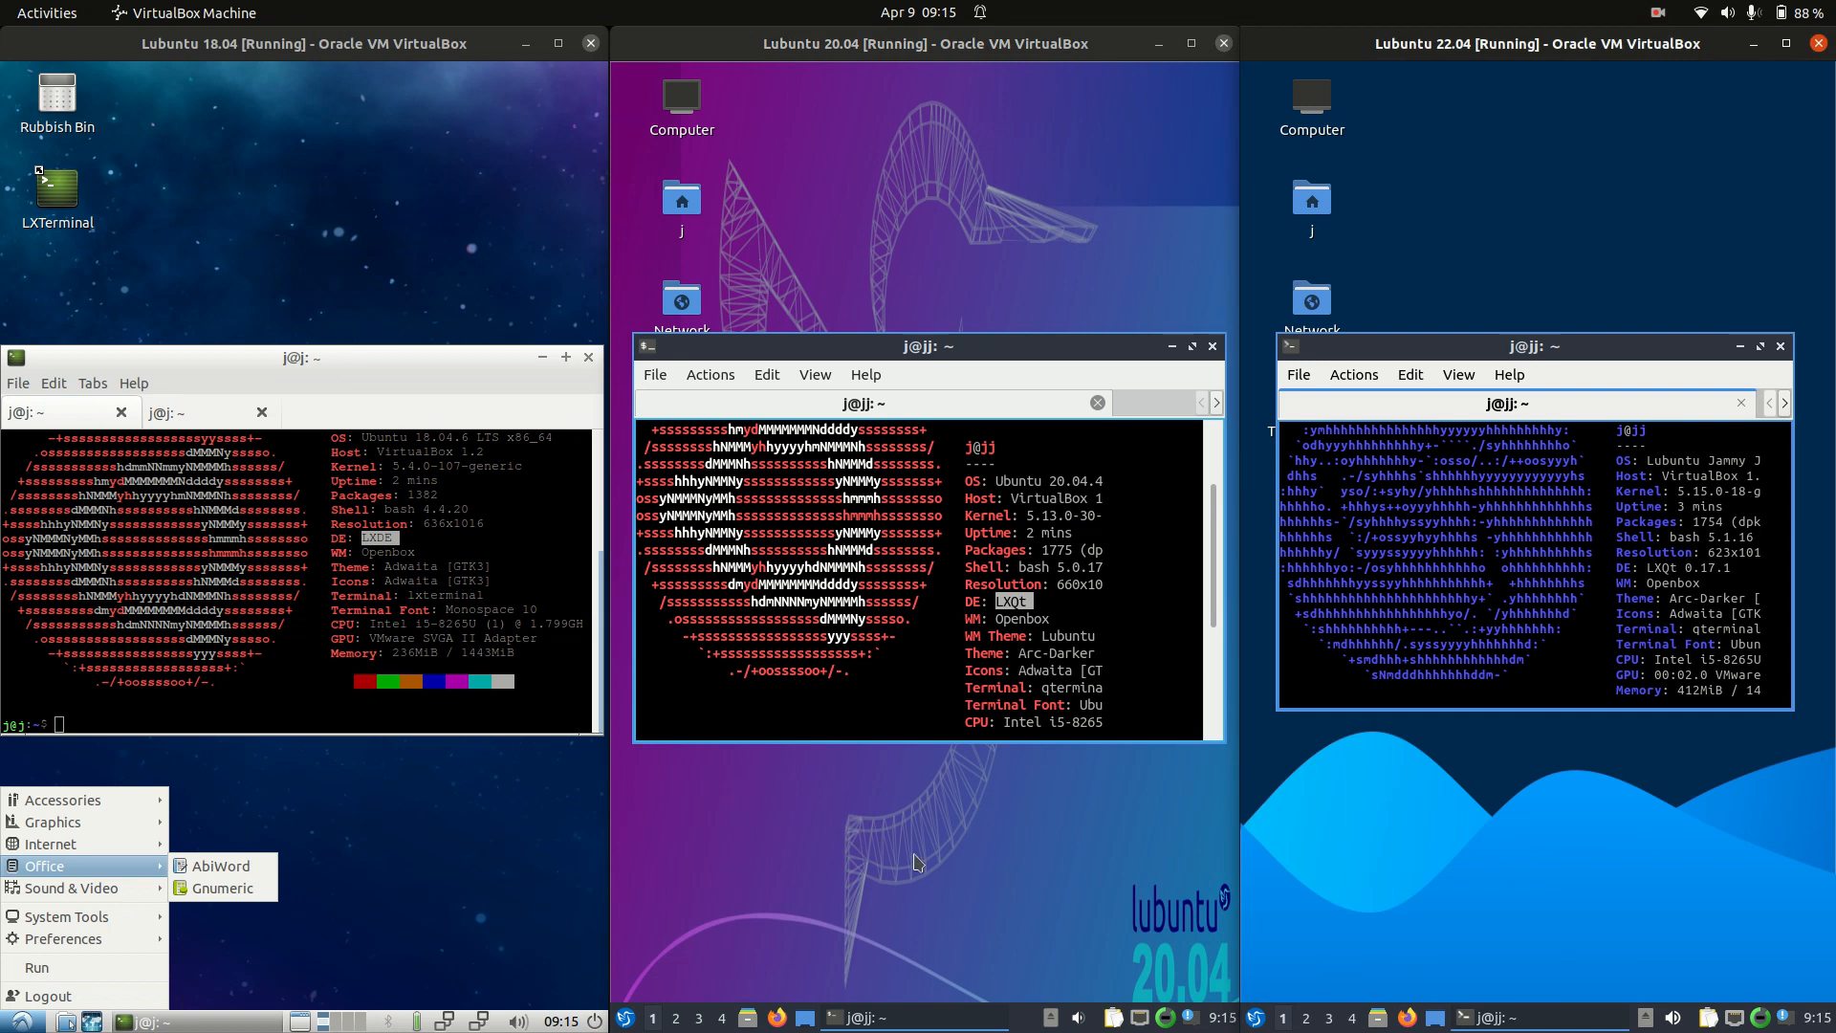
{"action": "left_click", "coordinate": [484, 779]}
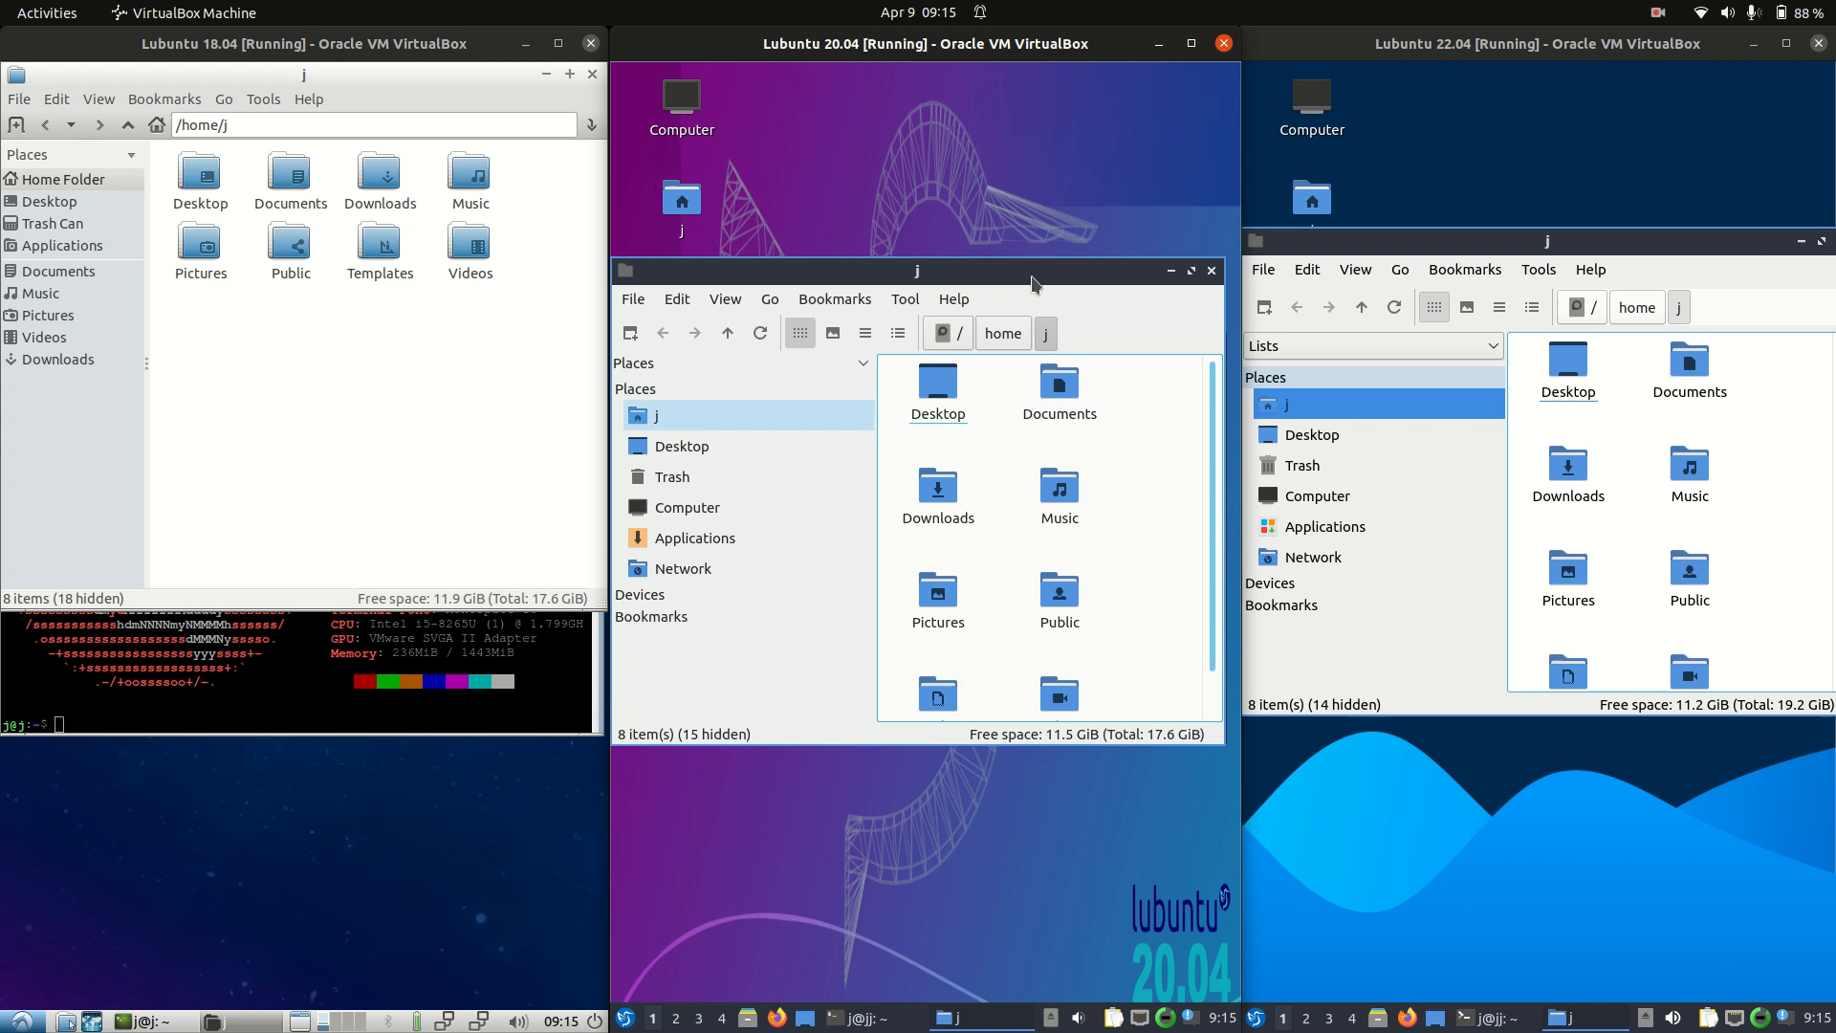
Show the file manager About details in 20.04, 22.04 and 18.04, then close 18.04's
{"action": "left_click", "coordinate": [960, 282]}
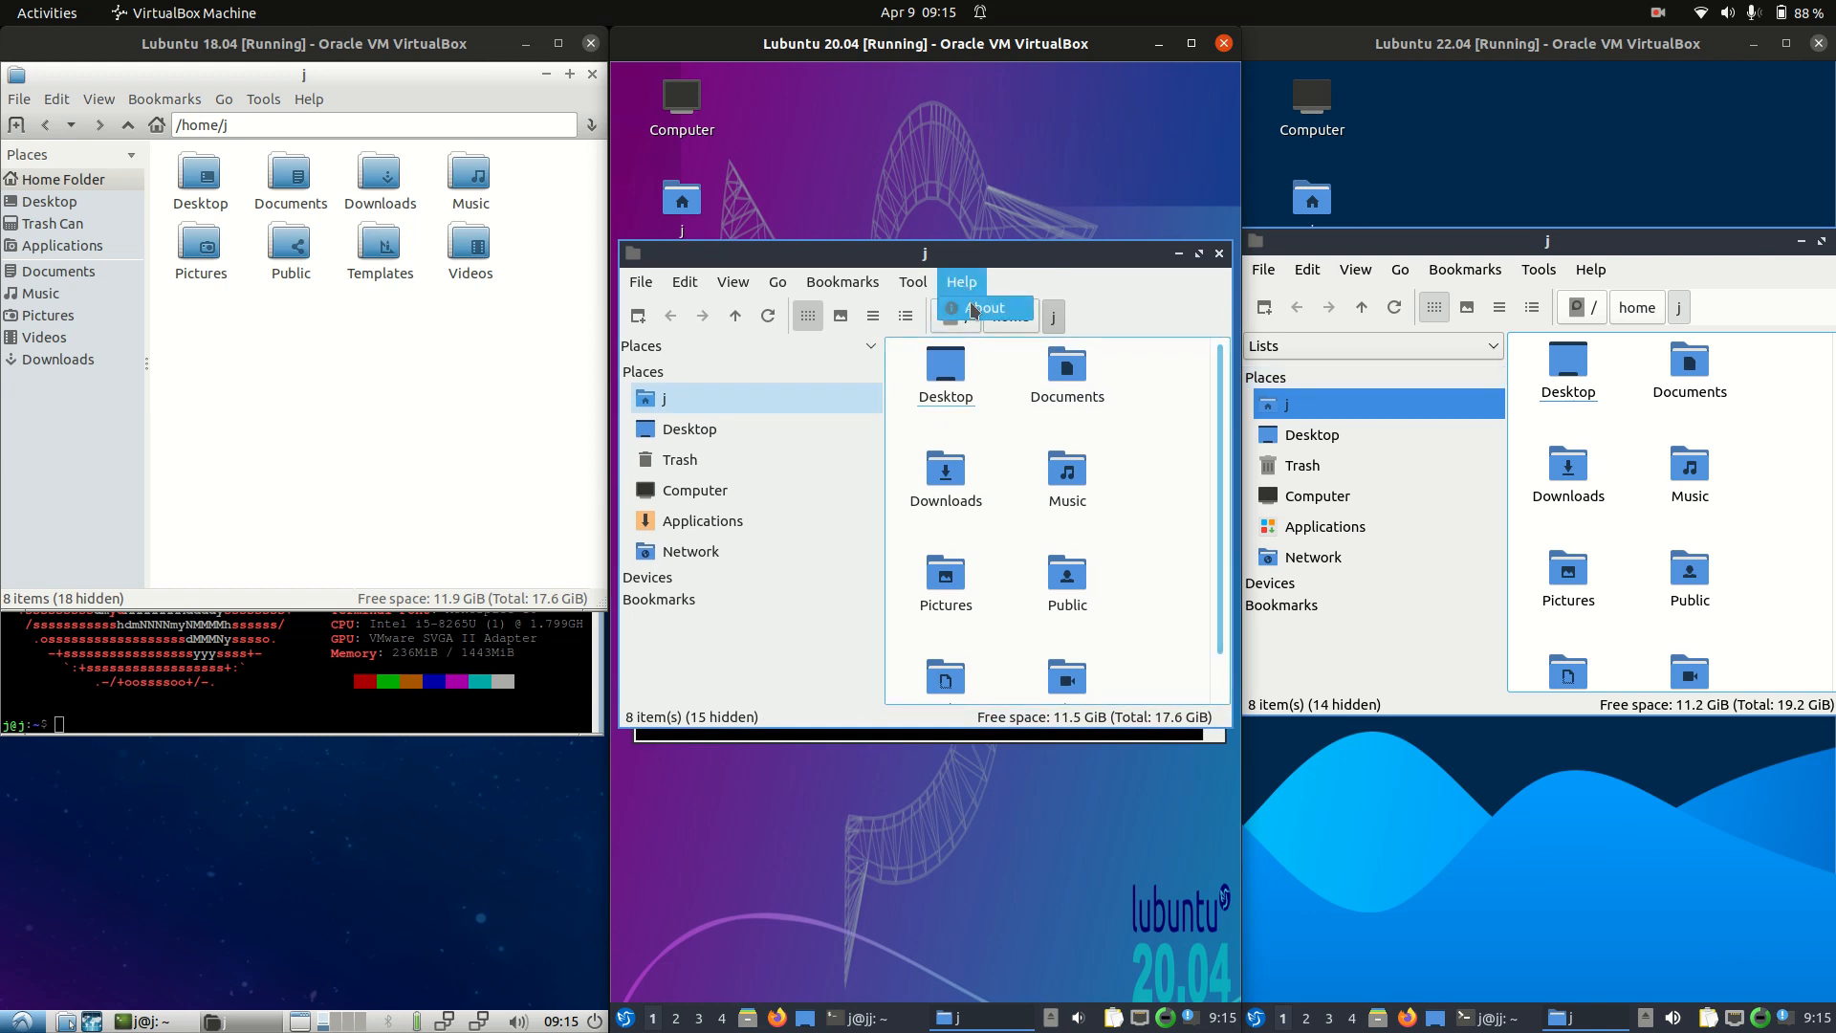
{"action": "left_click", "coordinate": [988, 308]}
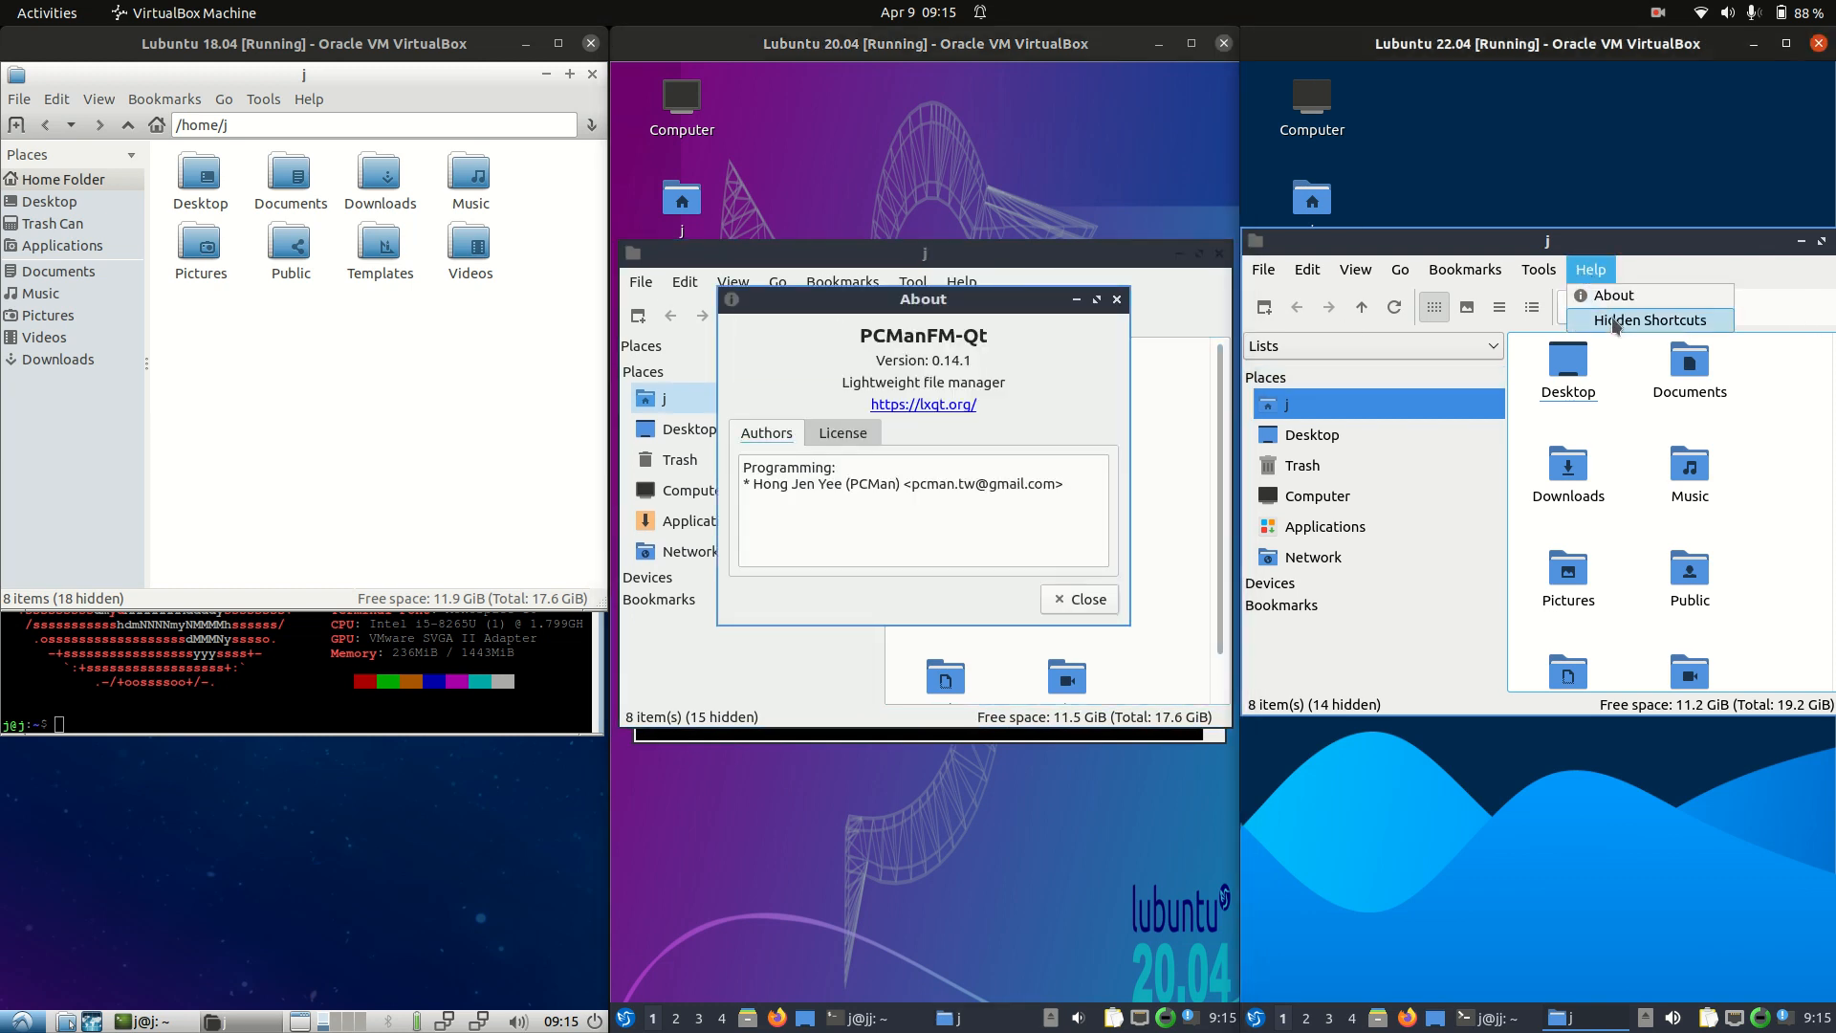
{"action": "left_click", "coordinate": [1613, 294]}
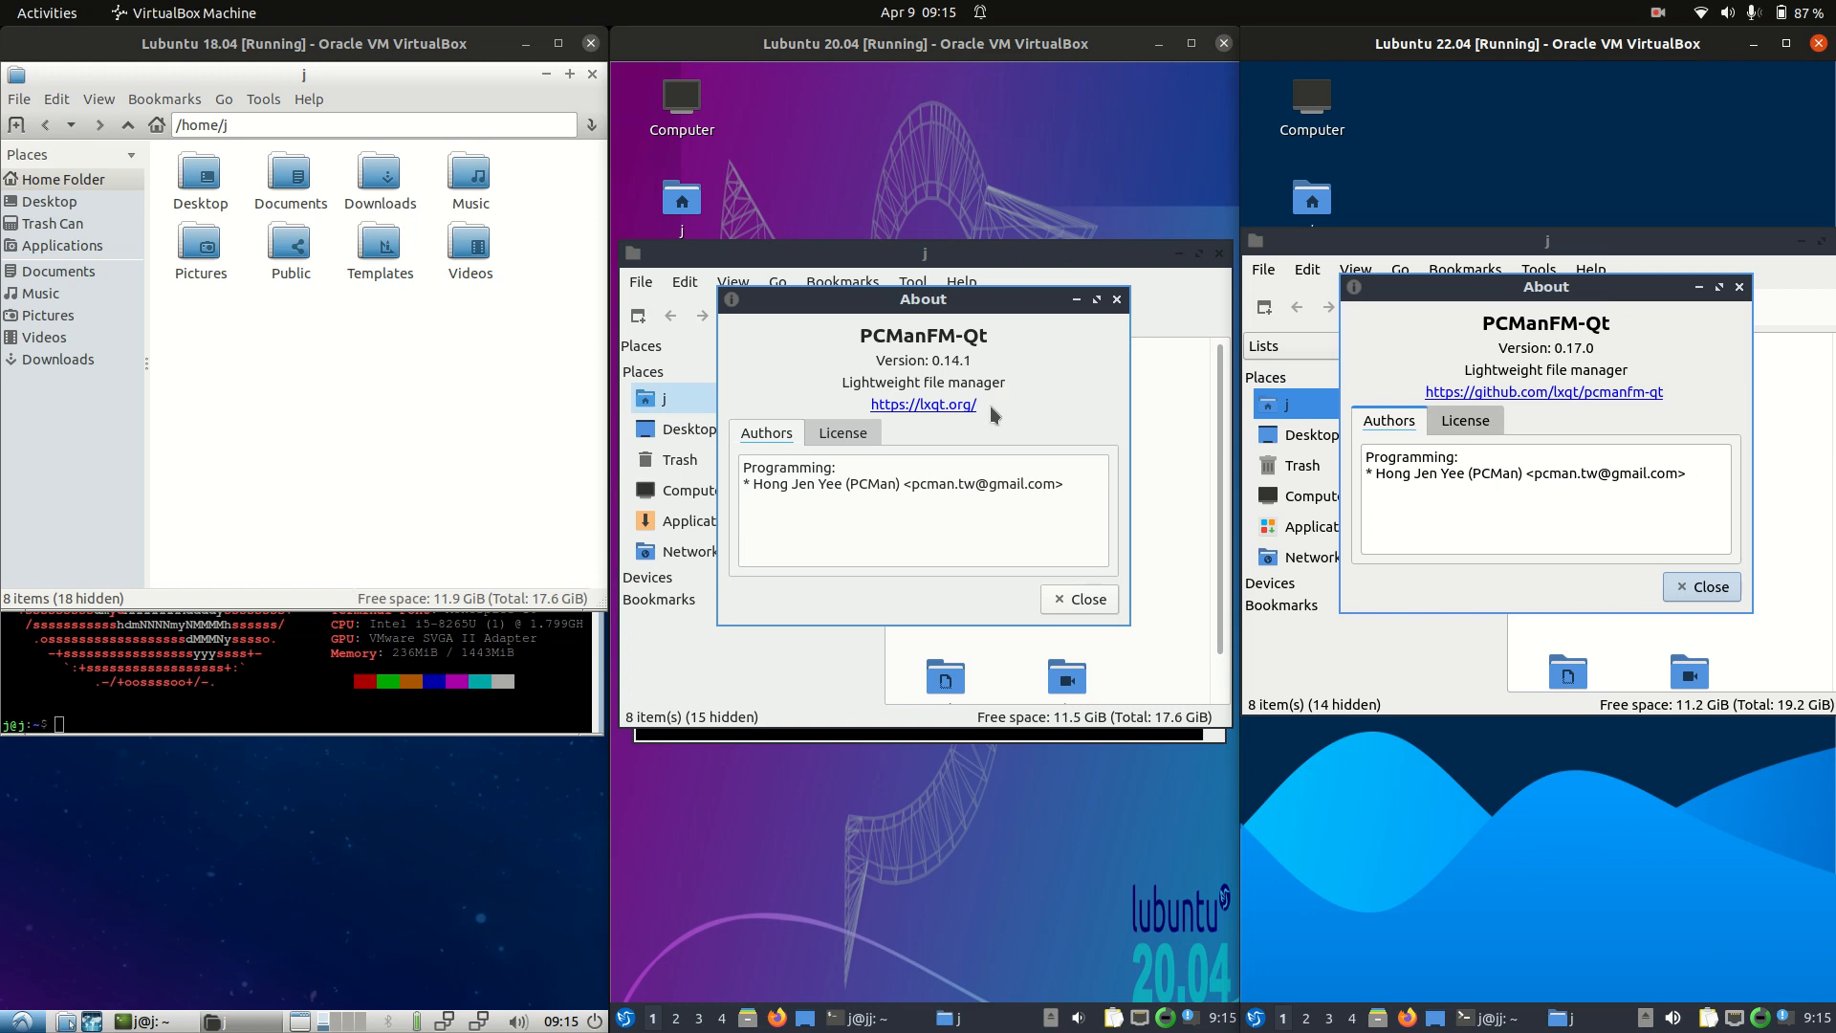
{"action": "mouse_move", "coordinate": [291, 108]}
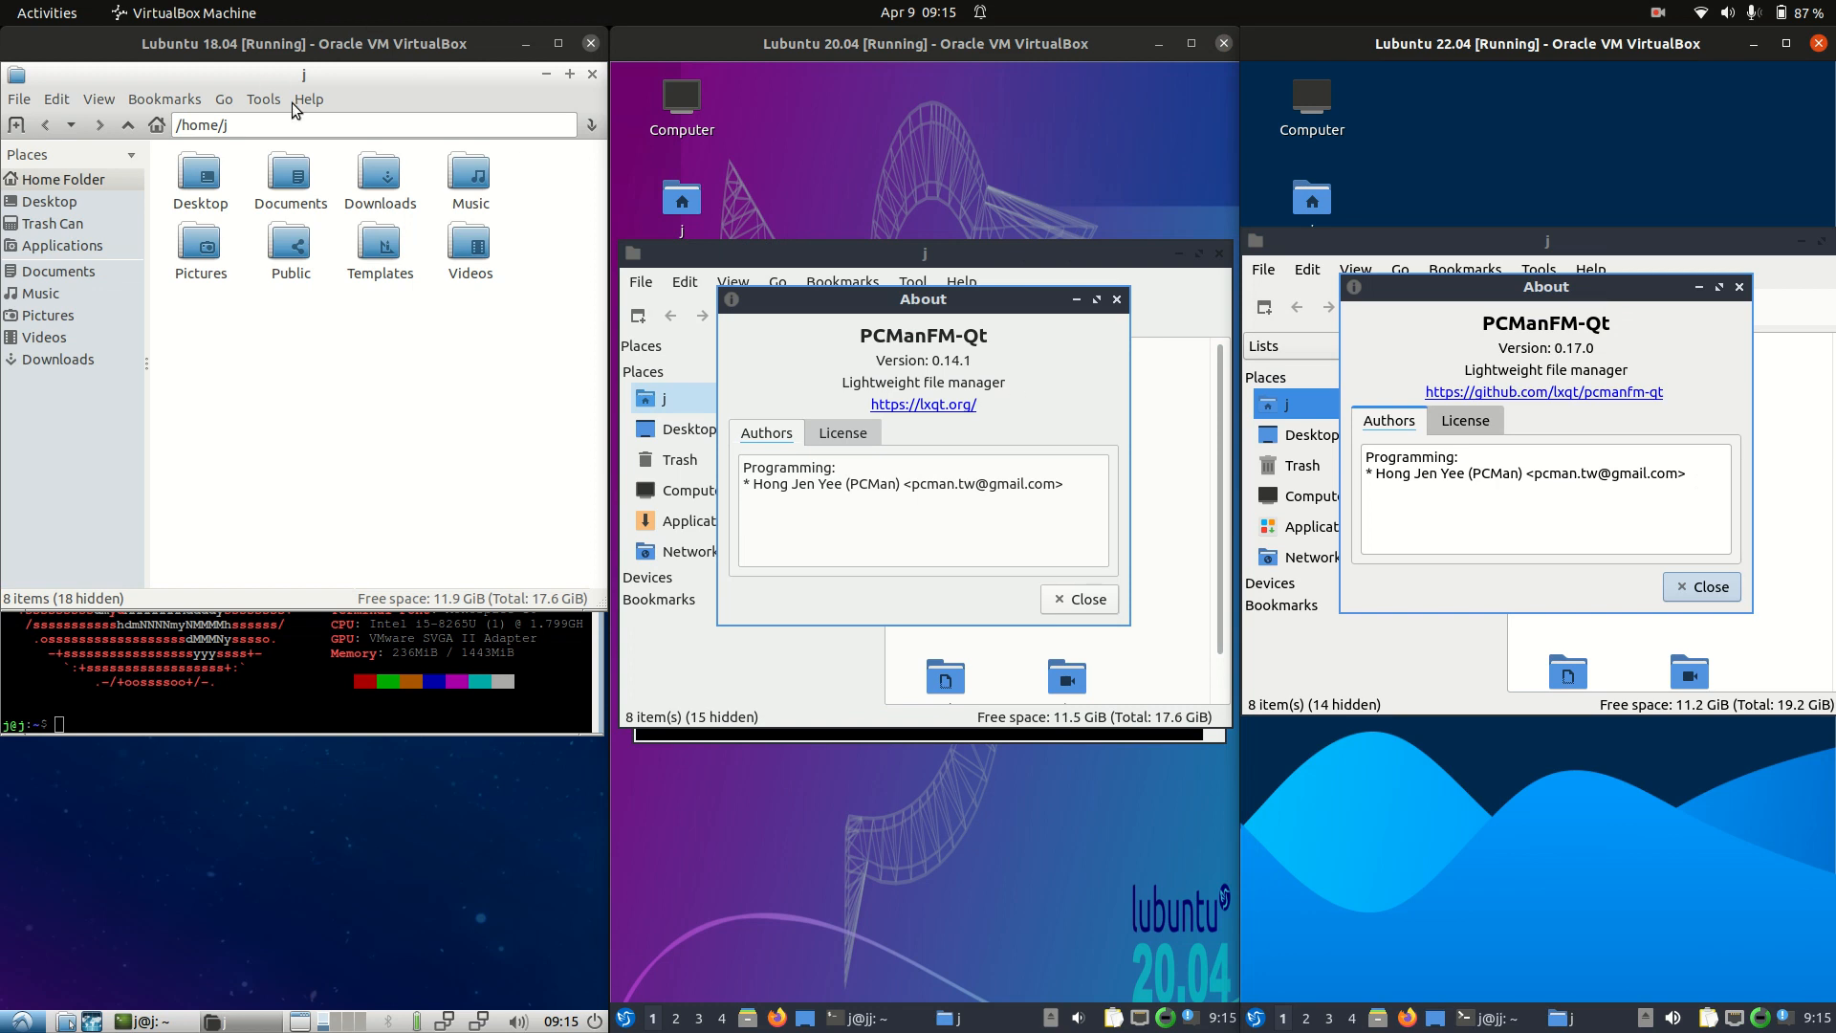
{"action": "left_click", "coordinate": [308, 99]}
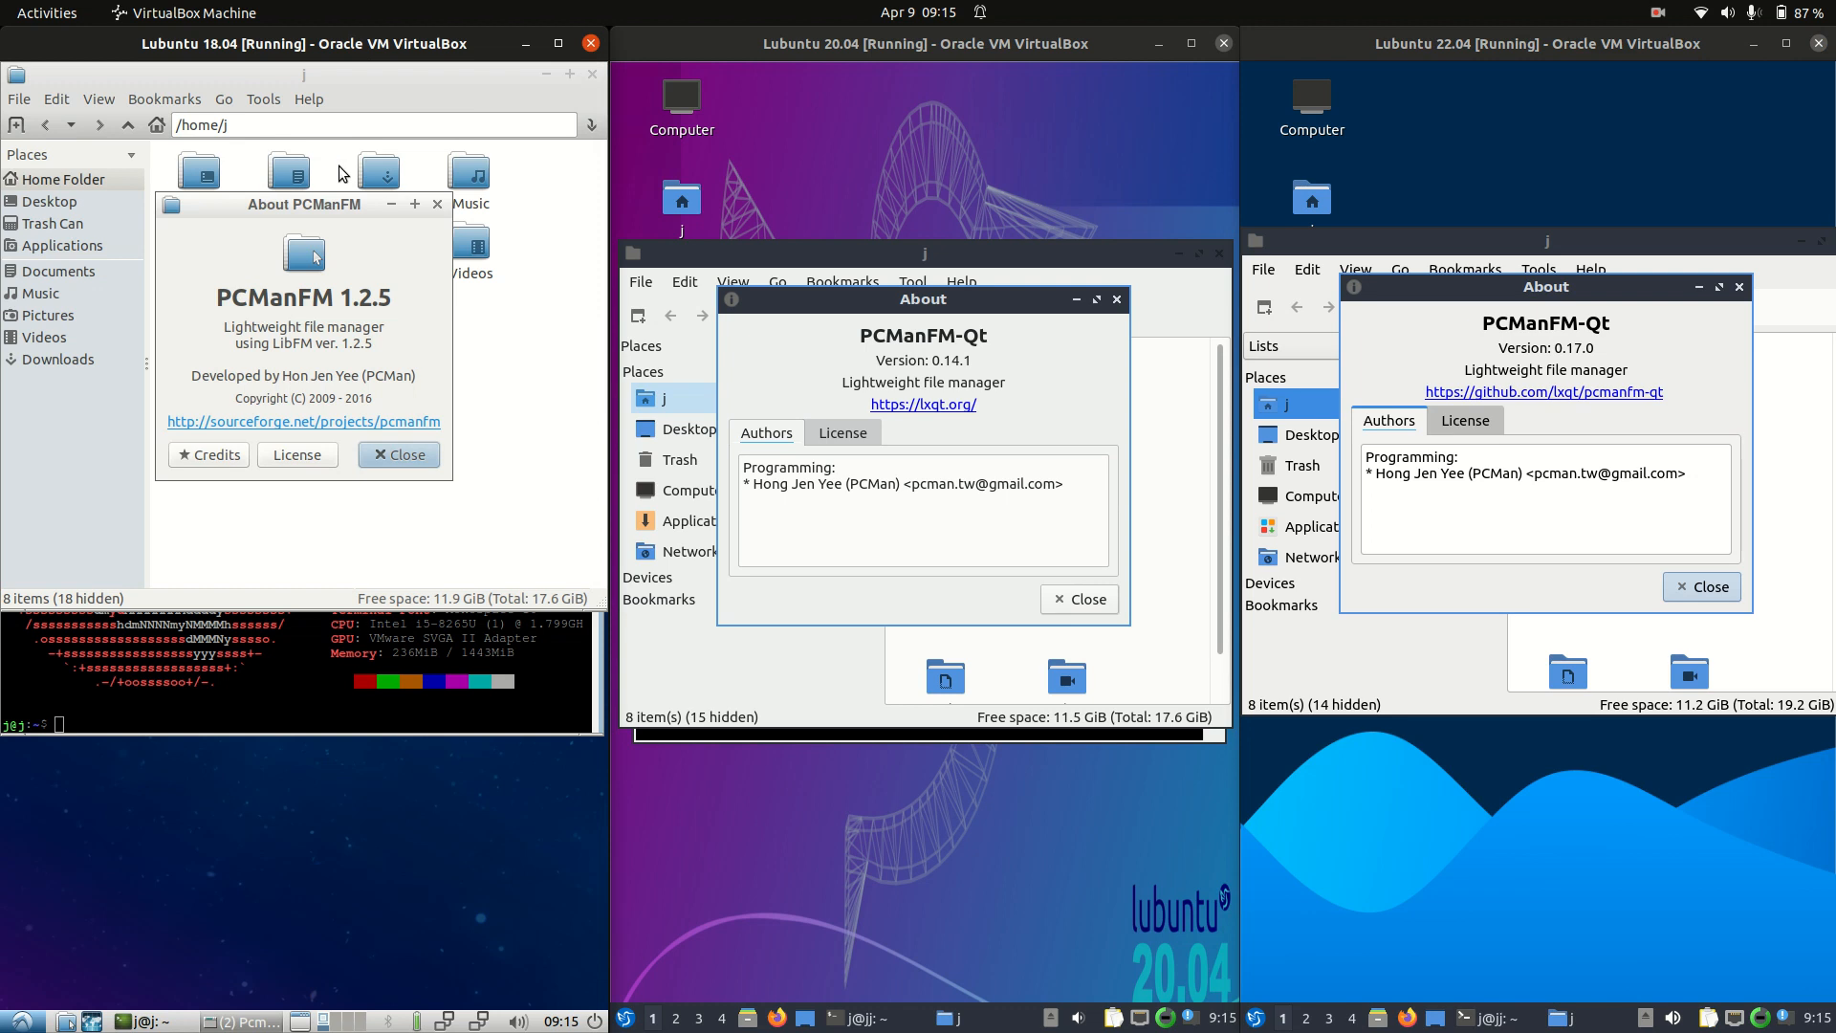
{"action": "mouse_move", "coordinate": [328, 208]}
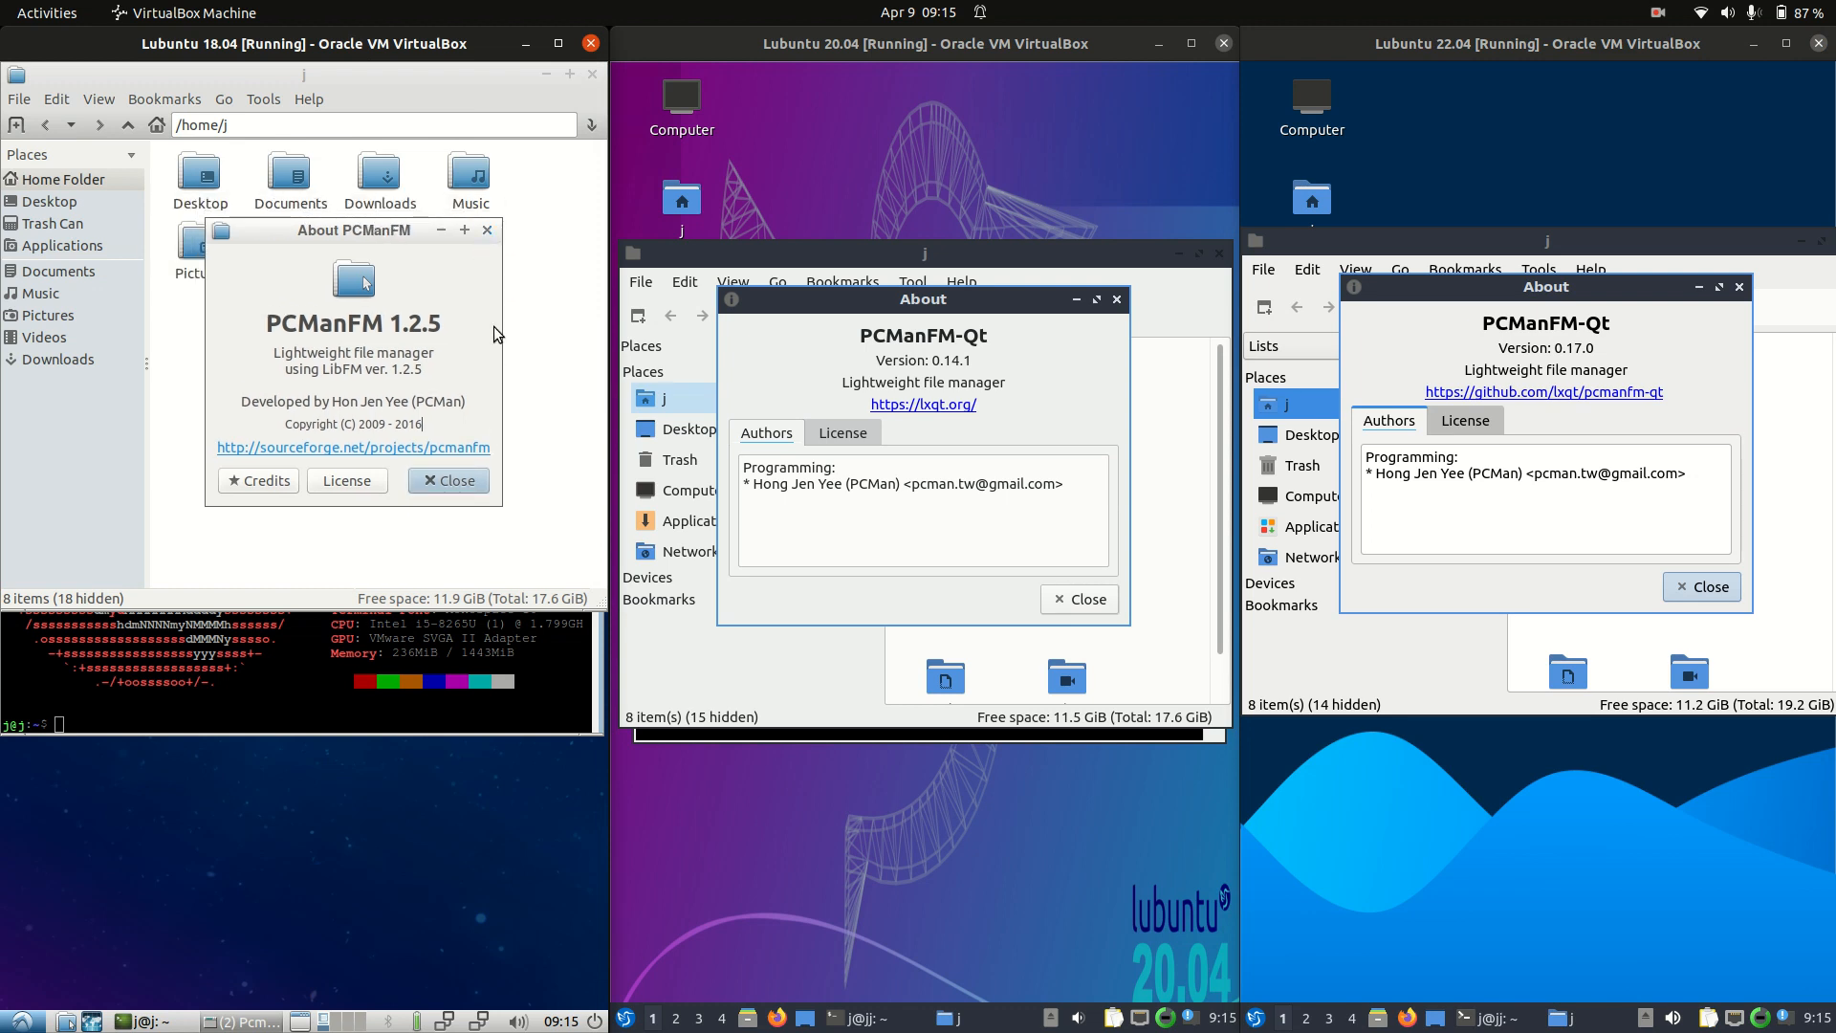
{"action": "left_click", "coordinate": [447, 480]}
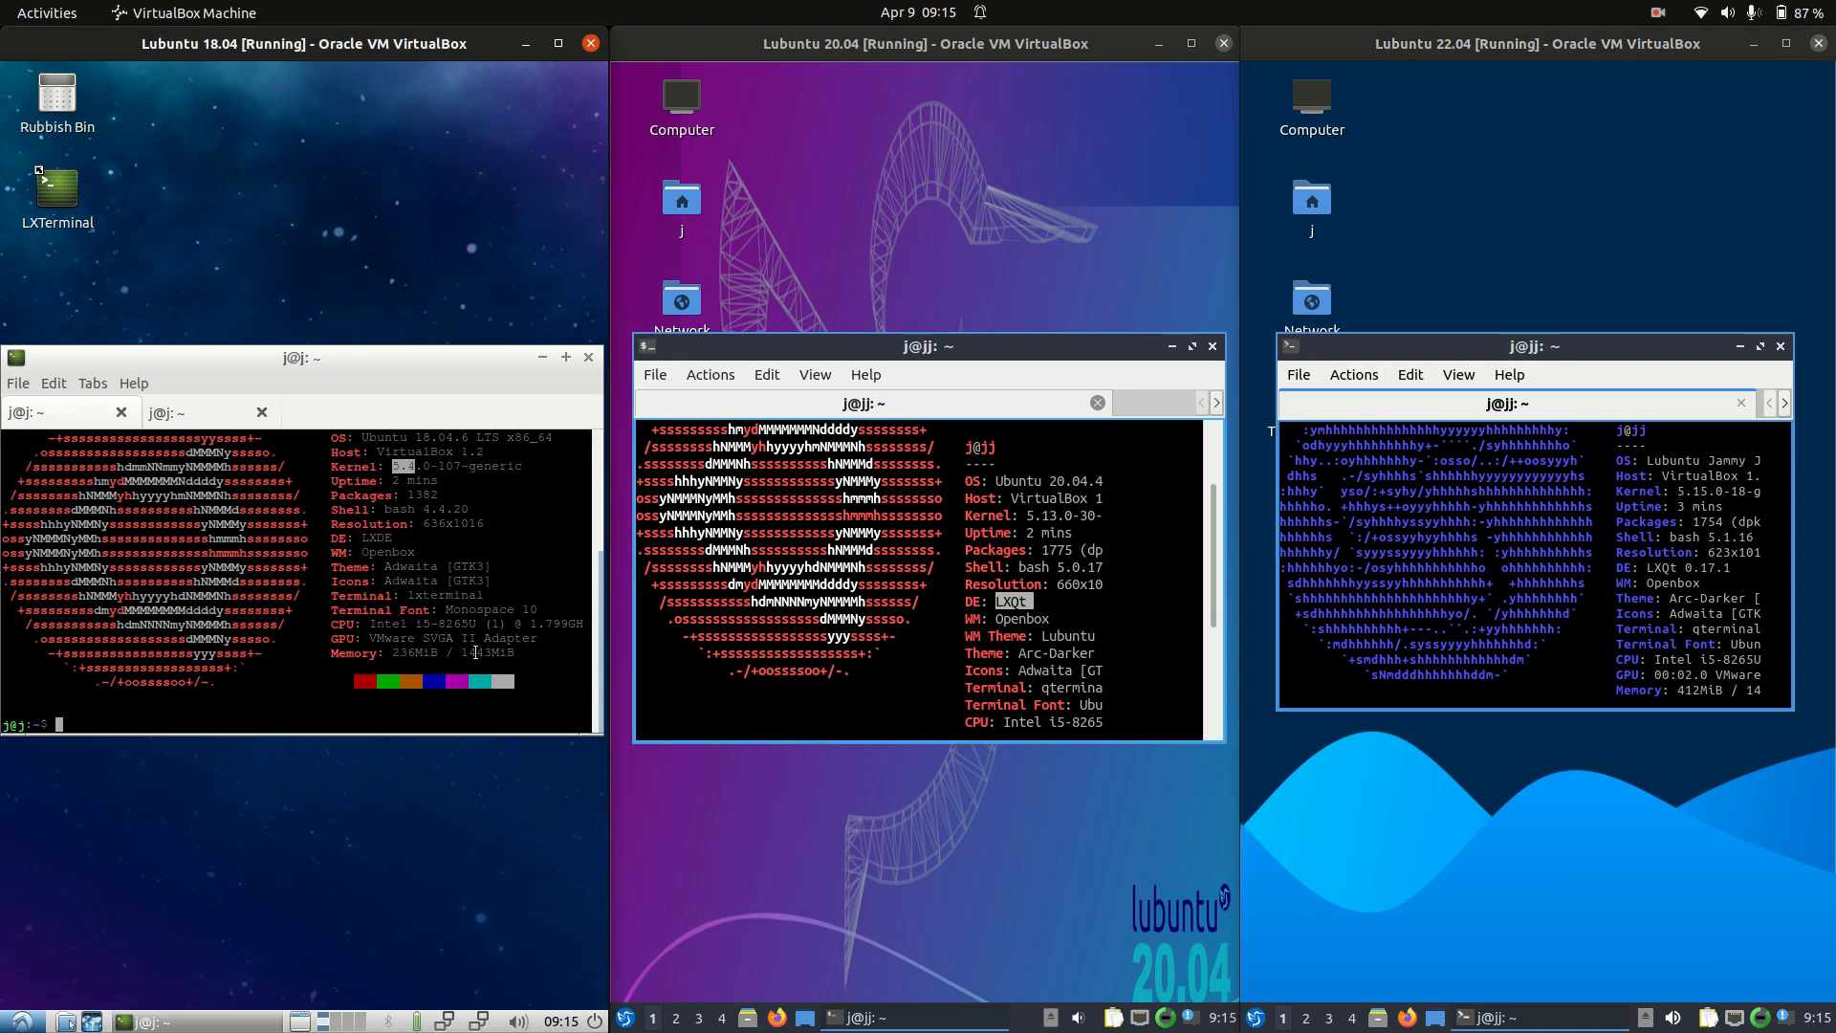
Highlight the 20.04 kernel version 5.13.0 in its neofetch output
{"action": "double_click", "coordinate": [1051, 516]}
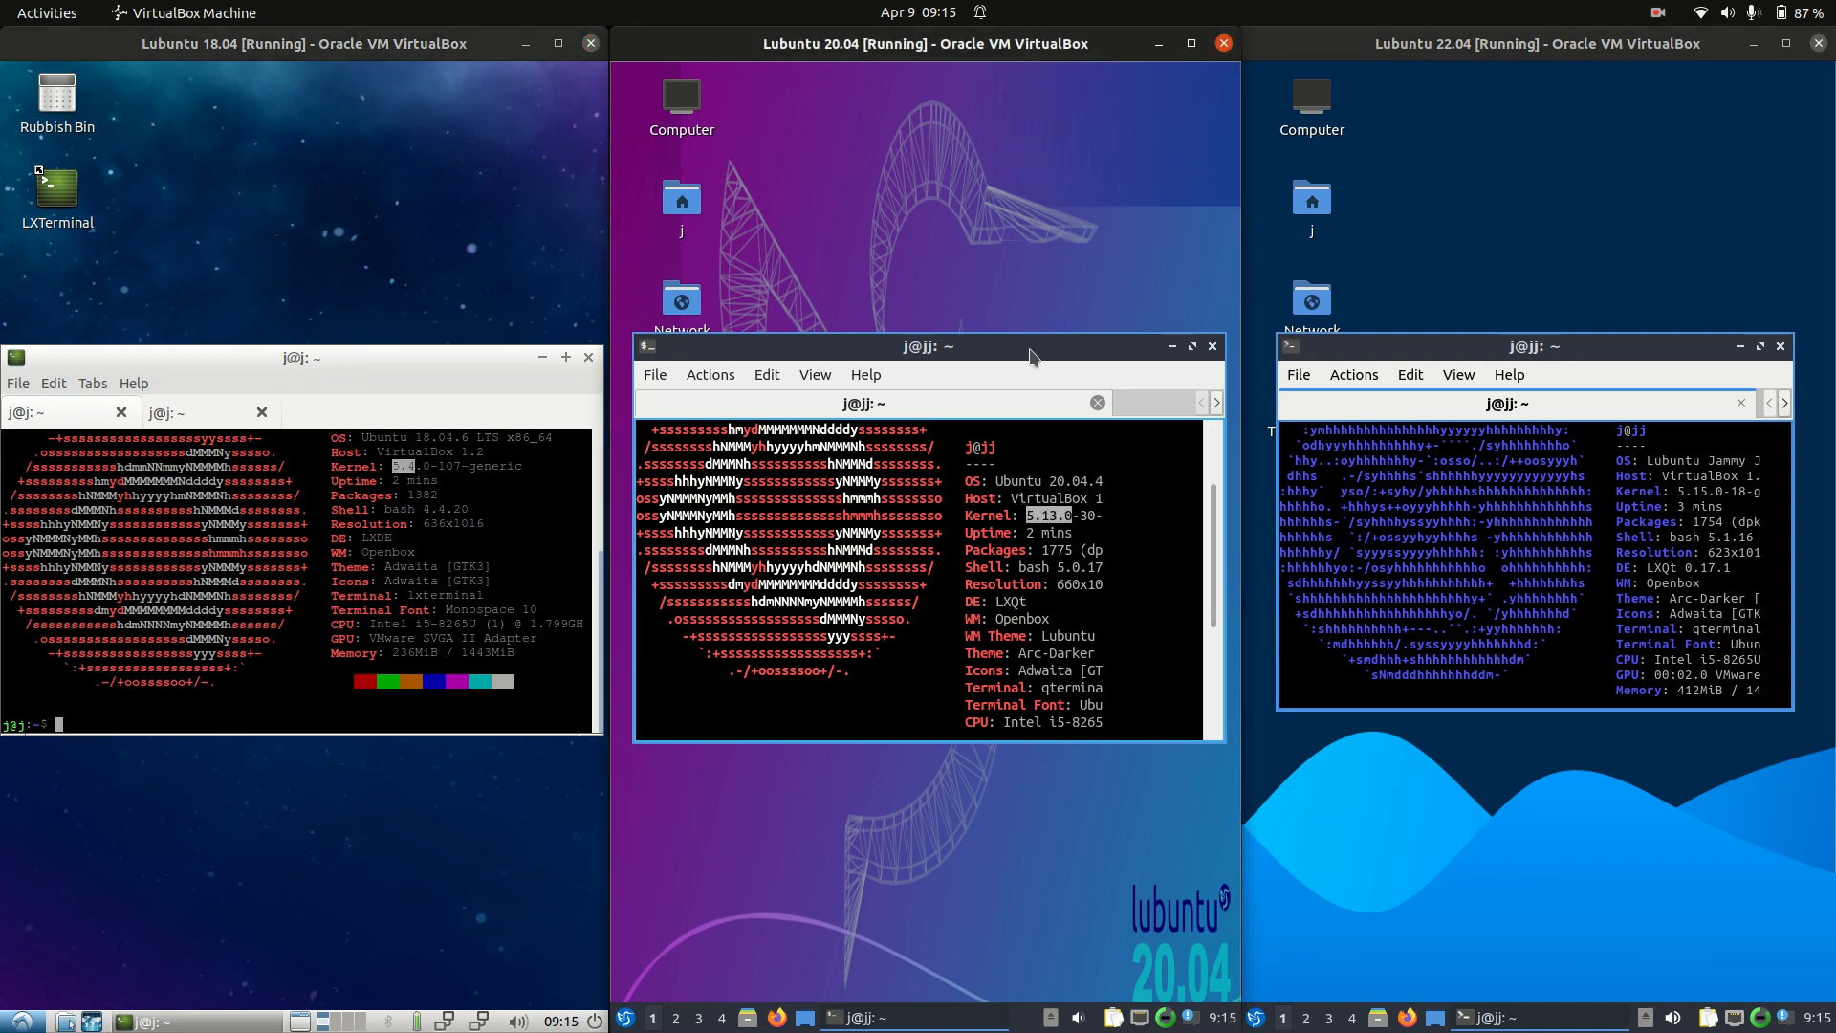
{"action": "mouse_move", "coordinate": [1708, 429]}
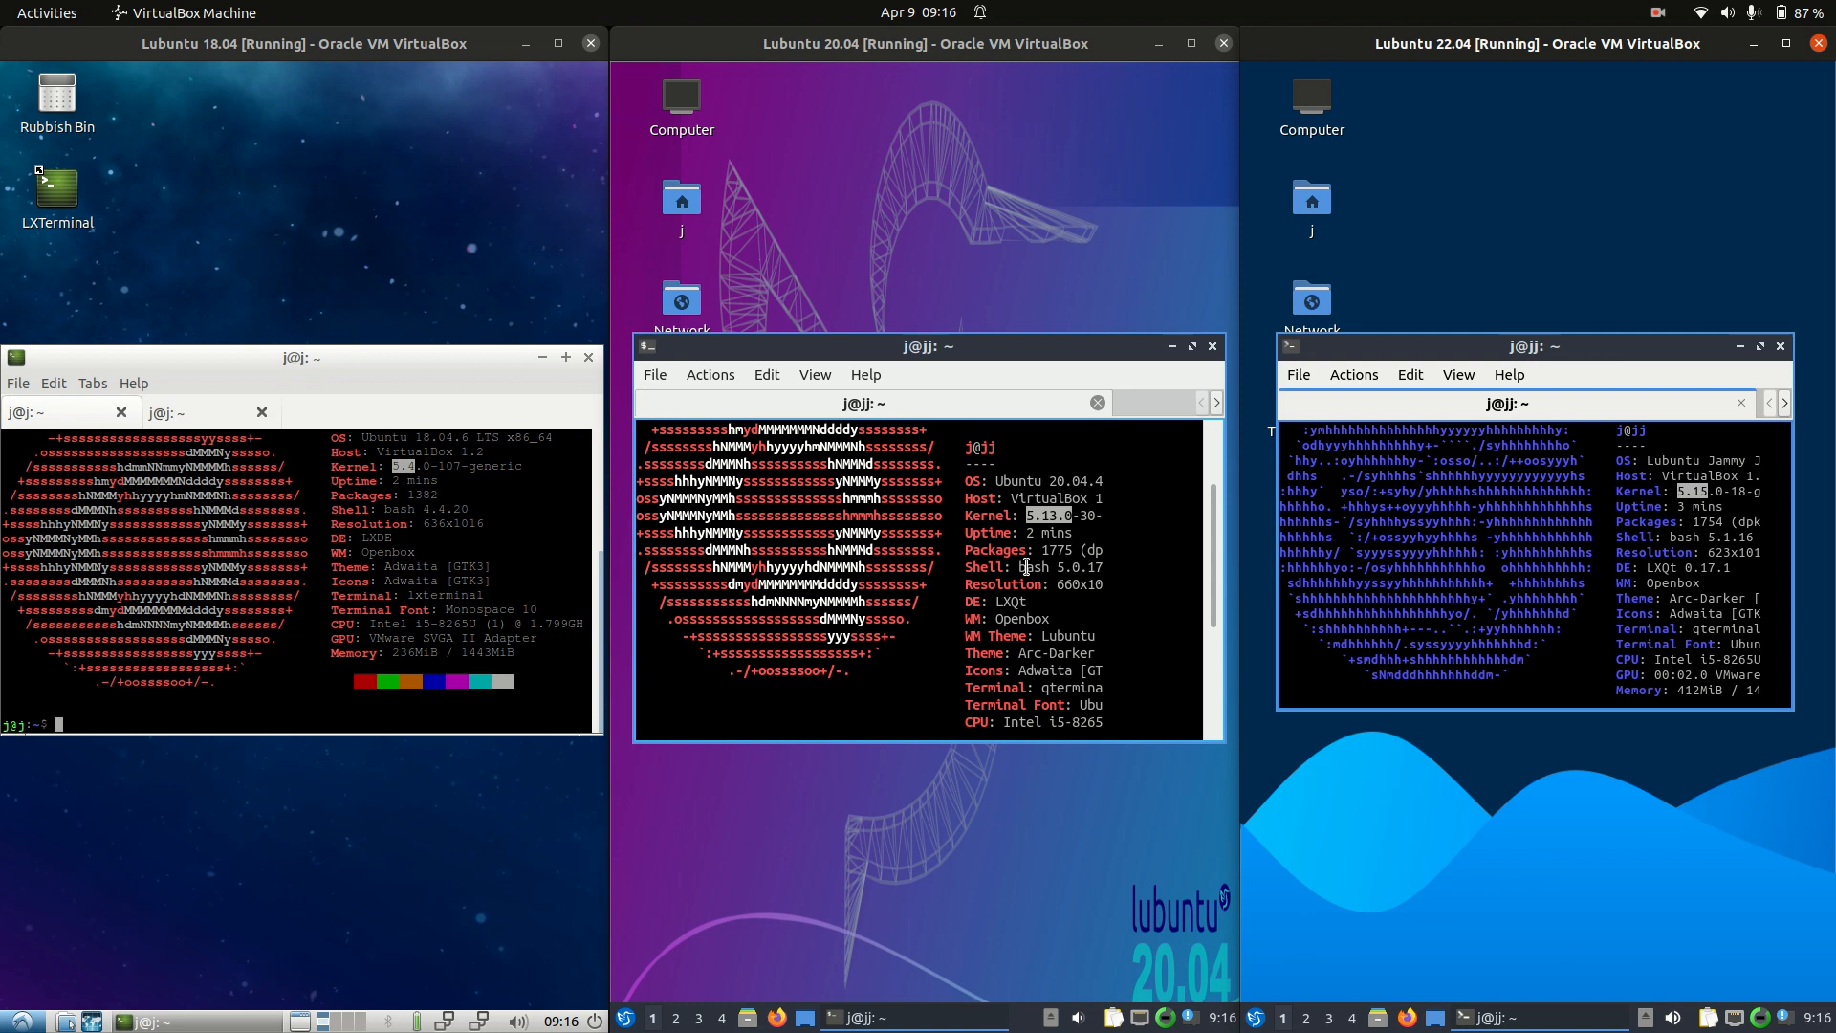
{"action": "mouse_move", "coordinate": [1136, 587]}
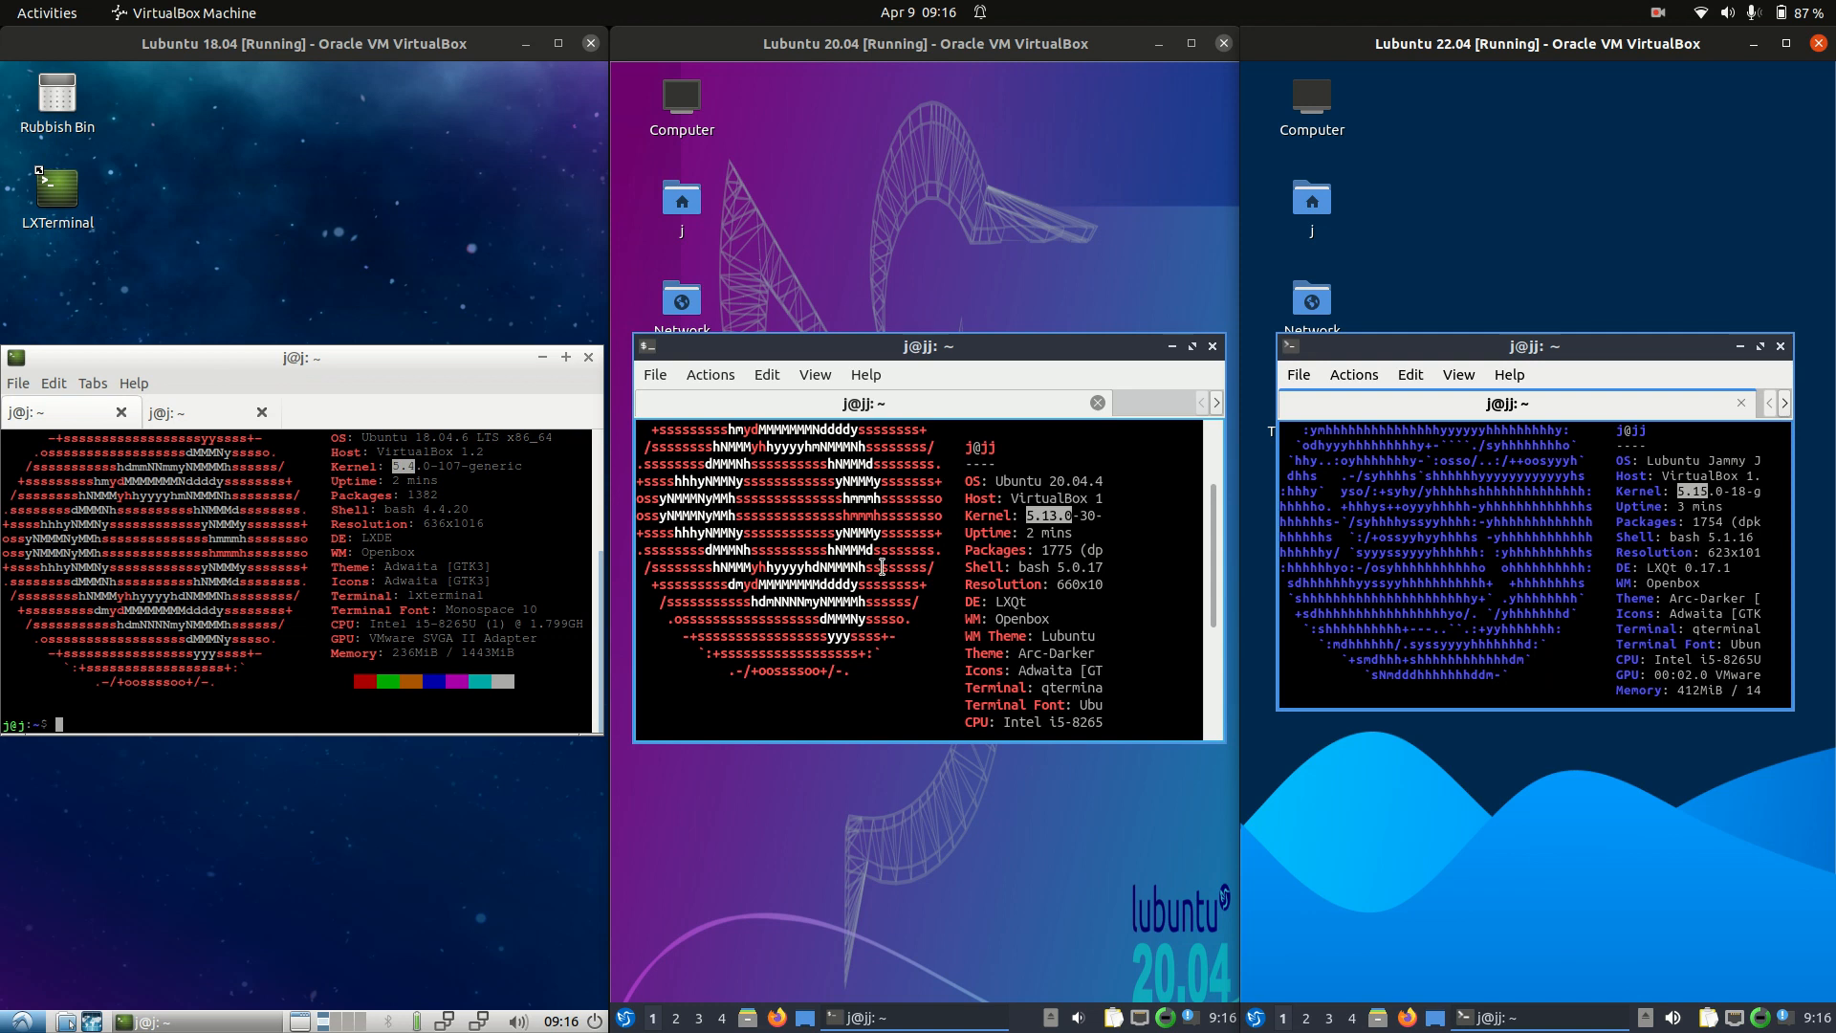
{"action": "mouse_move", "coordinate": [943, 366]}
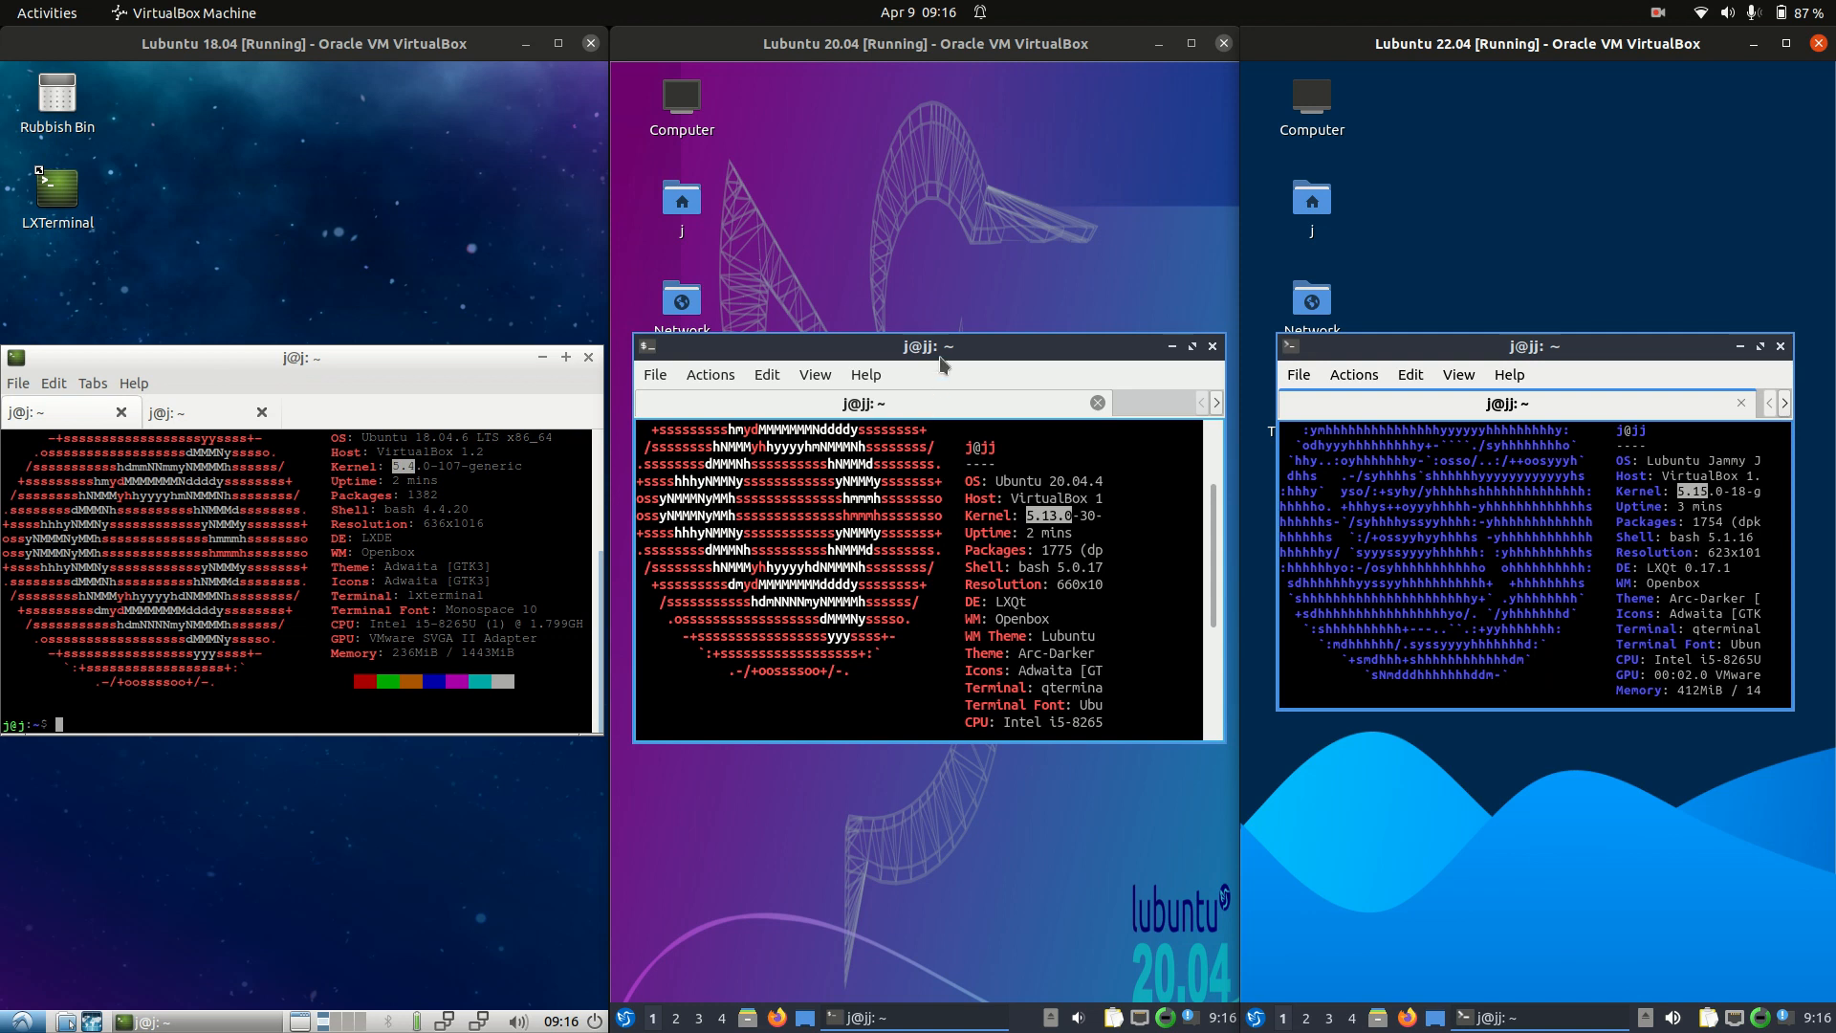
{"action": "mouse_move", "coordinate": [177, 408]}
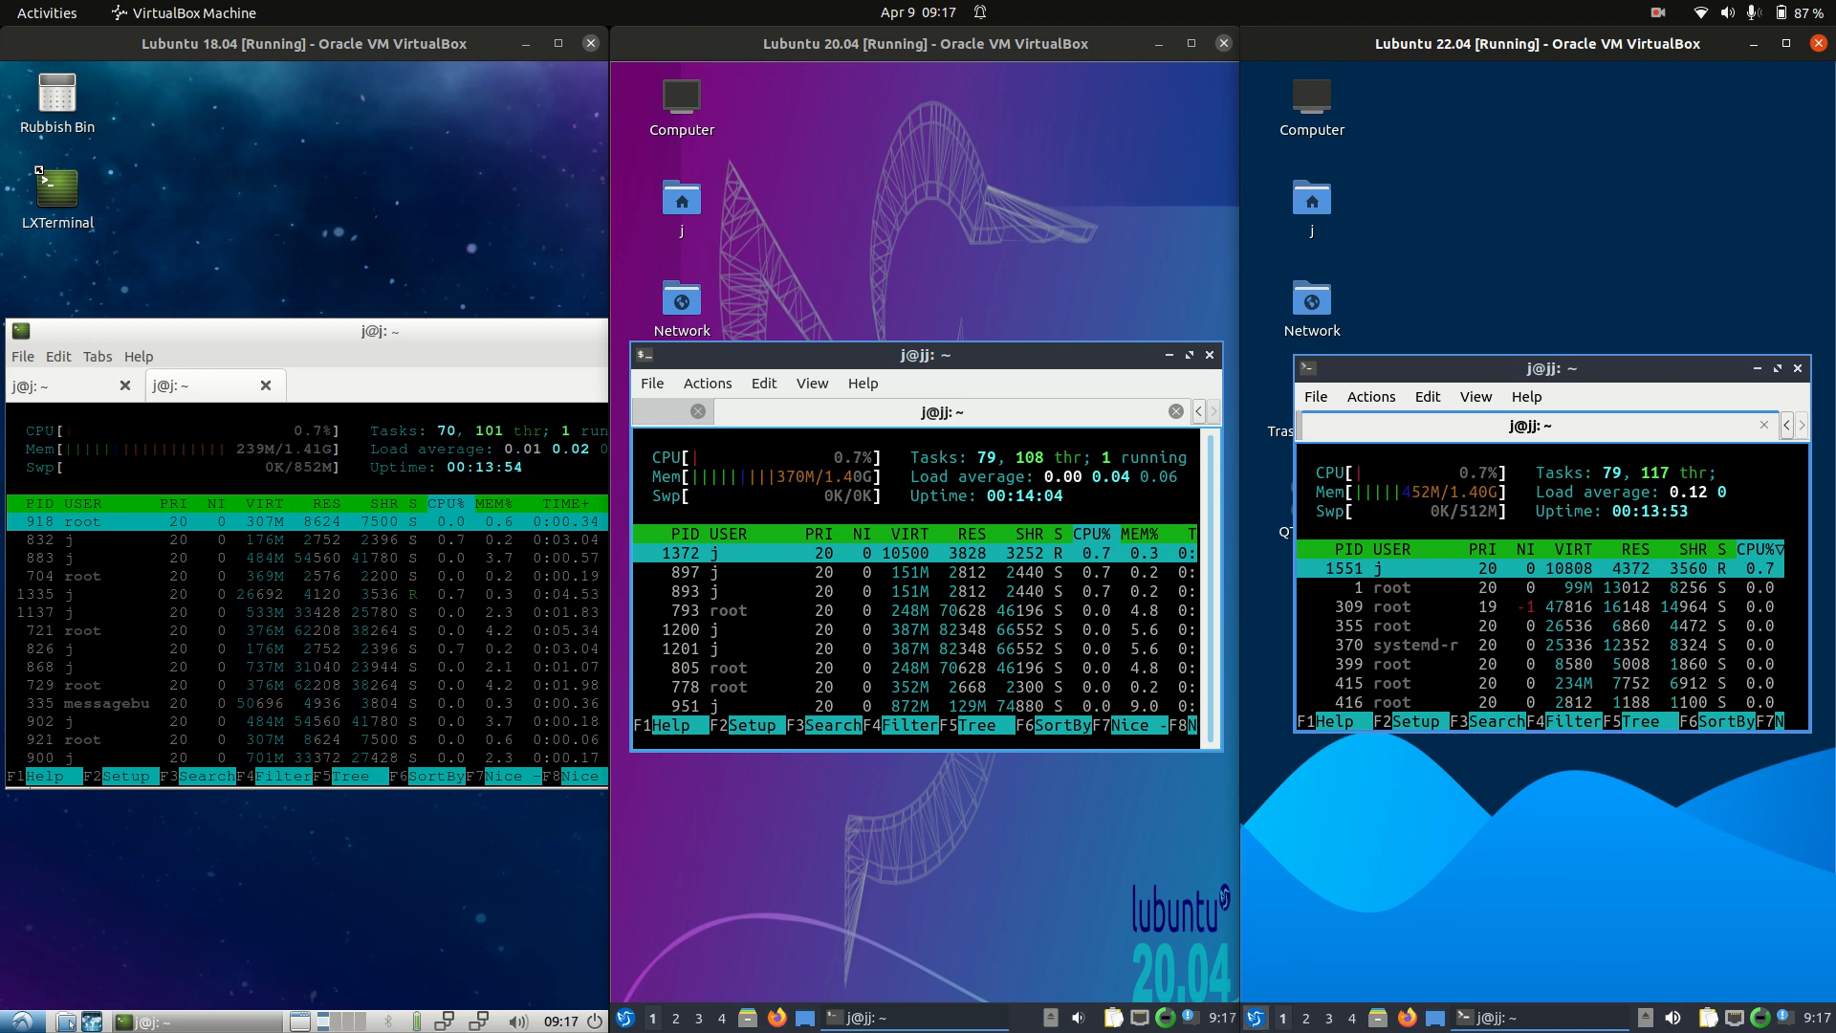
Open the Lubuntu 22.04 application menu while htop runs in all three guests
{"action": "left_click", "coordinate": [1245, 1017]}
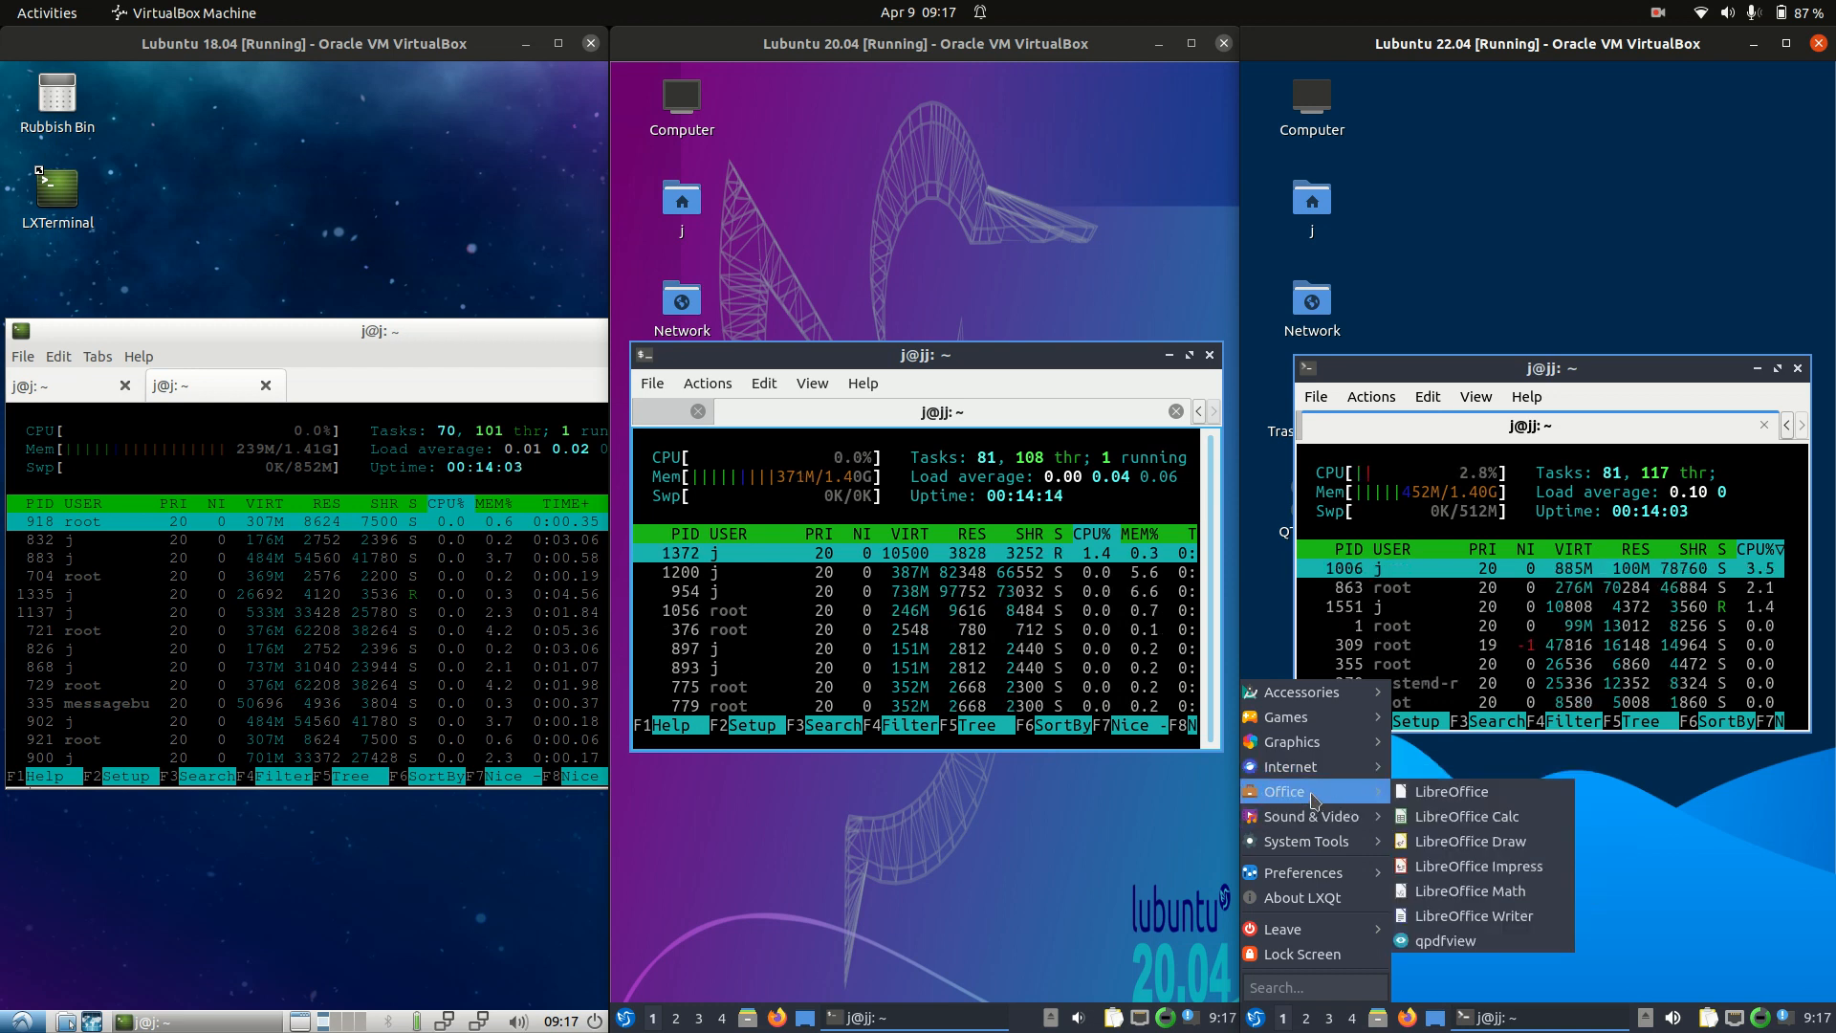
{"action": "mouse_move", "coordinate": [1299, 862]}
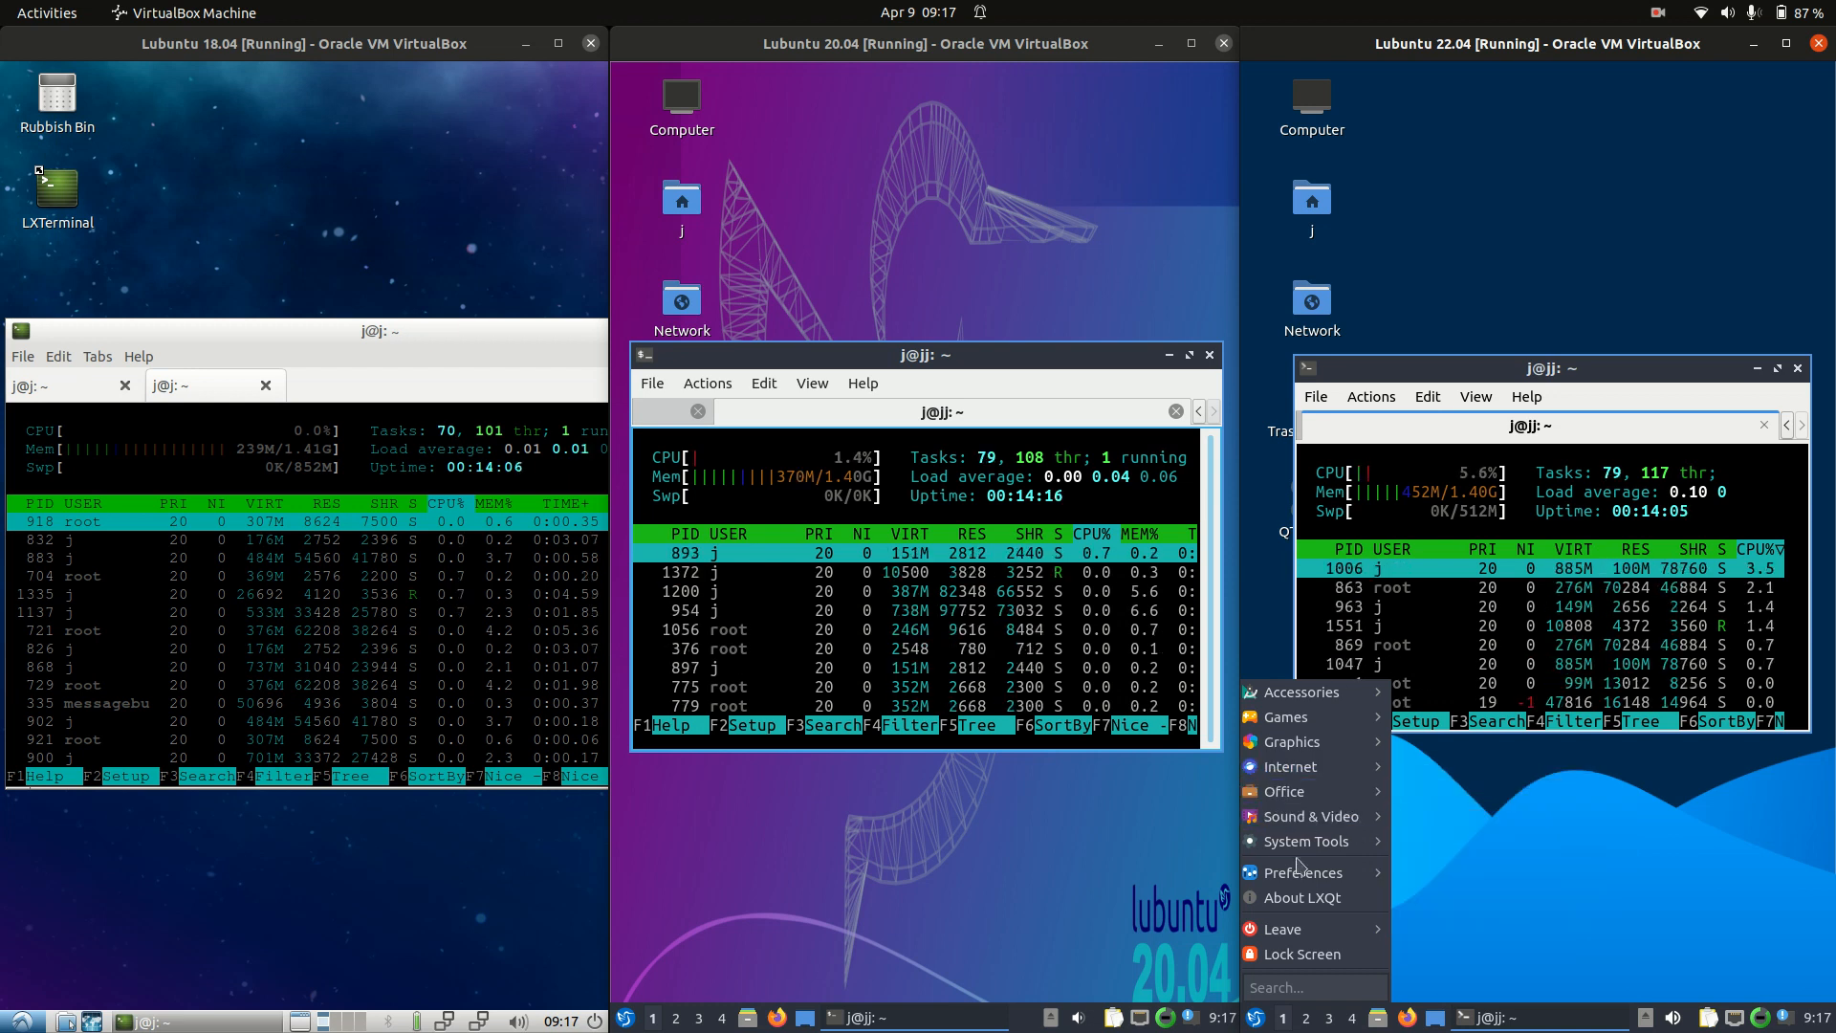